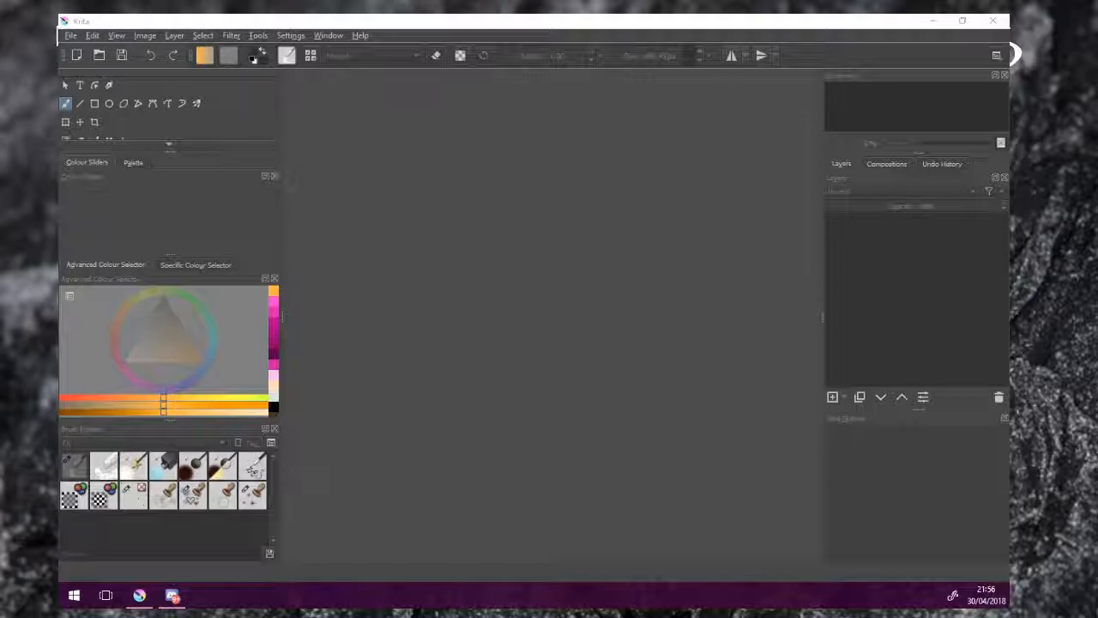
mouse_move(925, 200)
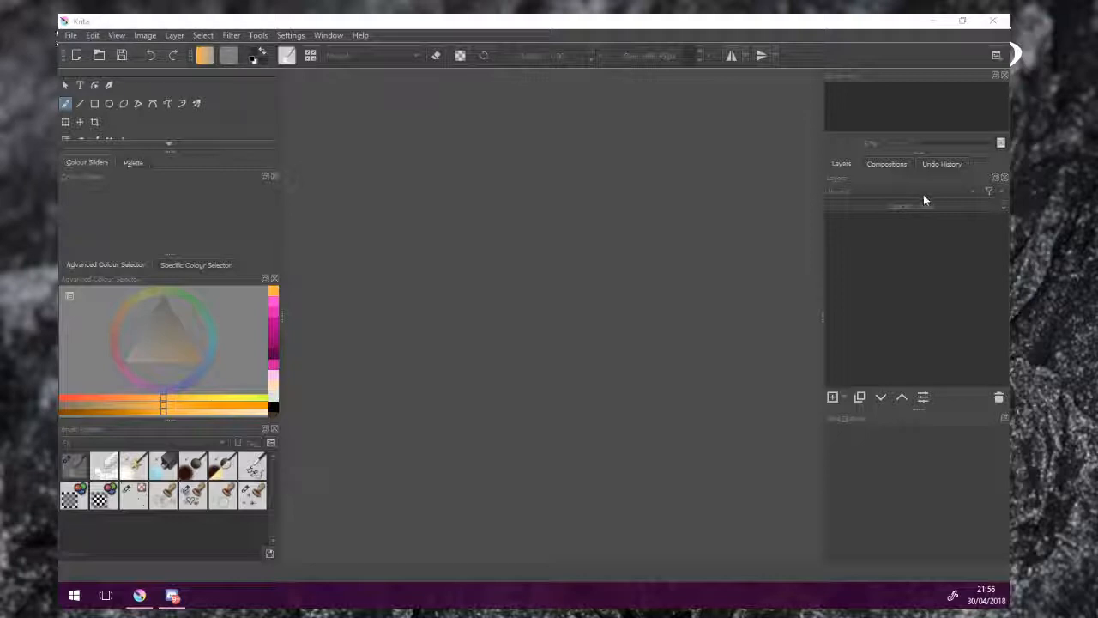
Bring up File > New with an 851×315 px, 300 ppi RGB/Alpha custom document
click(116, 35)
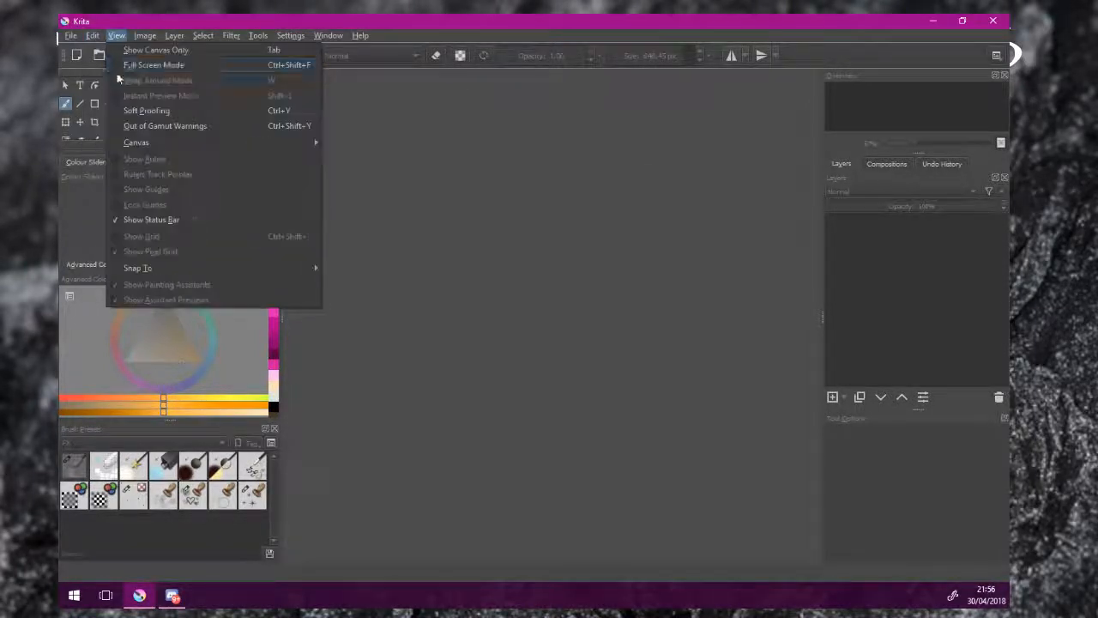
click(93, 35)
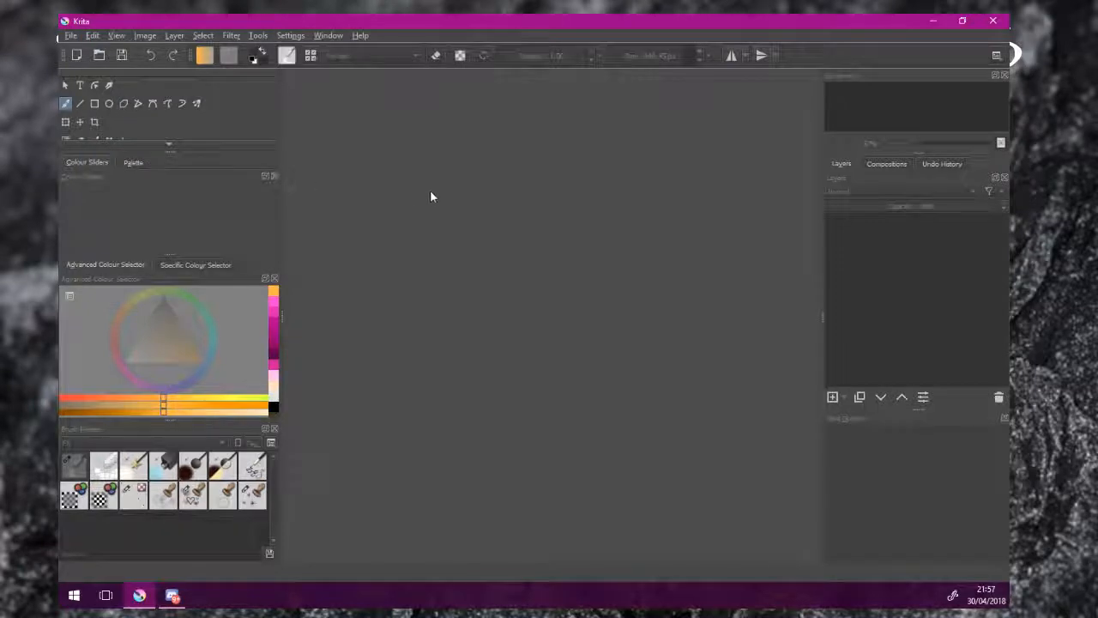
click(76, 55)
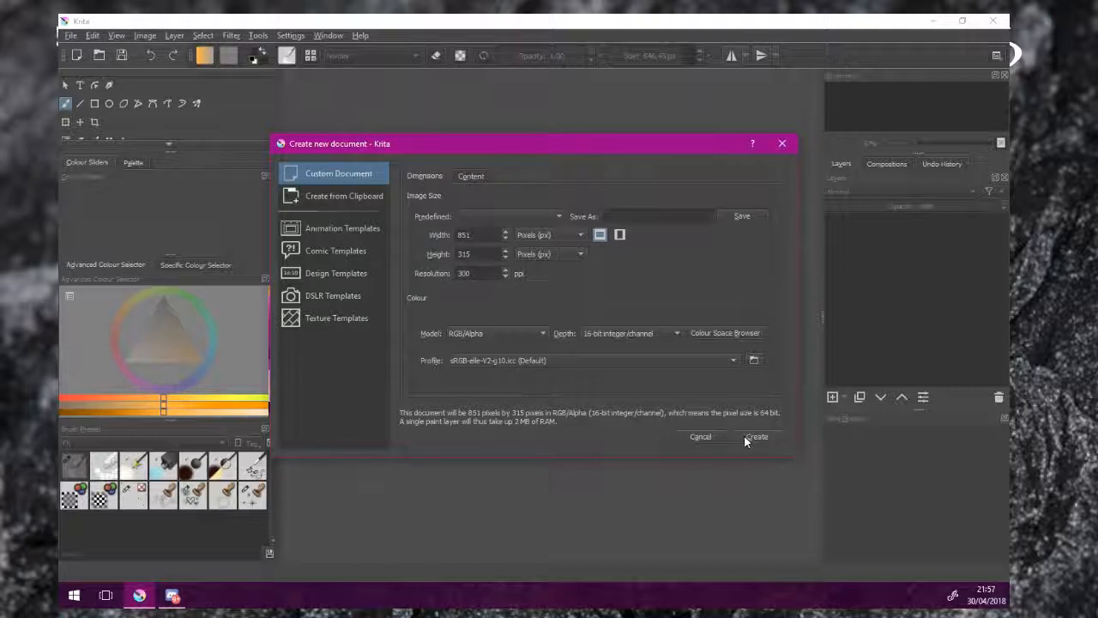
Create the 851×315 document, paste the family photo as a layer, then Paste into New Image
click(756, 436)
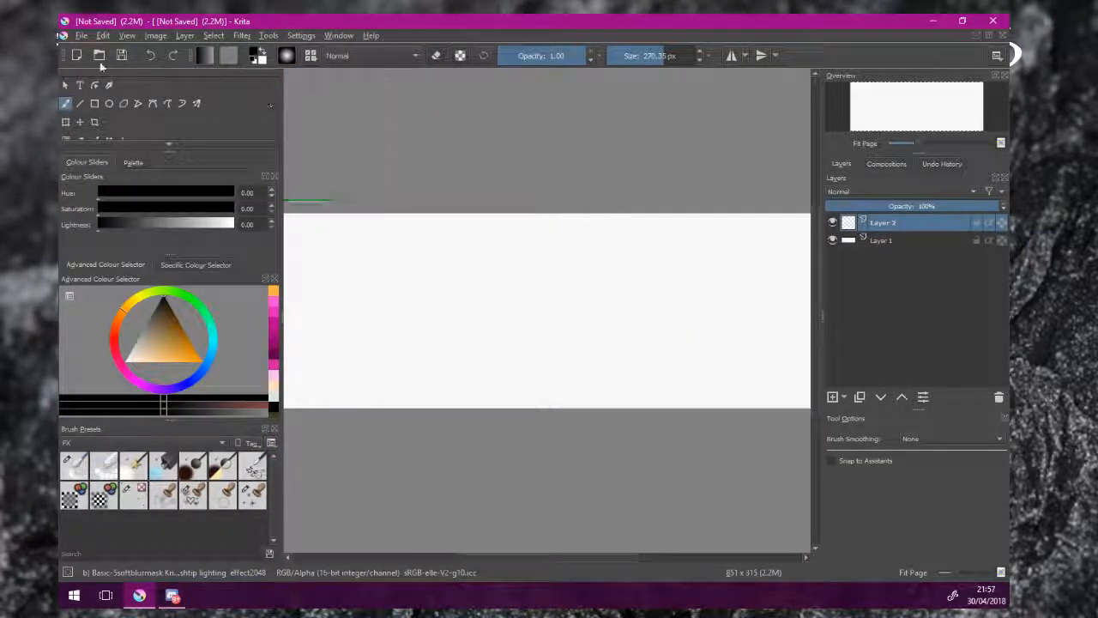
click(103, 35)
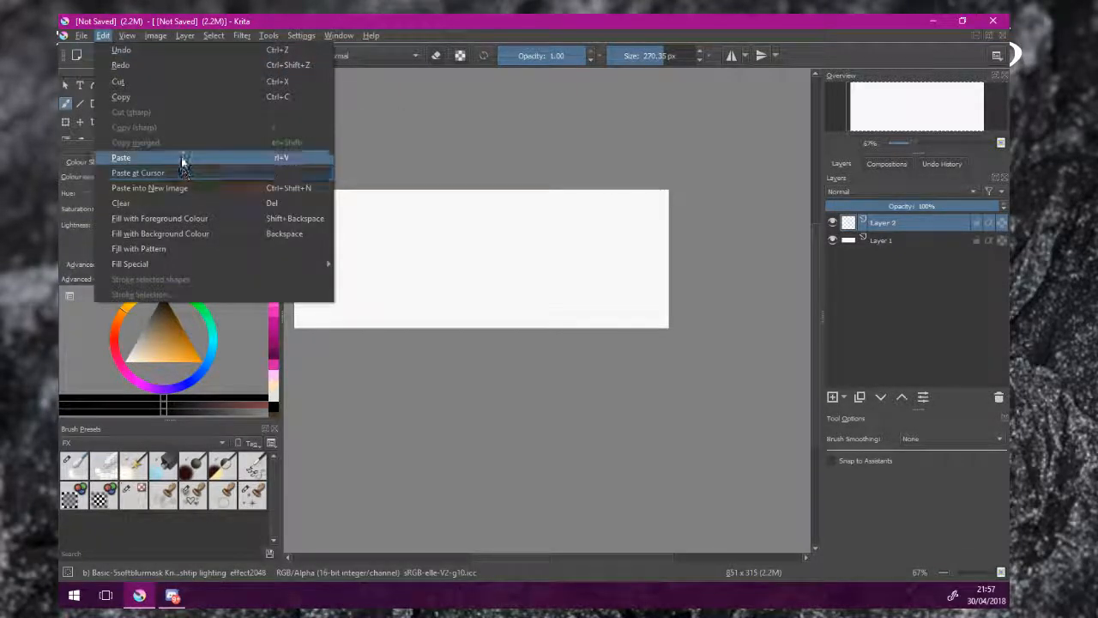
click(121, 157)
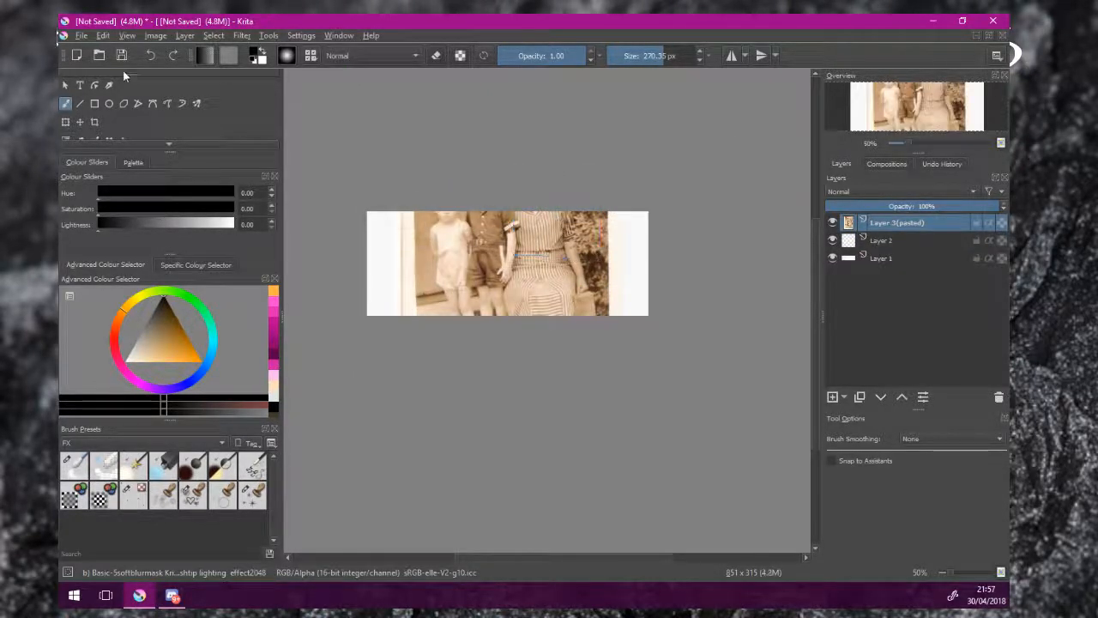
click(103, 35)
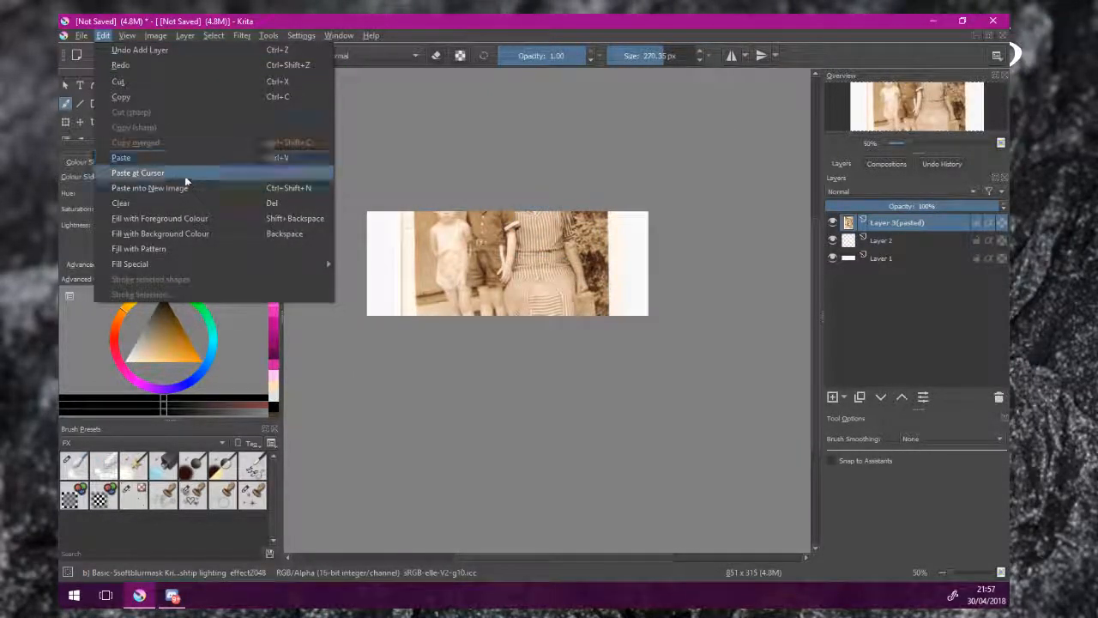
click(137, 172)
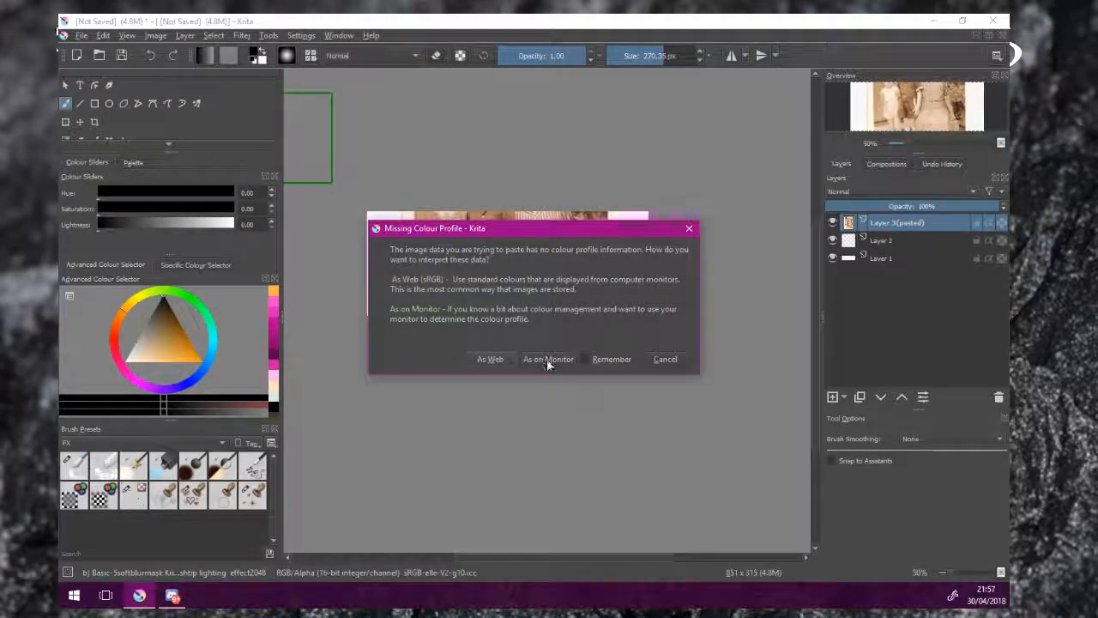
Accept the As on Monitor colour profile, paste the photo, and rotate it level
click(548, 359)
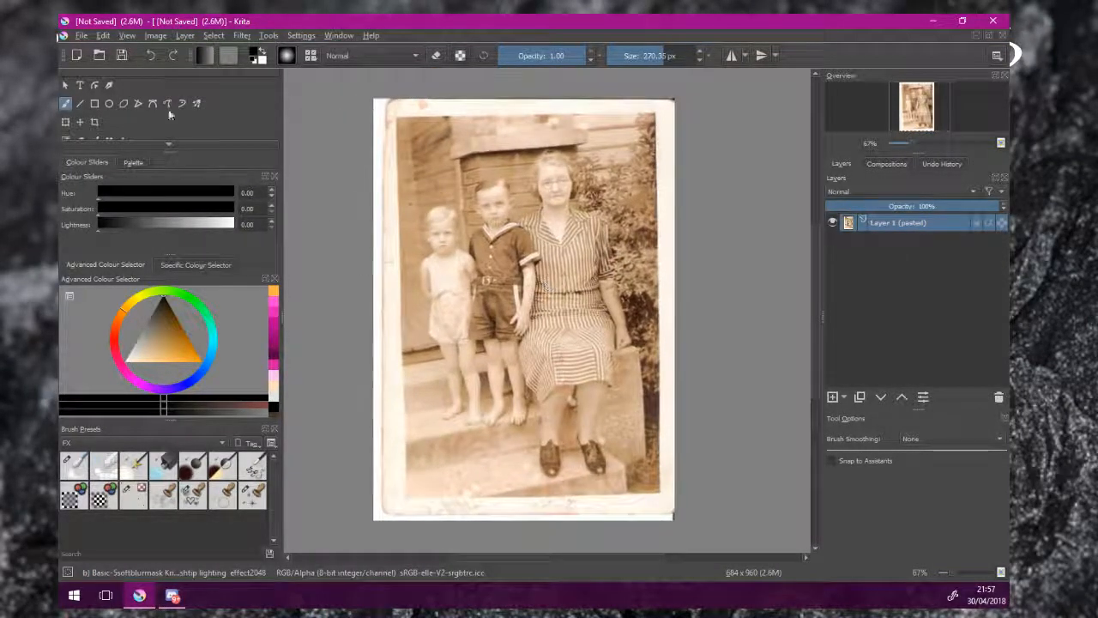
click(102, 35)
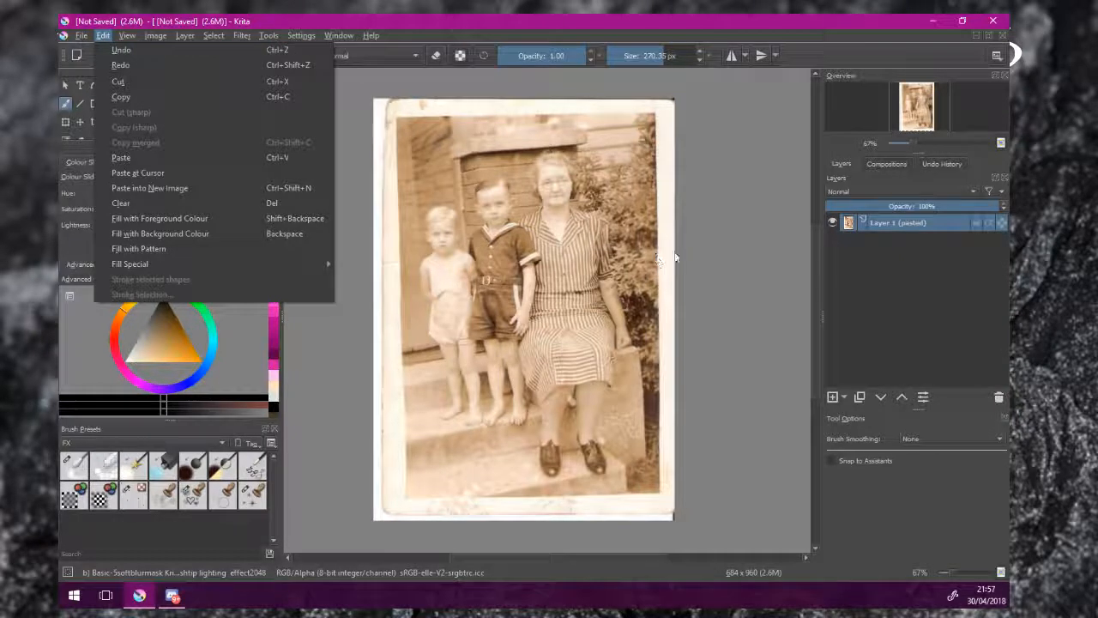
click(121, 157)
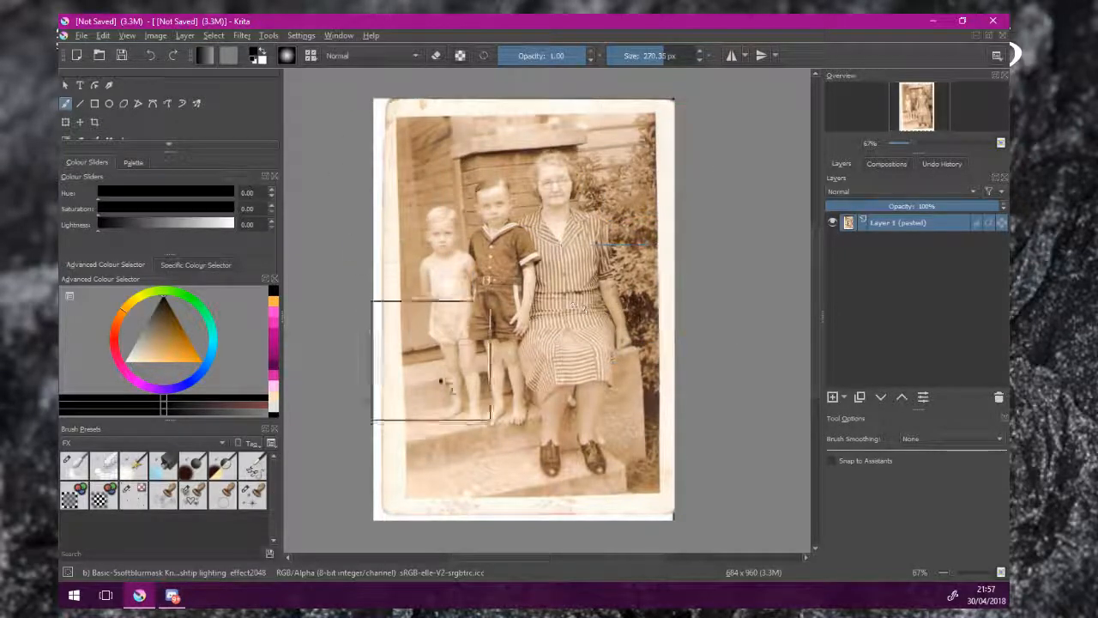
drag(429, 360, 617, 334)
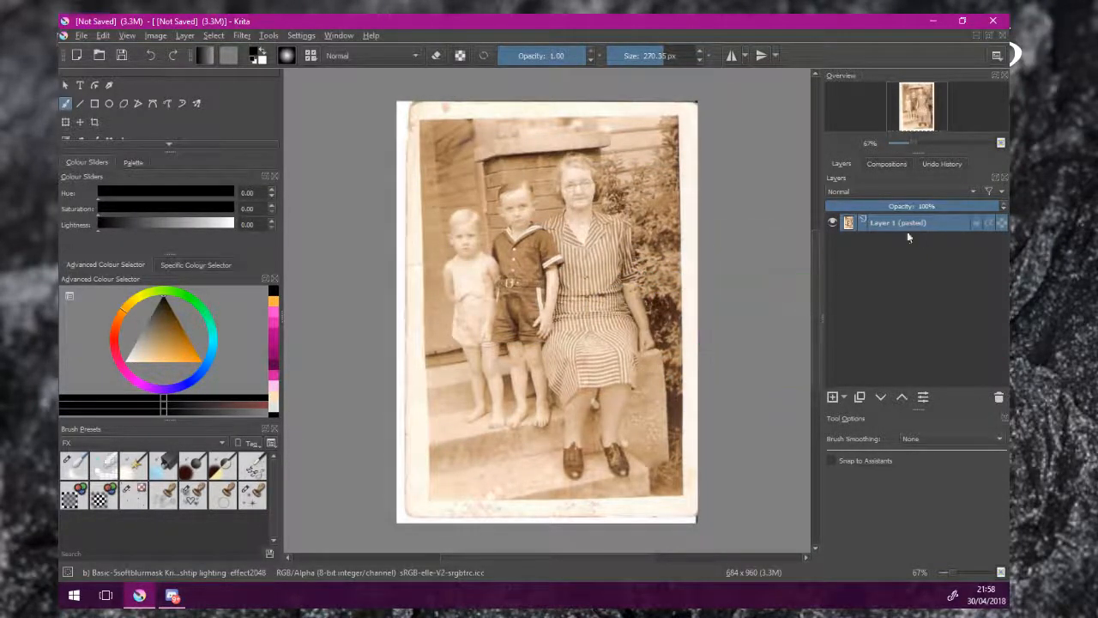
Attach an HSV/HSL Adjustment filter mask to the pasted photo layer
right_click(897, 222)
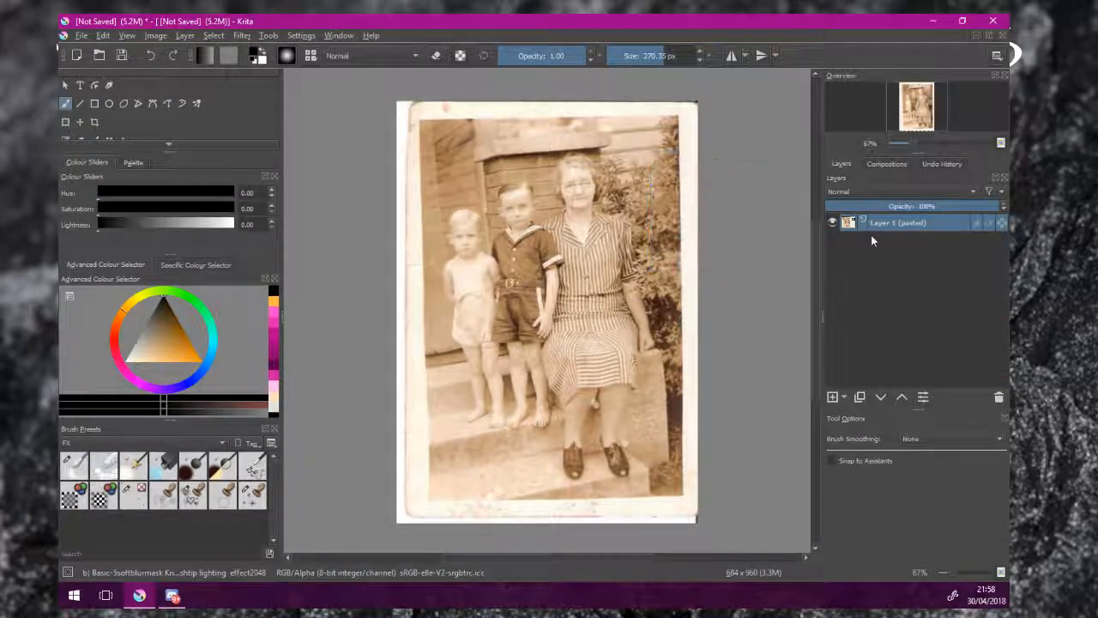
right_click(897, 223)
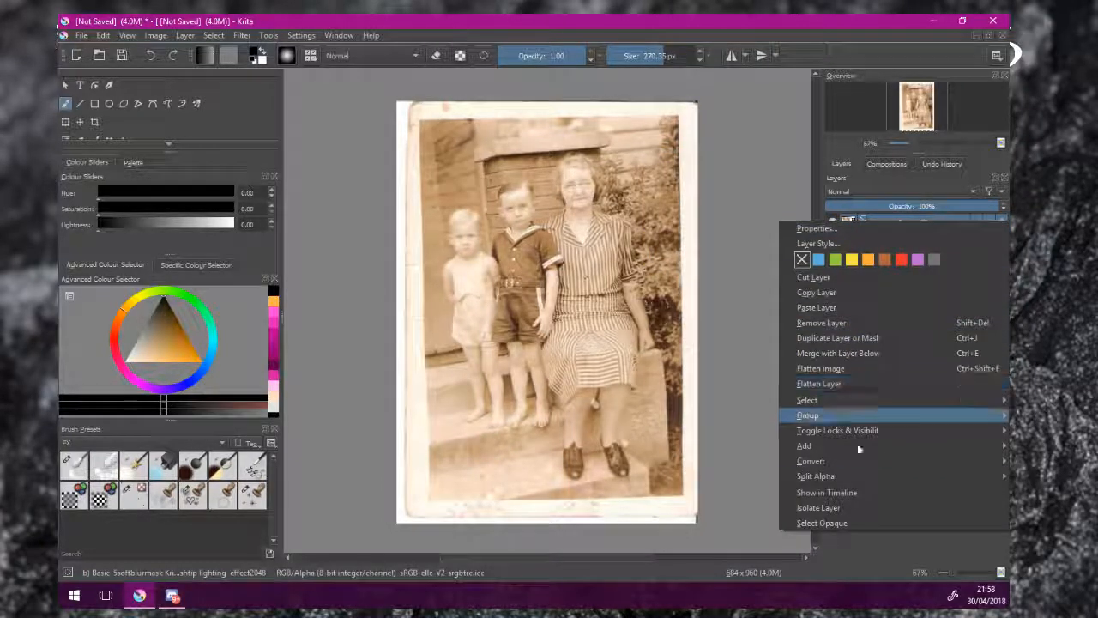
mouse_move(804, 445)
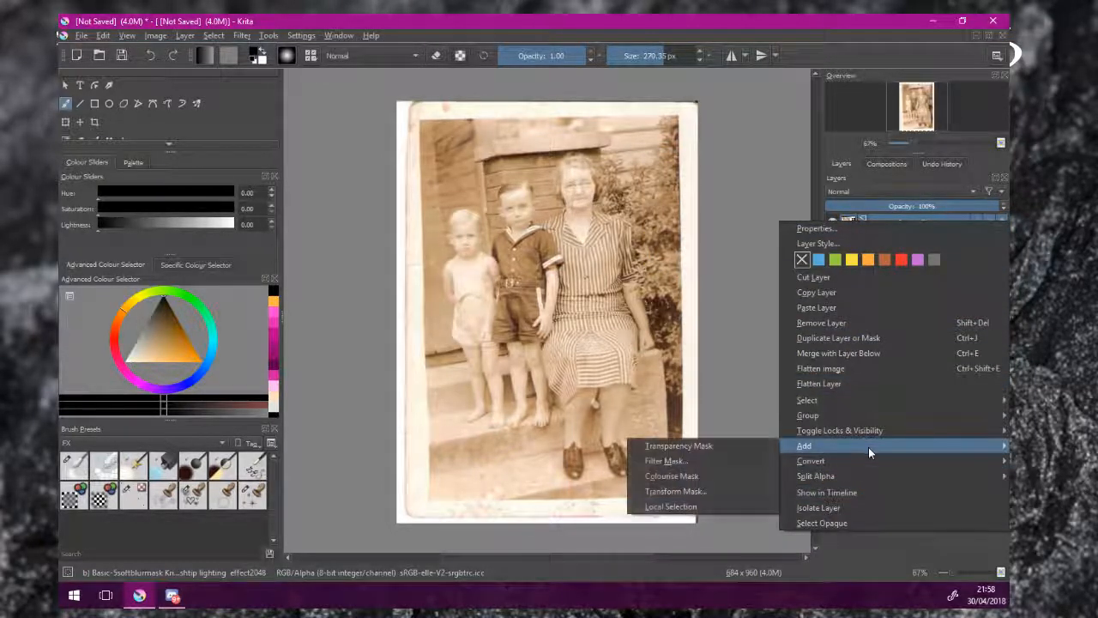
mouse_move(666, 461)
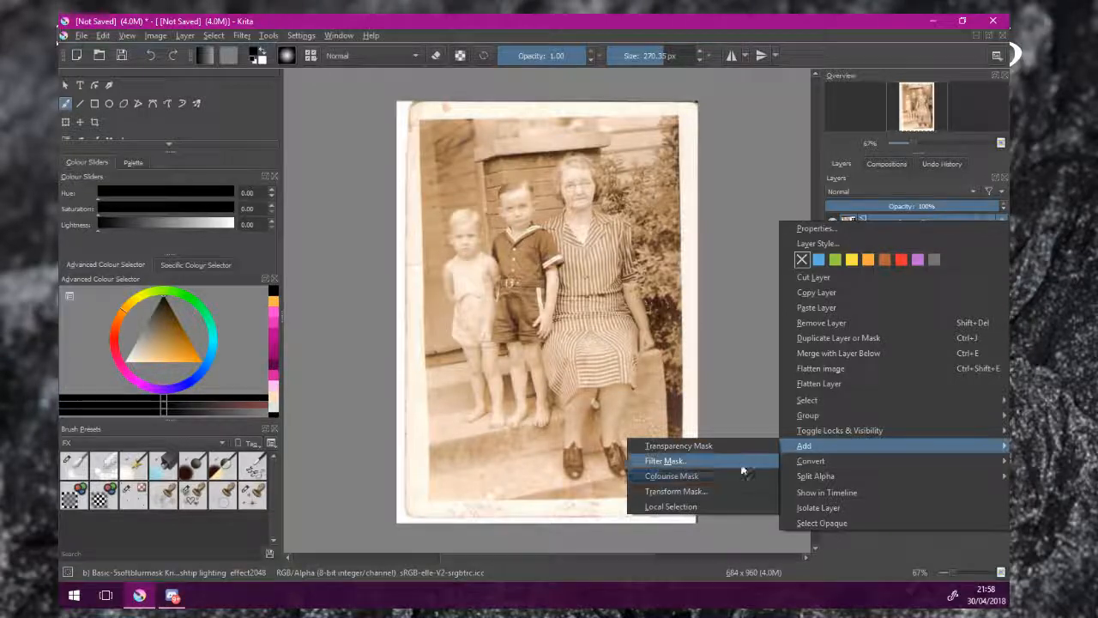
click(666, 460)
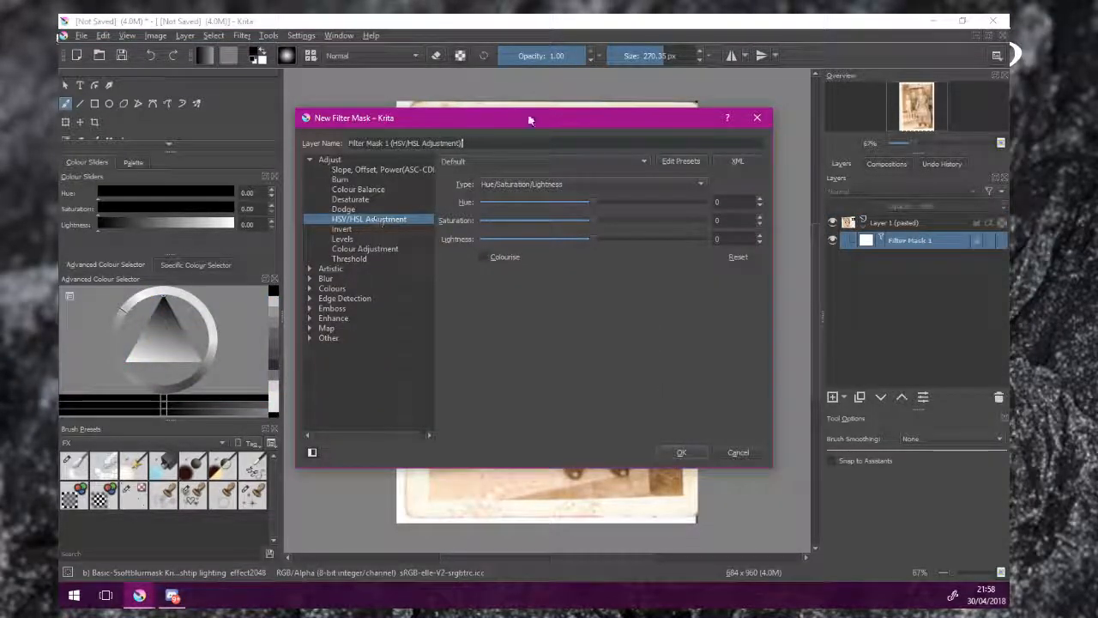
Move the mask dialog aside, set Saturation -100, minimise hue, and Lightness about -16
drag(530, 117, 919, 107)
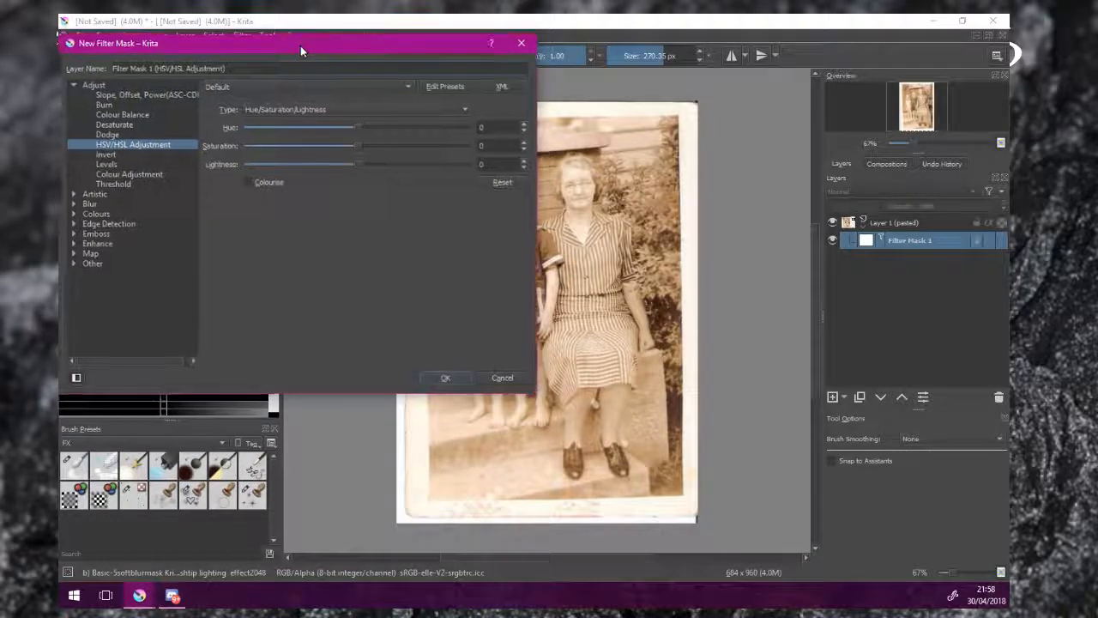
drag(300, 50, 313, 56)
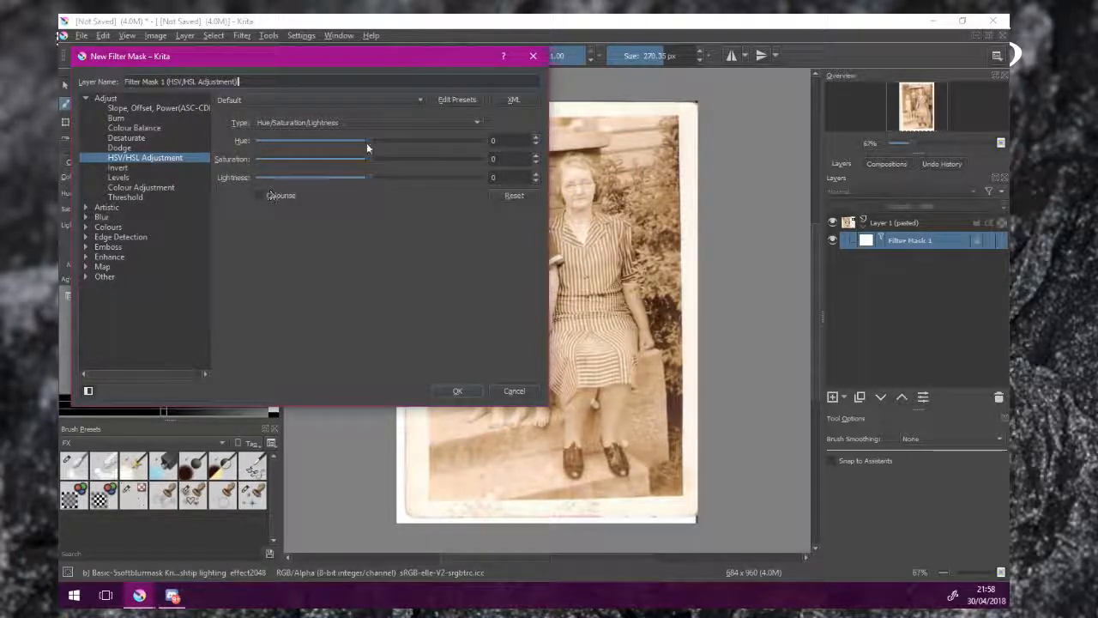
drag(368, 159, 324, 159)
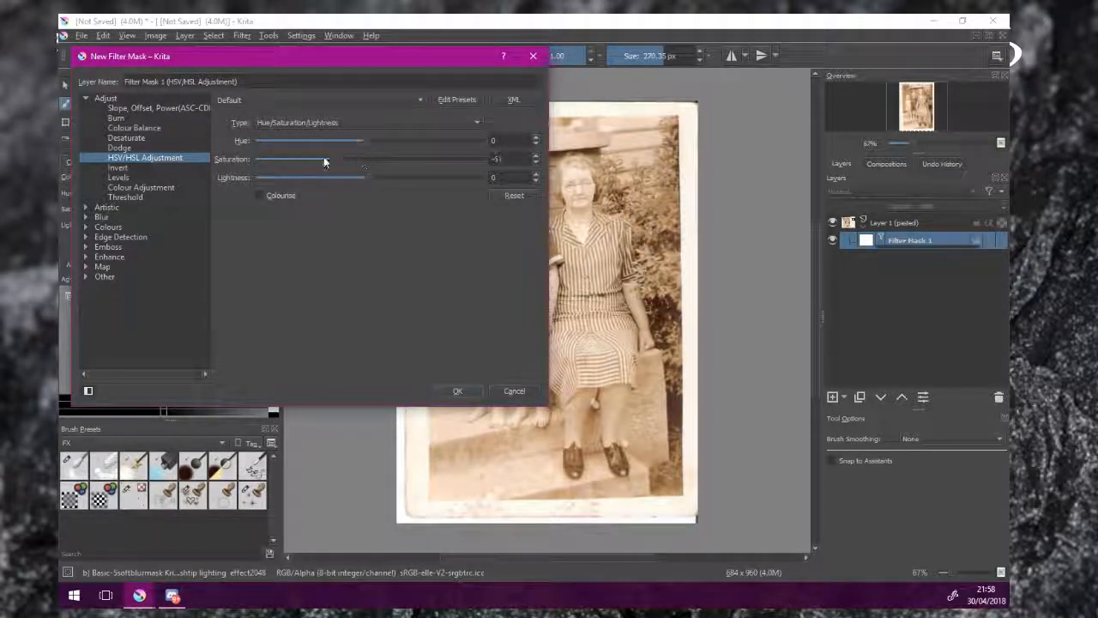
drag(322, 159, 257, 158)
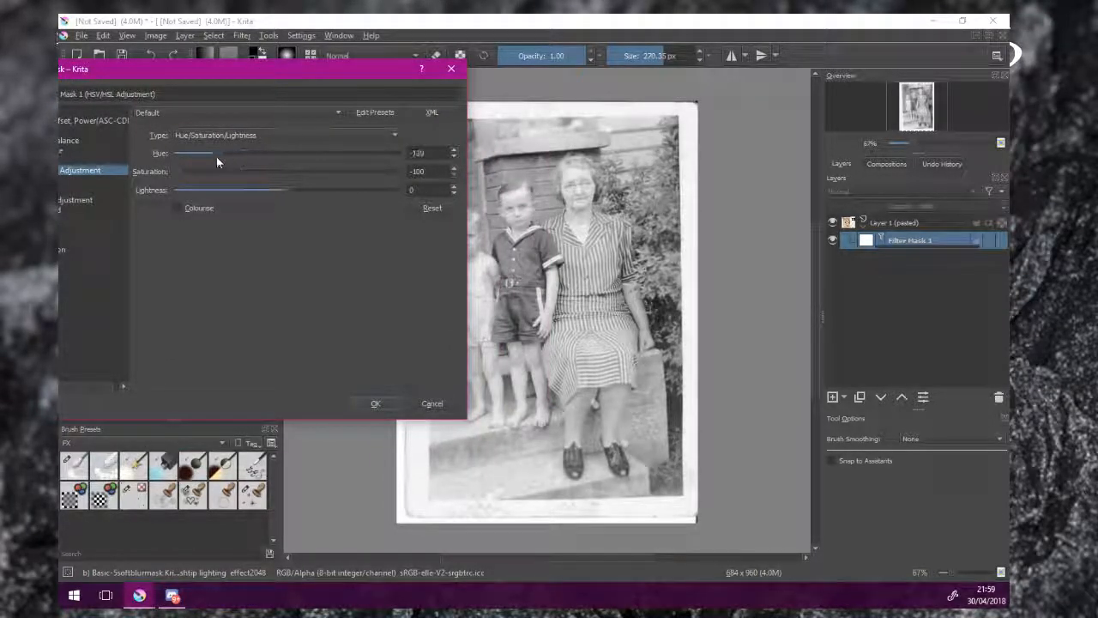
drag(193, 152, 216, 153)
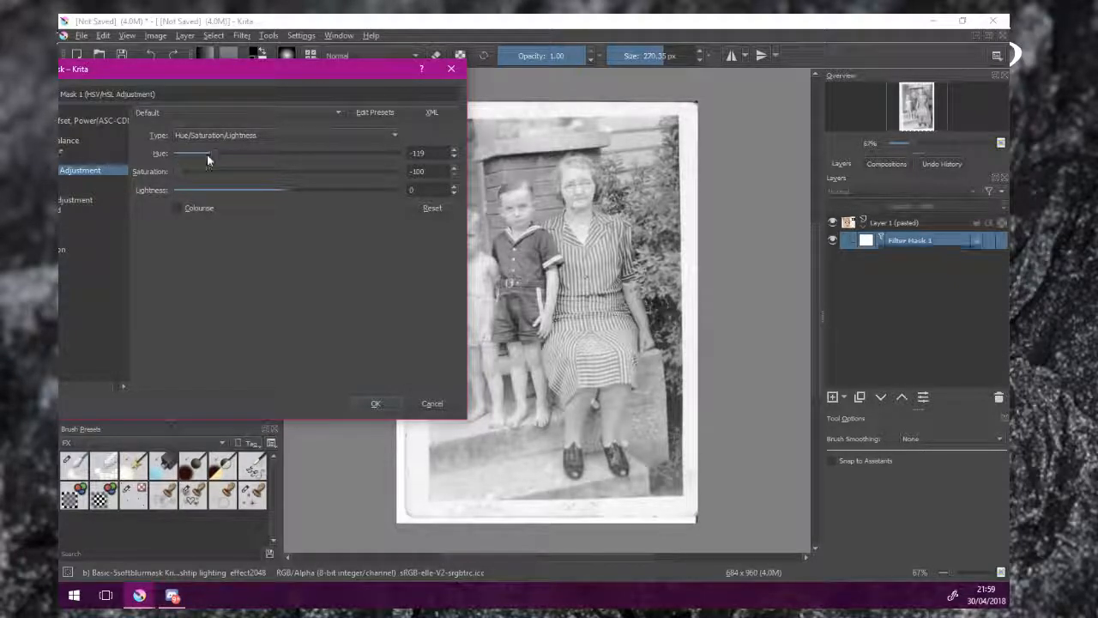
drag(215, 153, 175, 153)
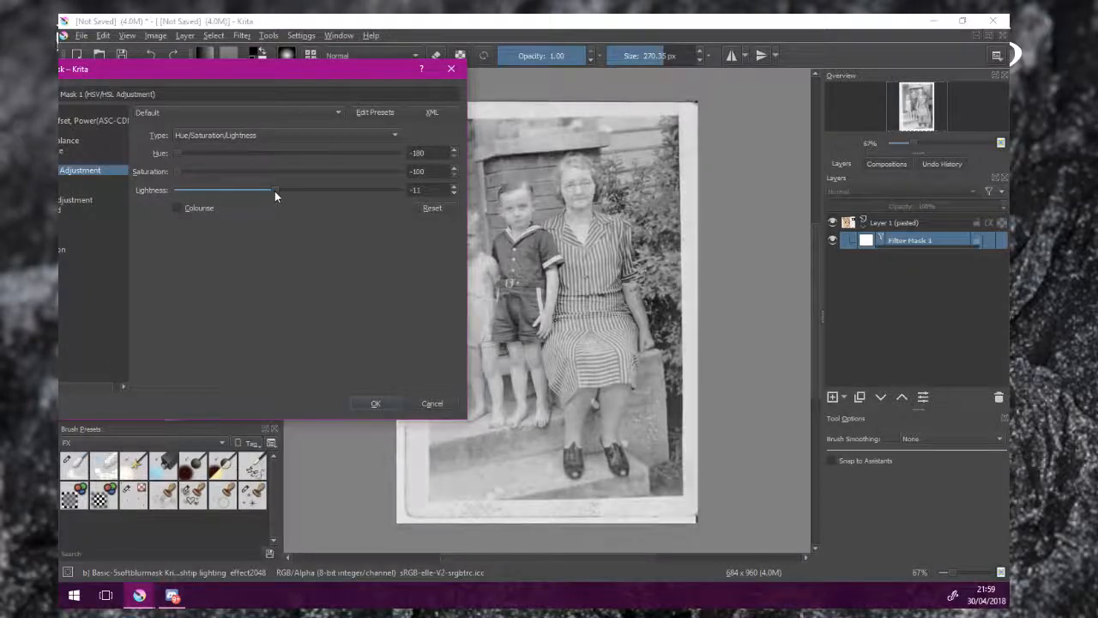
drag(272, 190, 283, 190)
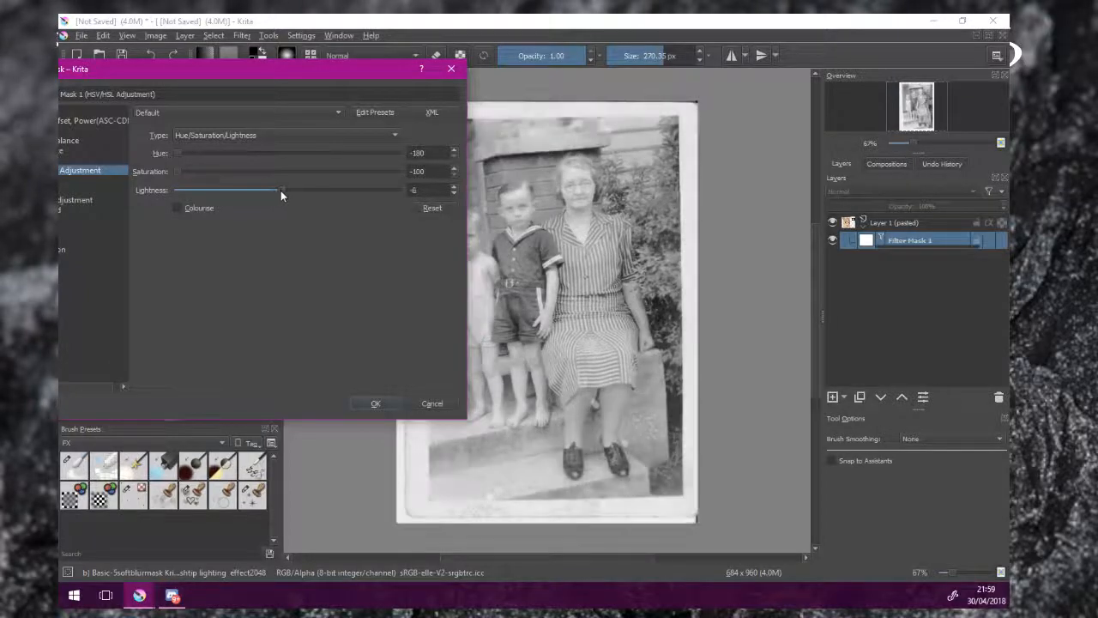
drag(283, 190, 274, 190)
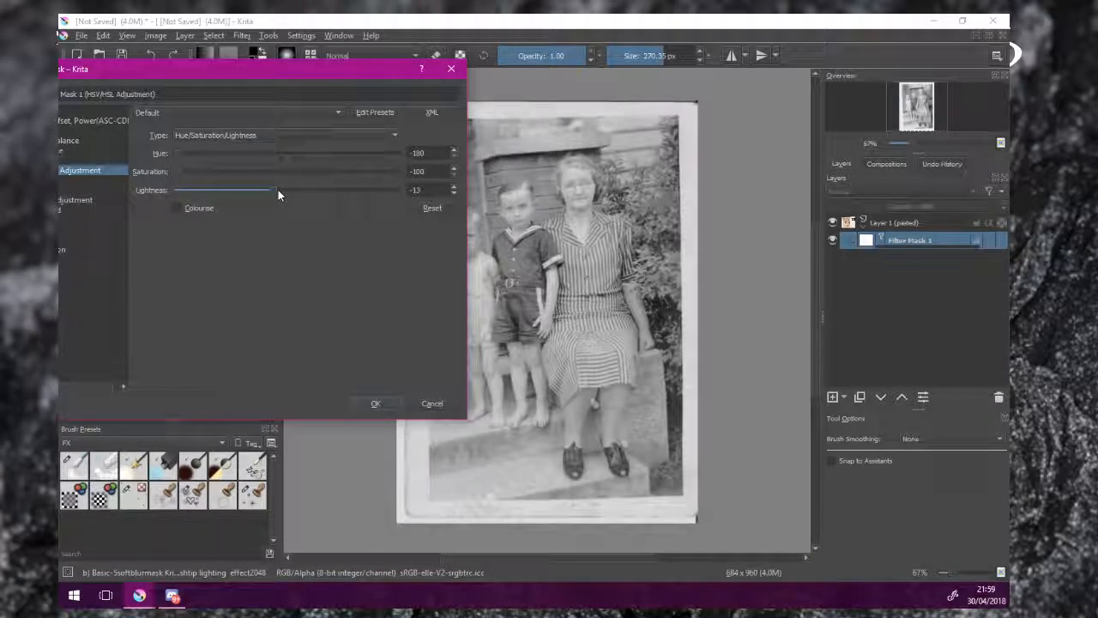
drag(279, 189, 270, 190)
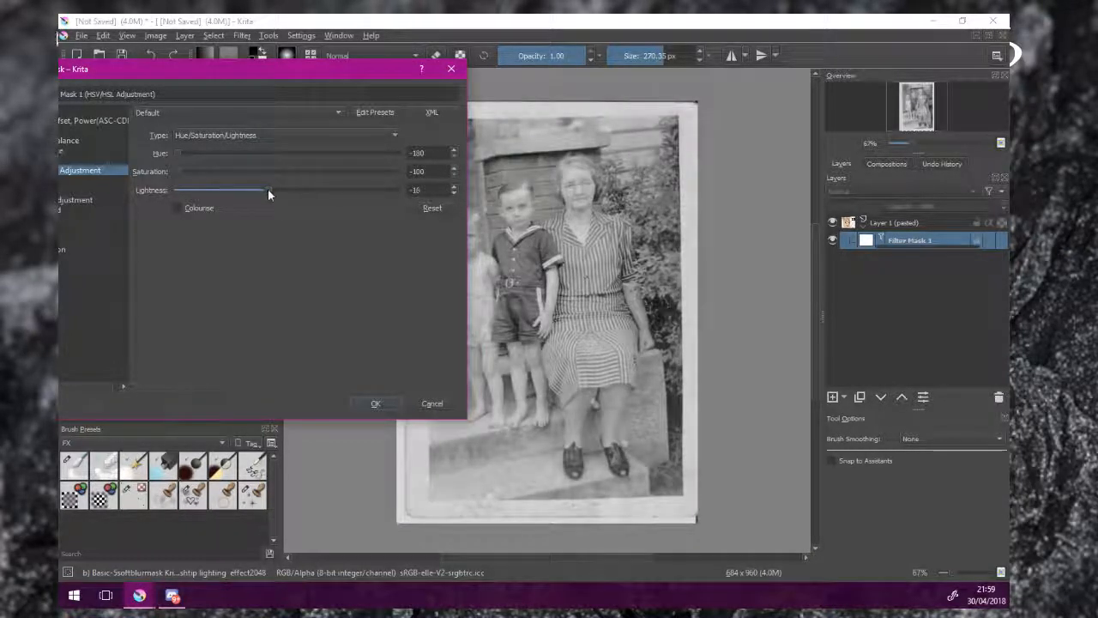
drag(275, 189, 266, 190)
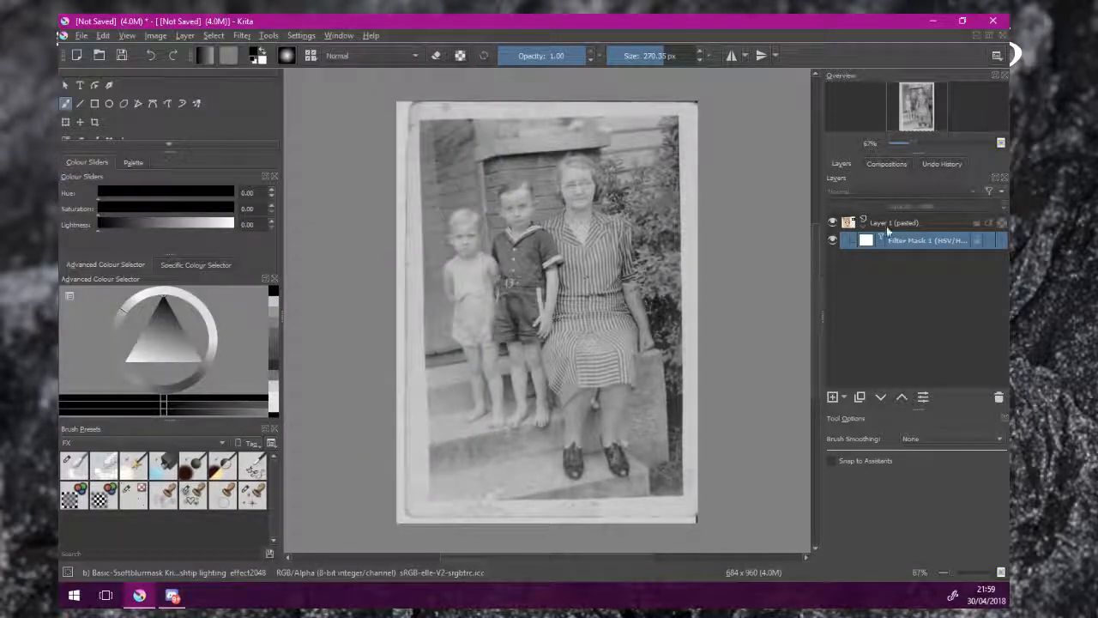
Name the photo layer 'Work layer' and its desaturation mask 'Hue sat adj'
click(832, 241)
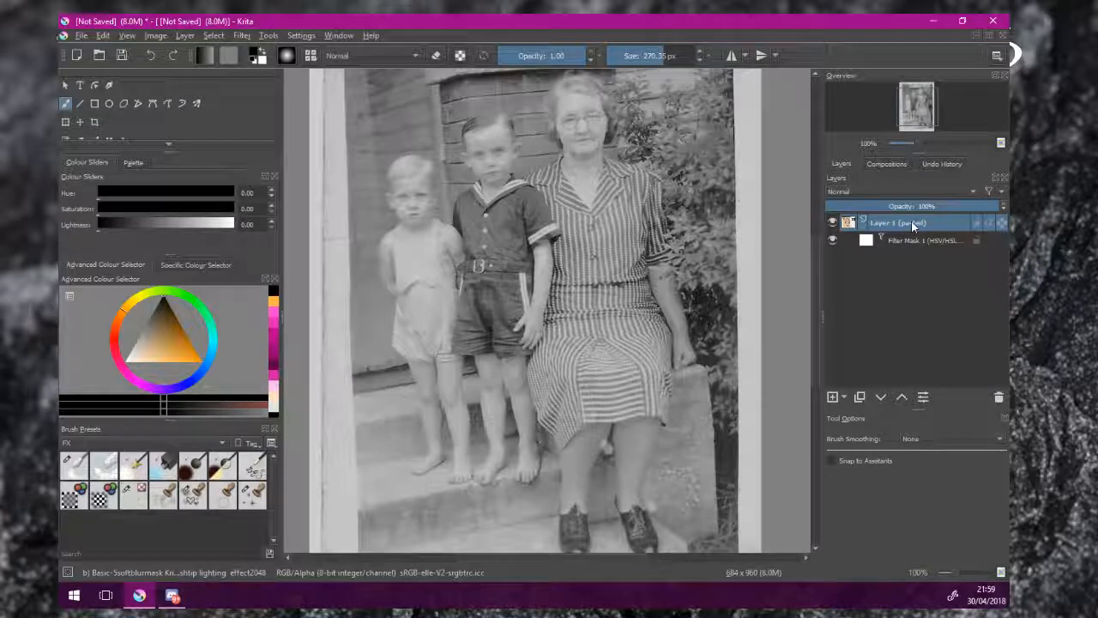
double_click(898, 222)
text(Work la)
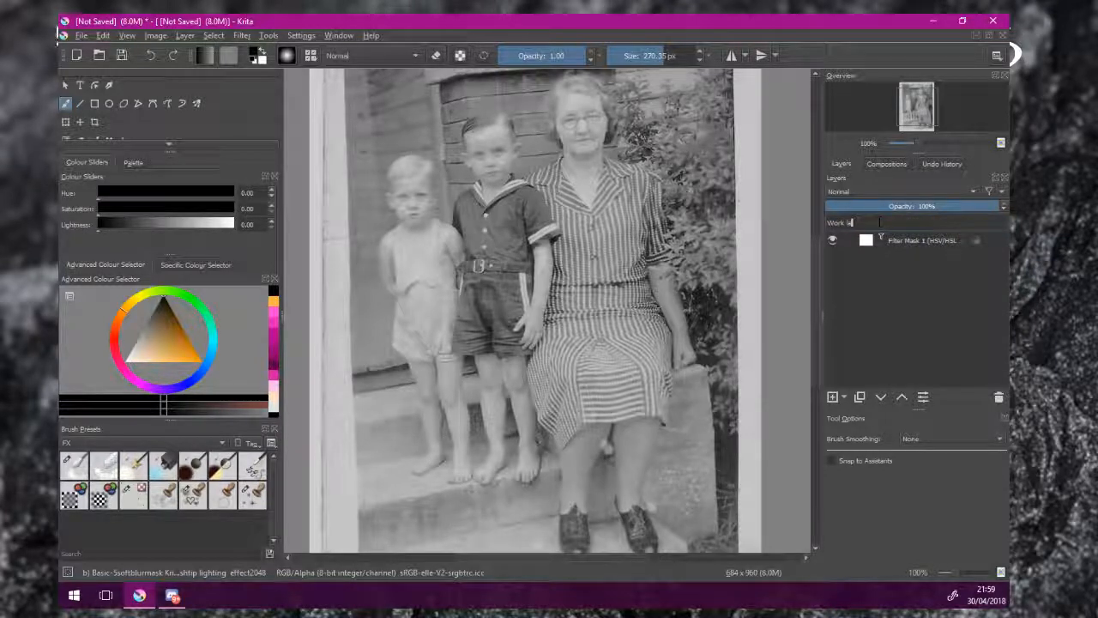
click(909, 222)
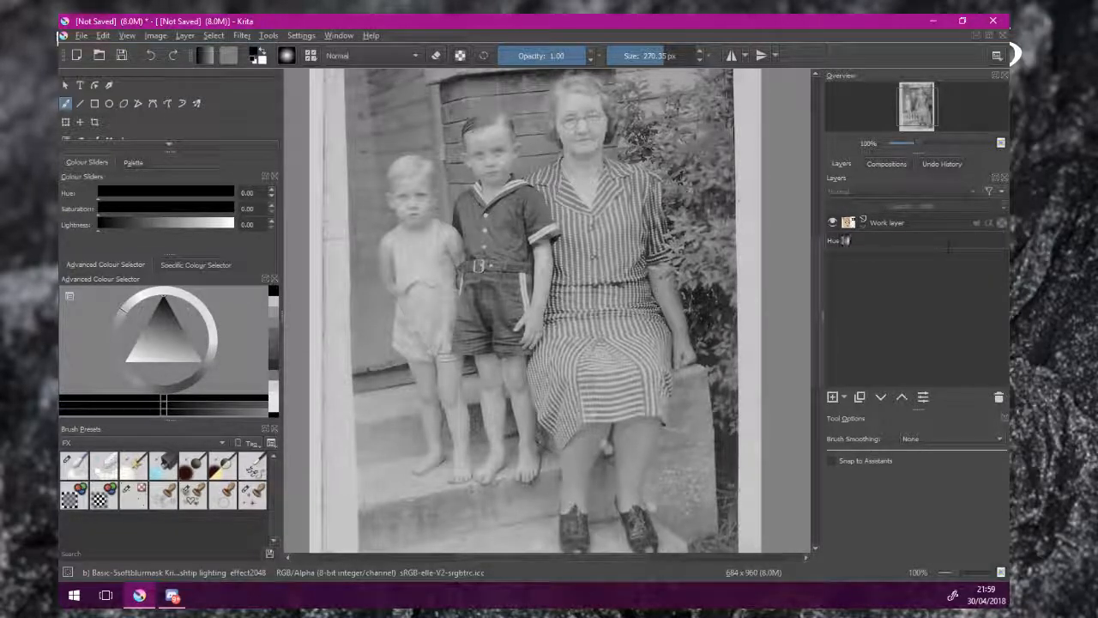
text(sat adj)
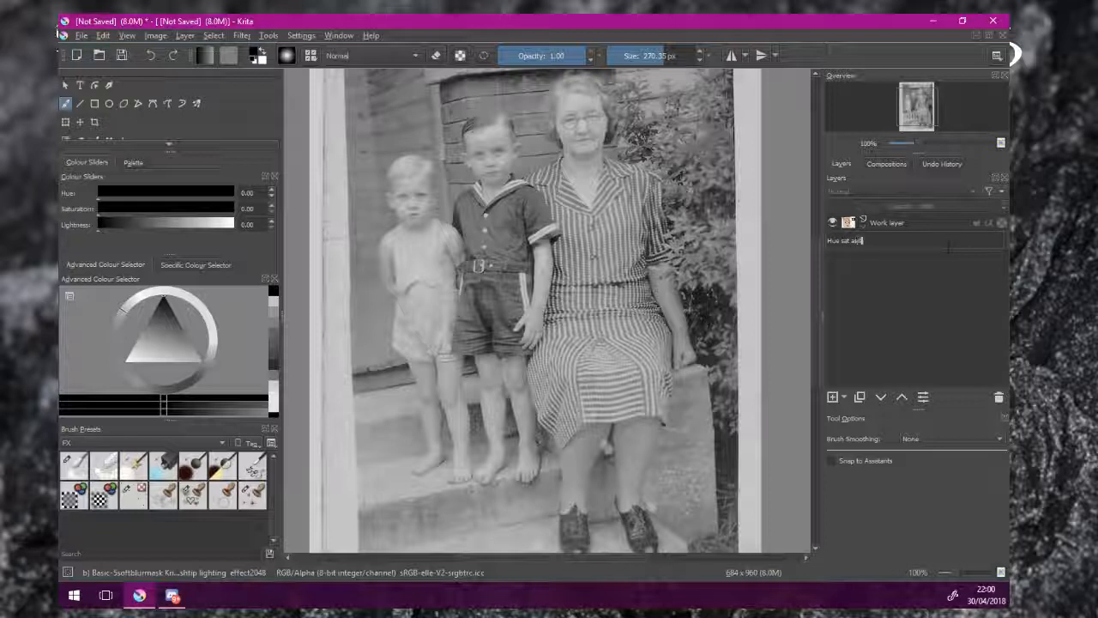
click(910, 241)
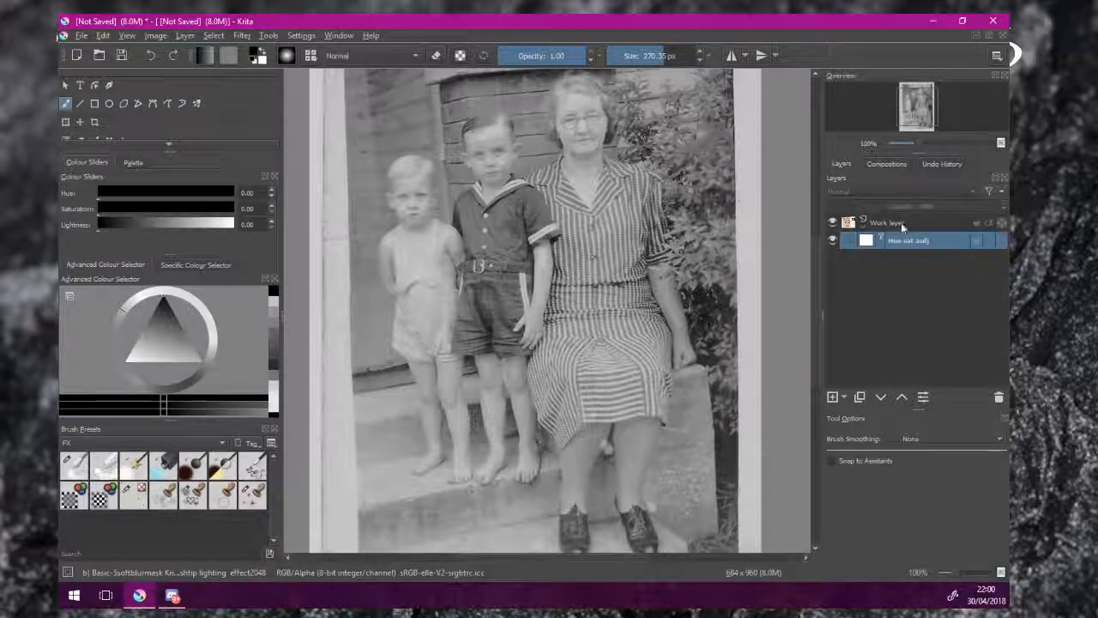
click(908, 240)
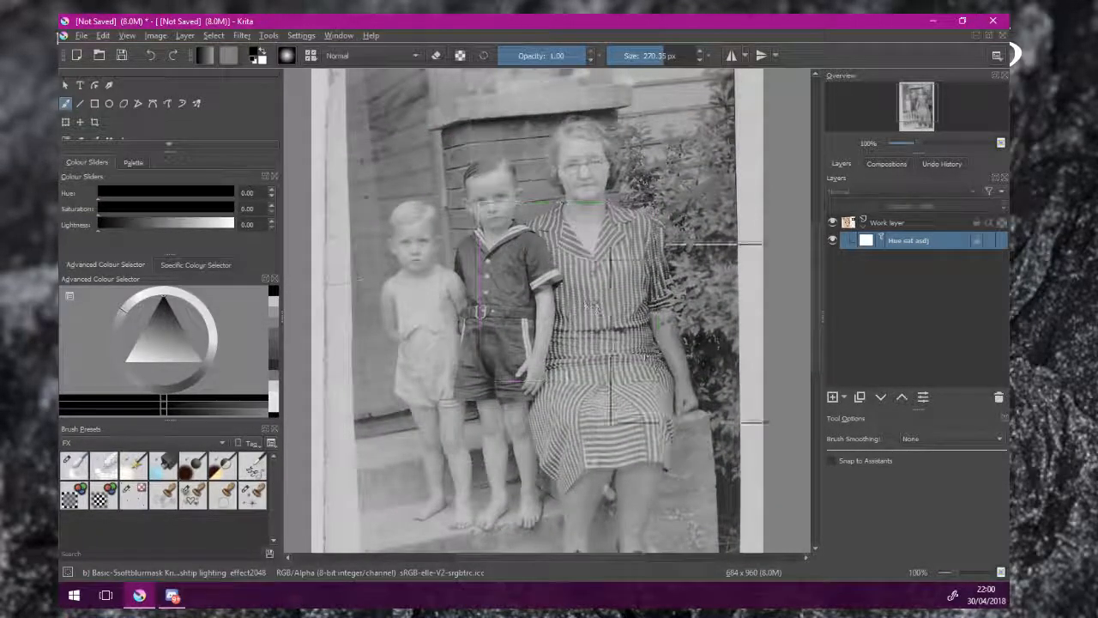
Zoom out of the canvas and pick the Transform tool for the Work layer
scroll(down, 3)
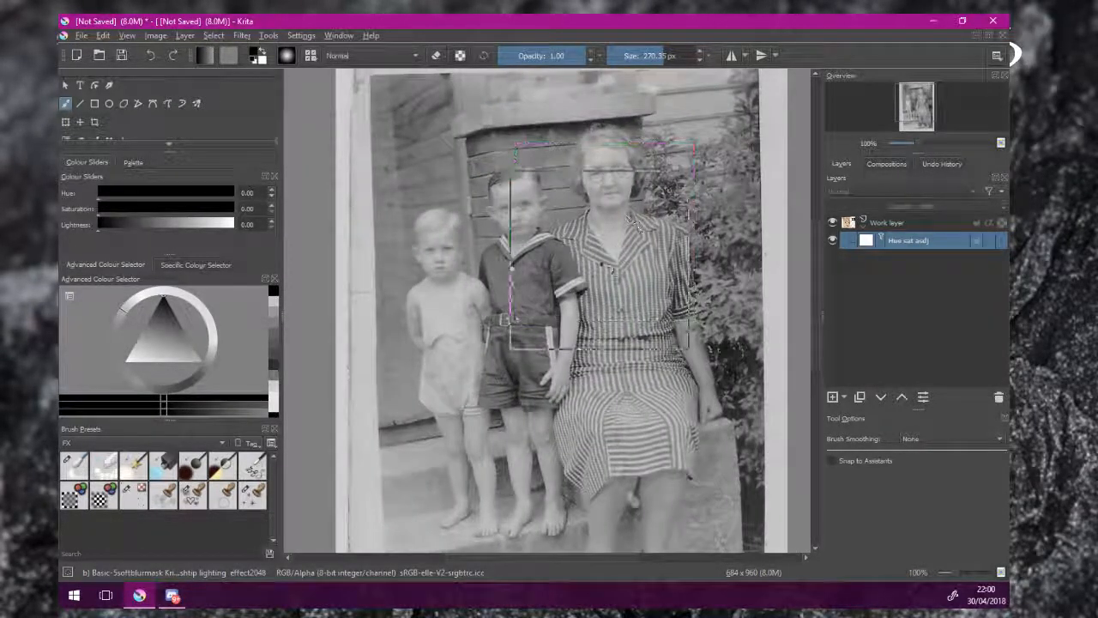
scroll(down, 3)
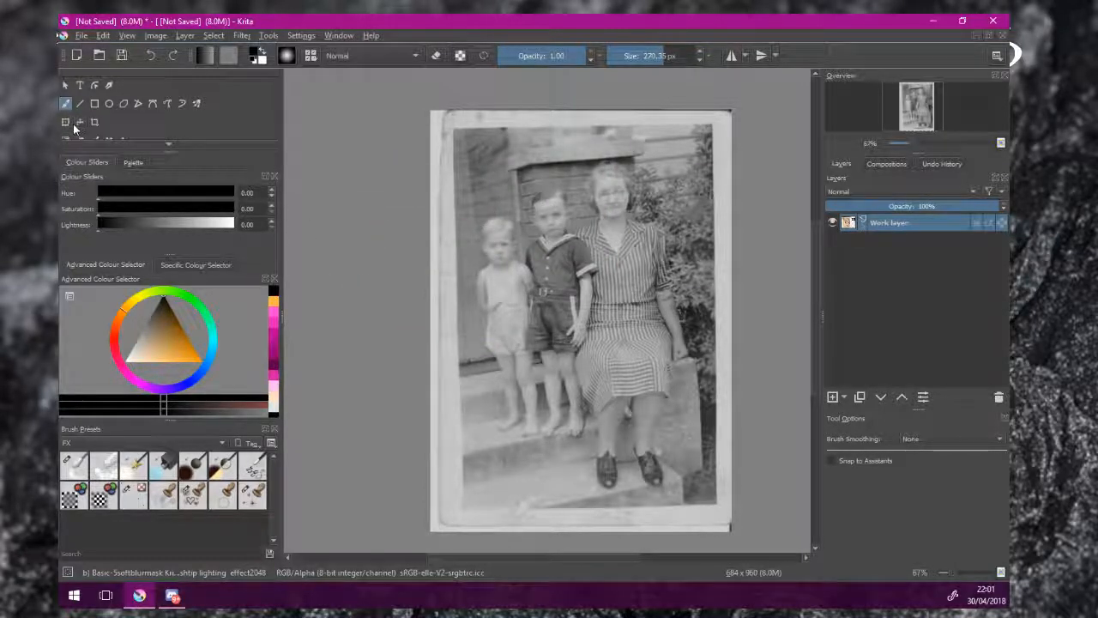
click(80, 122)
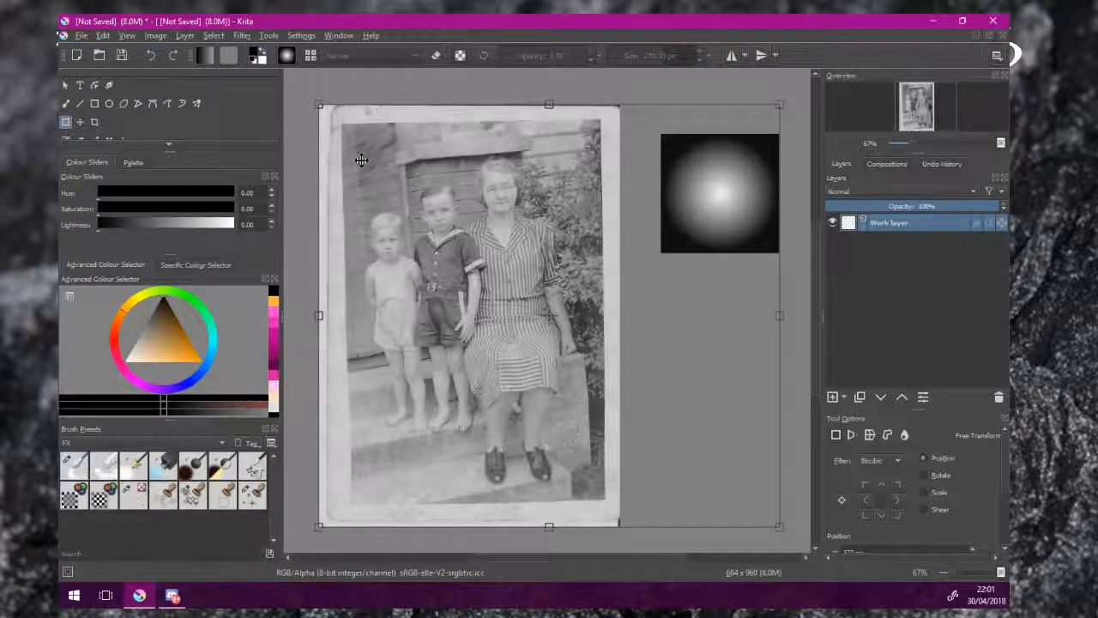
mouse_move(368, 123)
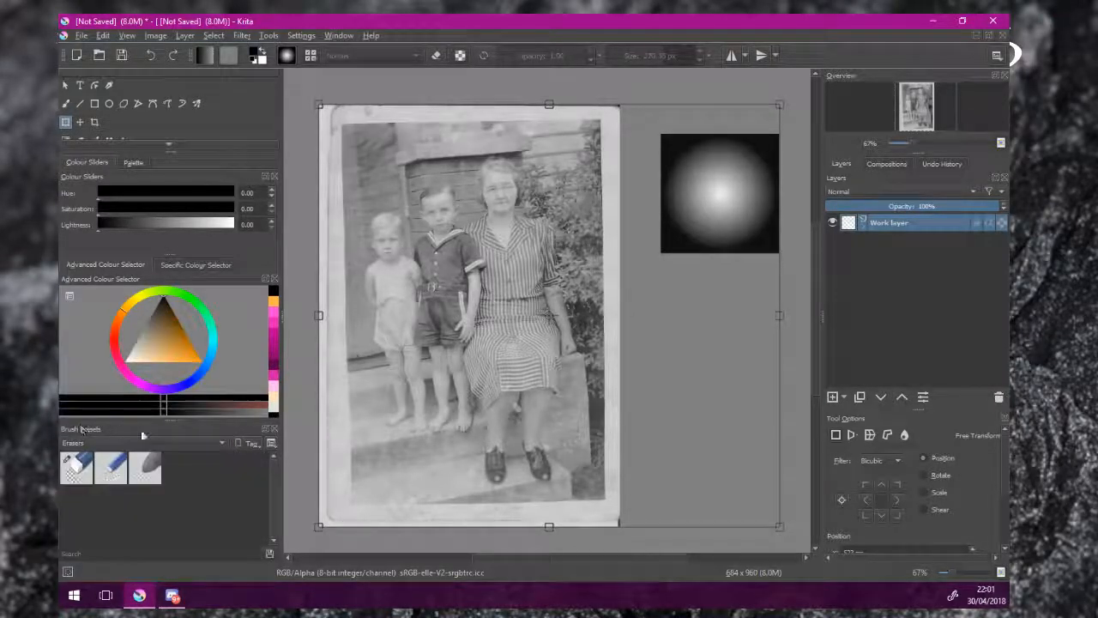
Choose the basic eraser preset, reselect Transform, and hide the Hue sat adj mask
click(75, 467)
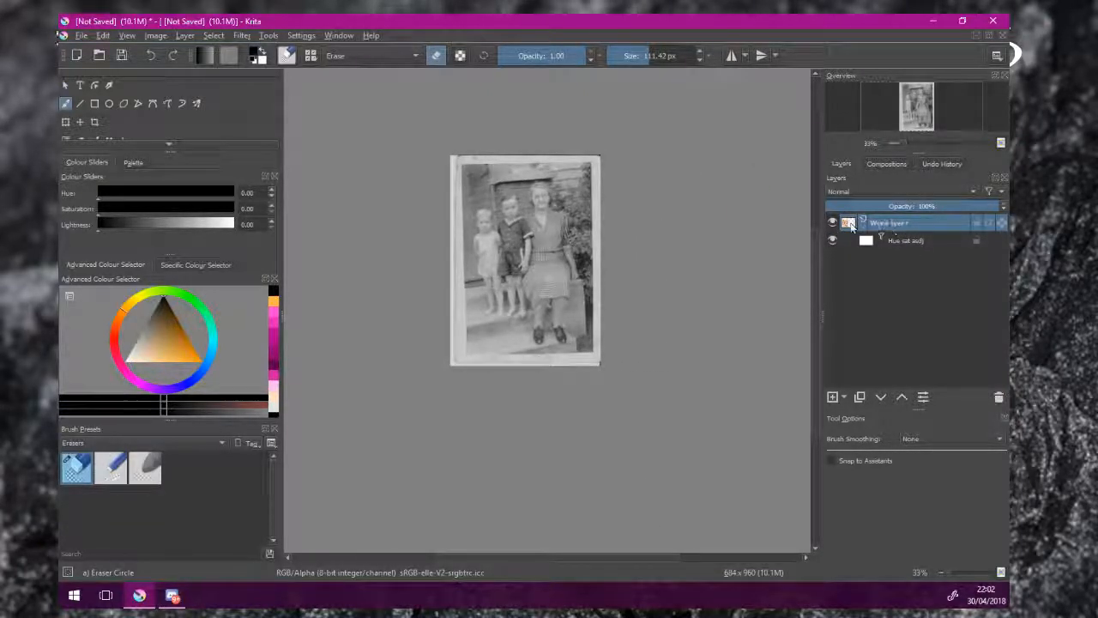
mouse_move(872, 222)
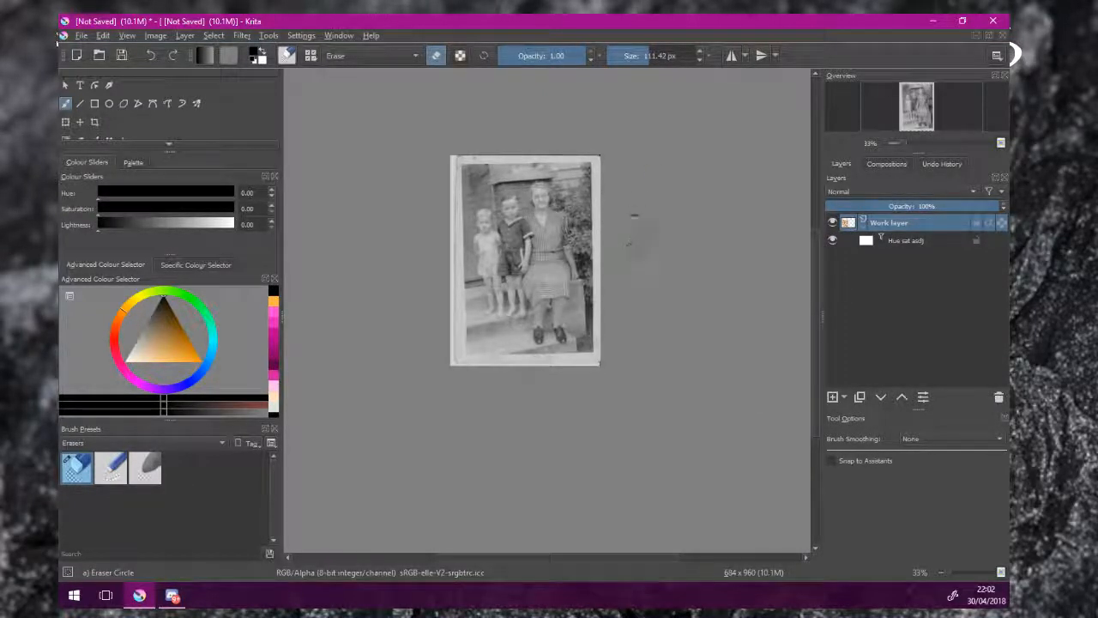
click(890, 222)
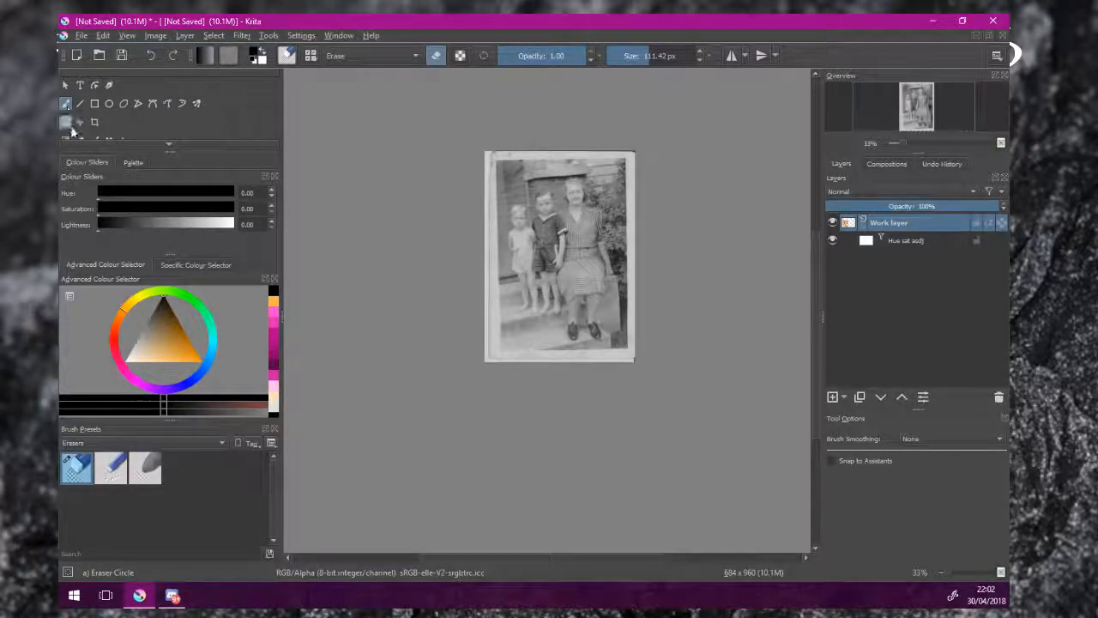
click(66, 121)
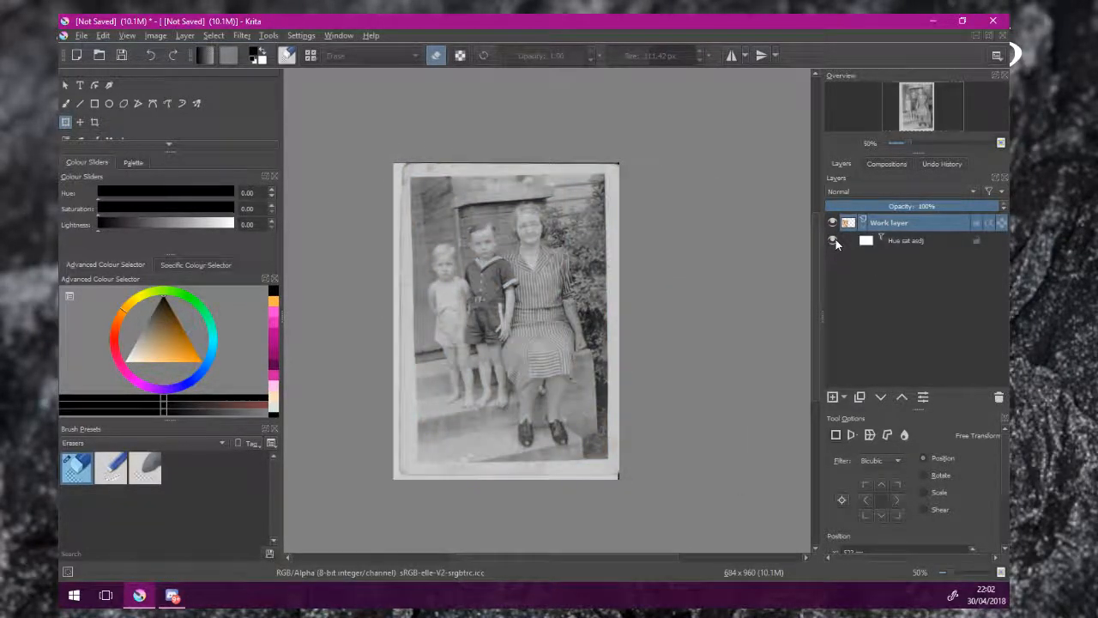
click(832, 240)
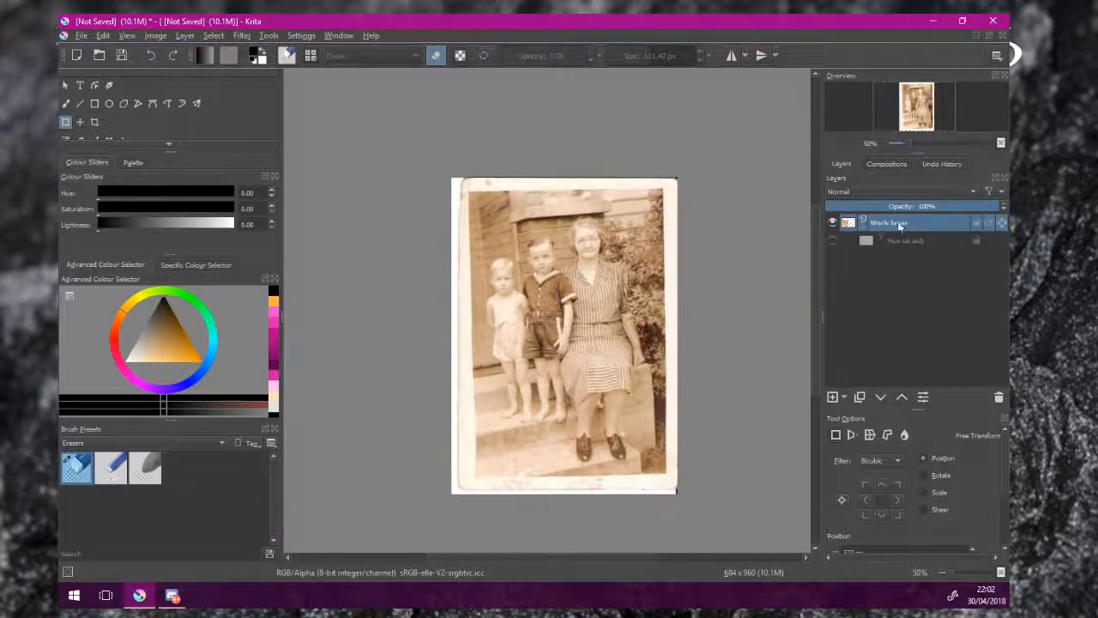
Bring up the Hue sat adj mask's context menu to delete it
drag(564, 334, 523, 309)
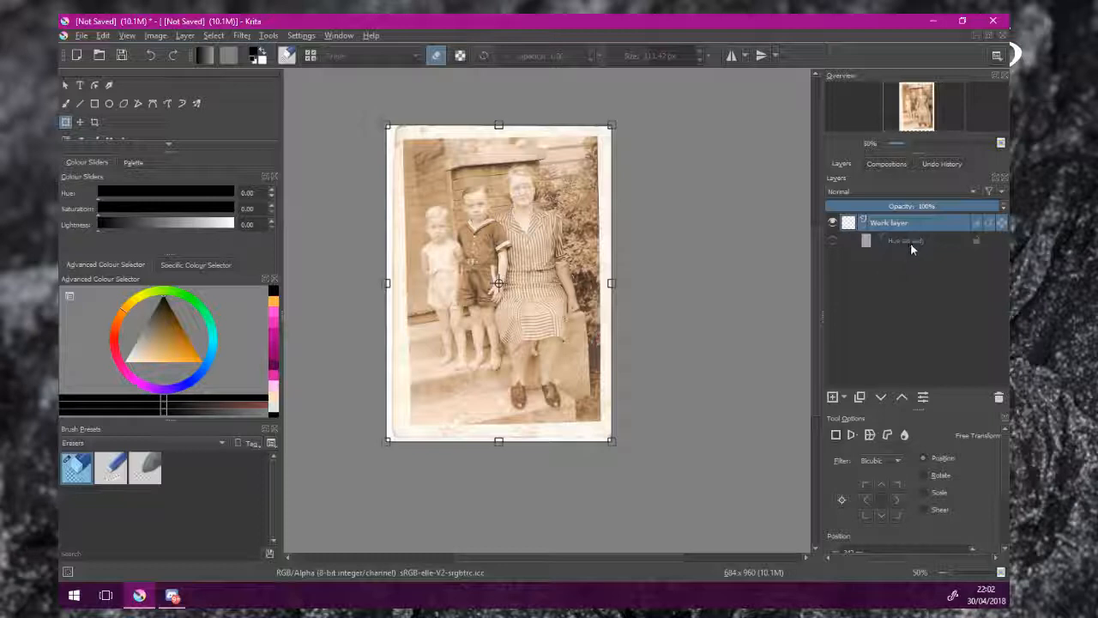
right_click(905, 240)
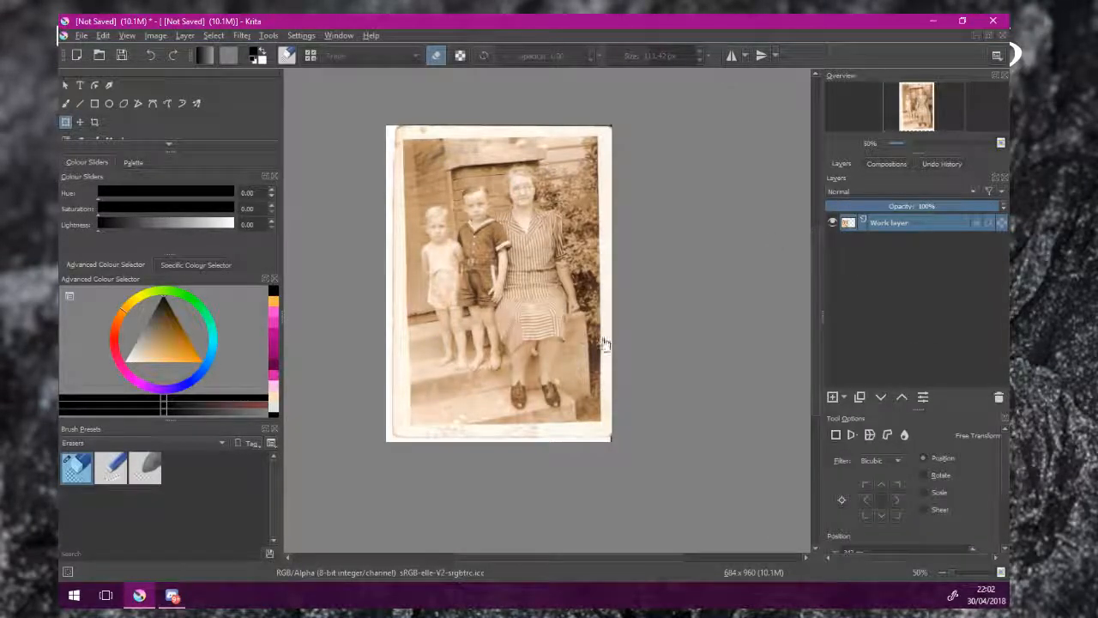
mouse_move(433, 283)
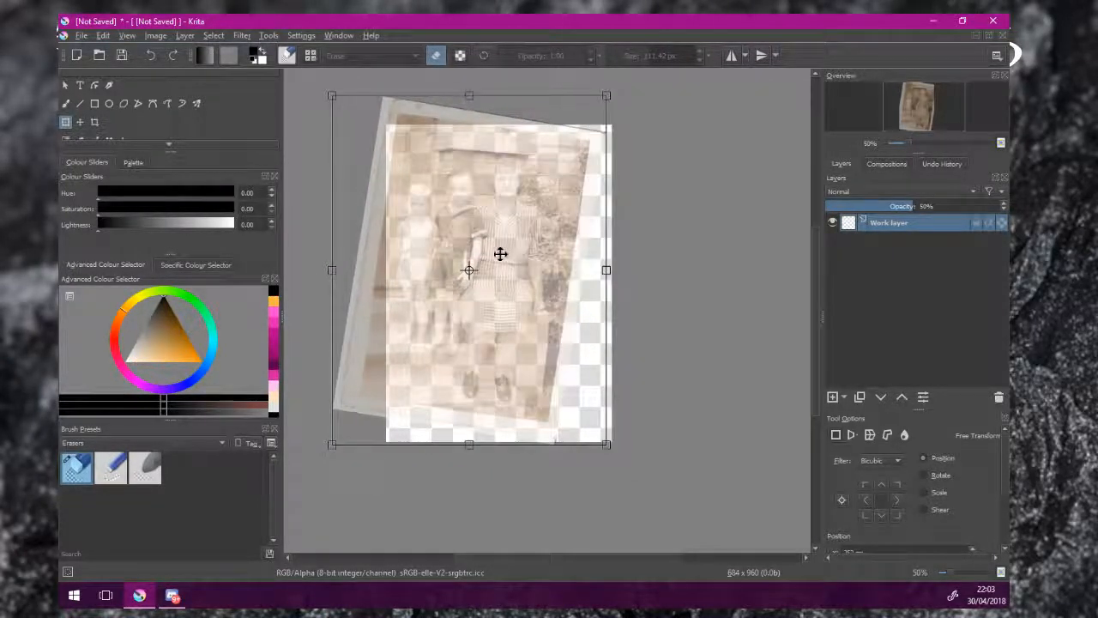
Rotate the half-transparent sepia photo in two drags until it sits level
drag(501, 254, 495, 249)
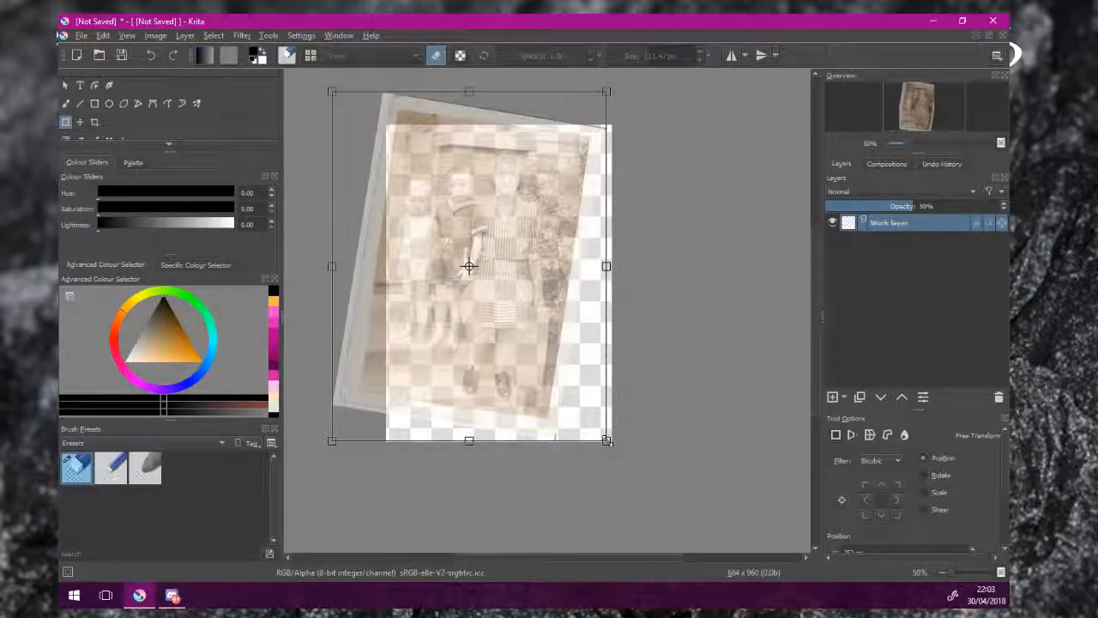
drag(607, 440, 668, 501)
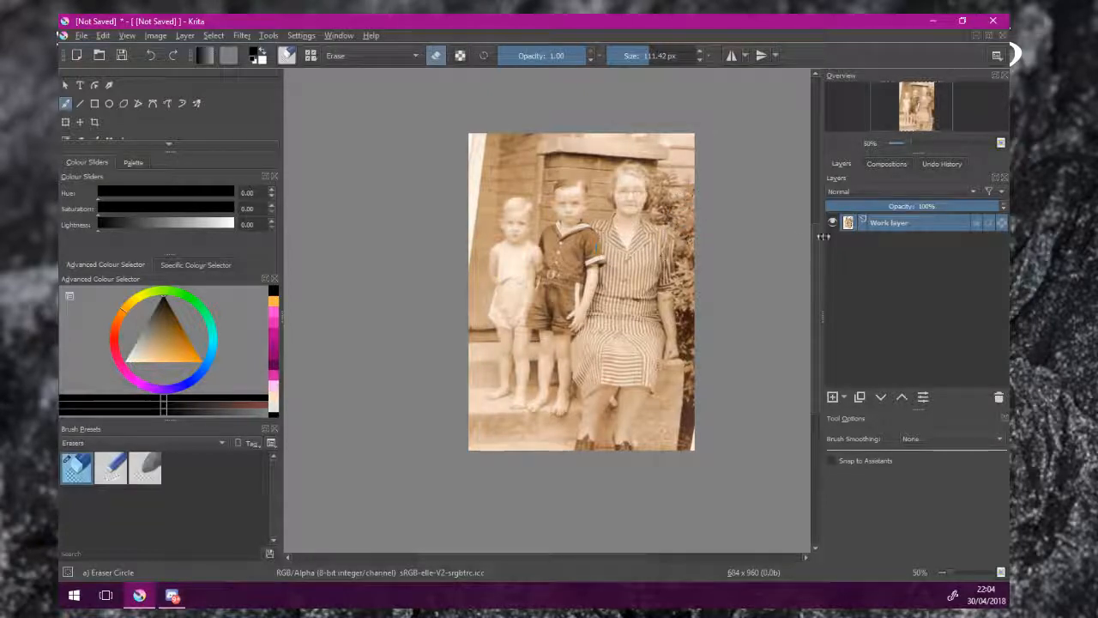
Open the Work layer's context menu to add a filter mask
right_click(889, 222)
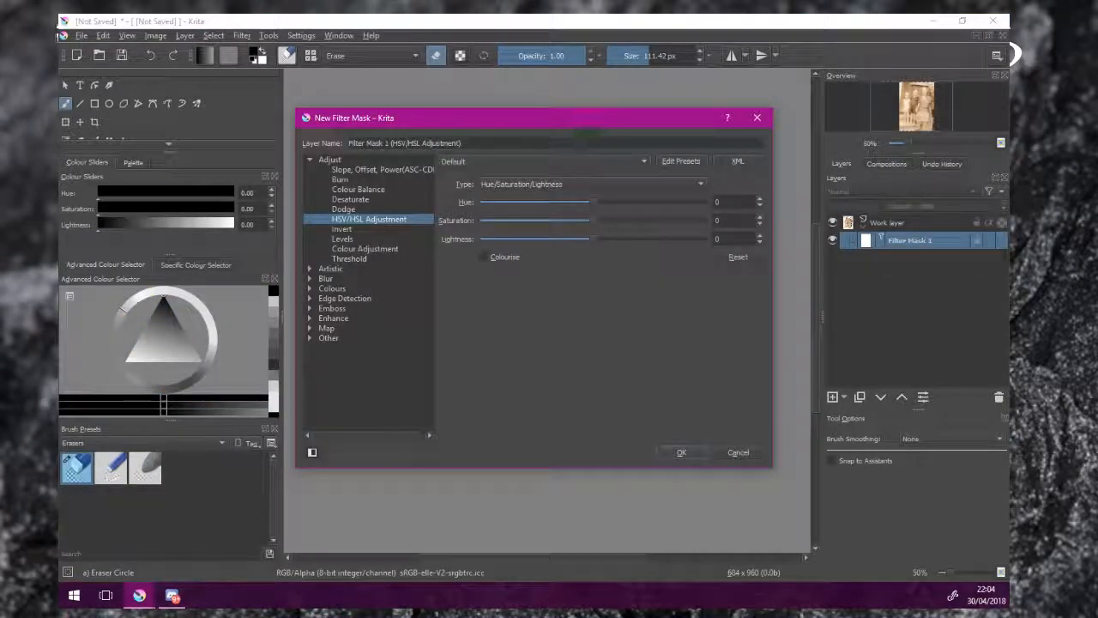
Drop the HSV mask's saturation fully to remove colour, set lightness to -30, and confirm
drag(532, 118, 265, 80)
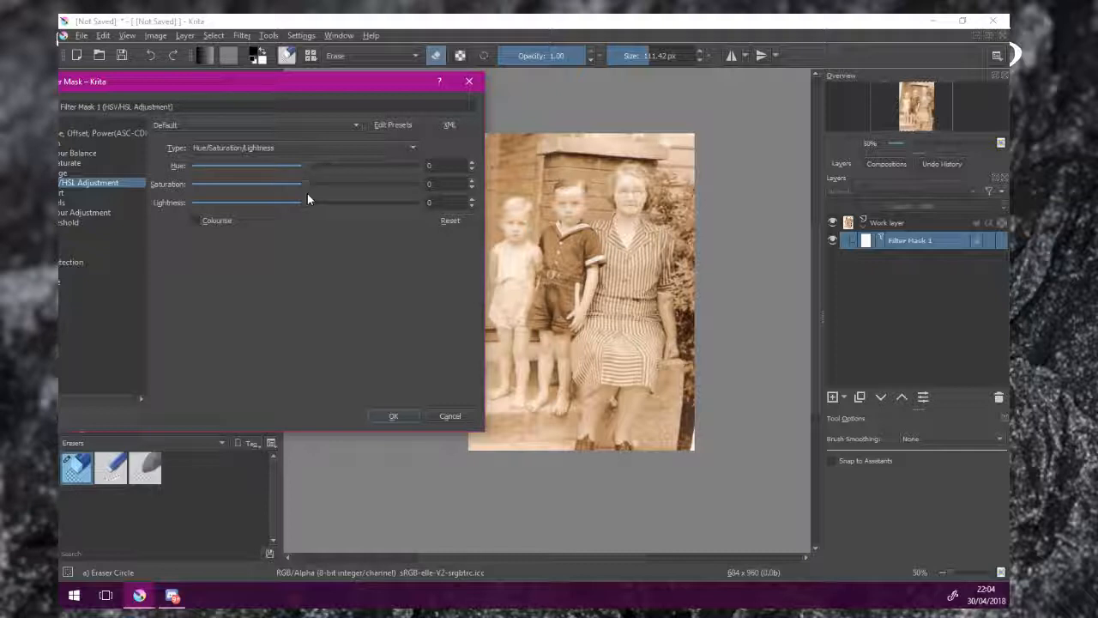
drag(307, 183, 193, 184)
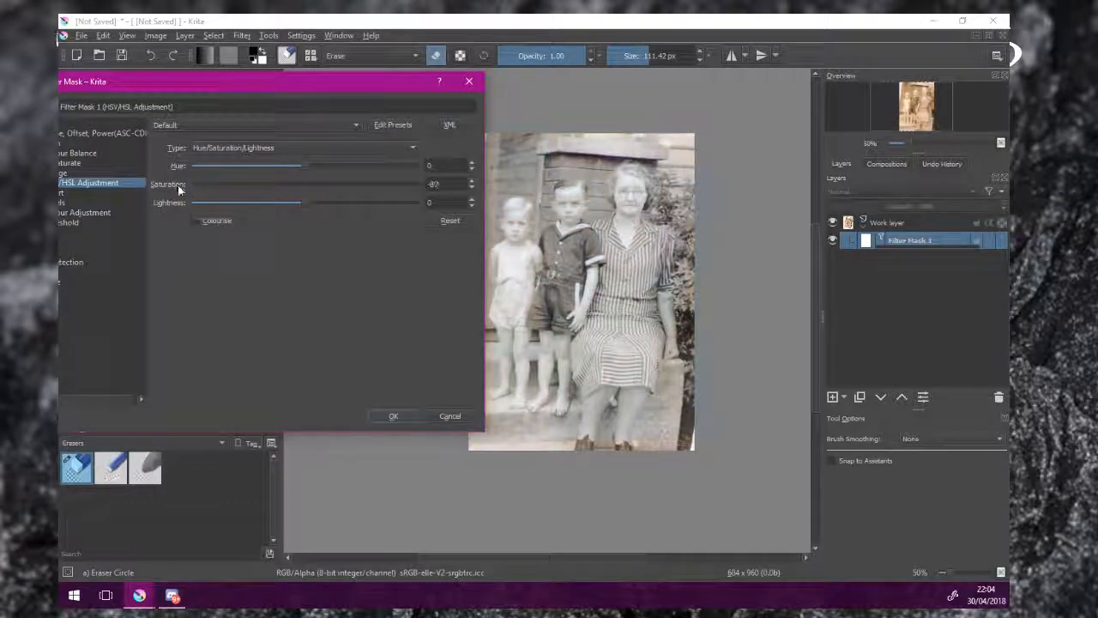
drag(304, 183, 193, 182)
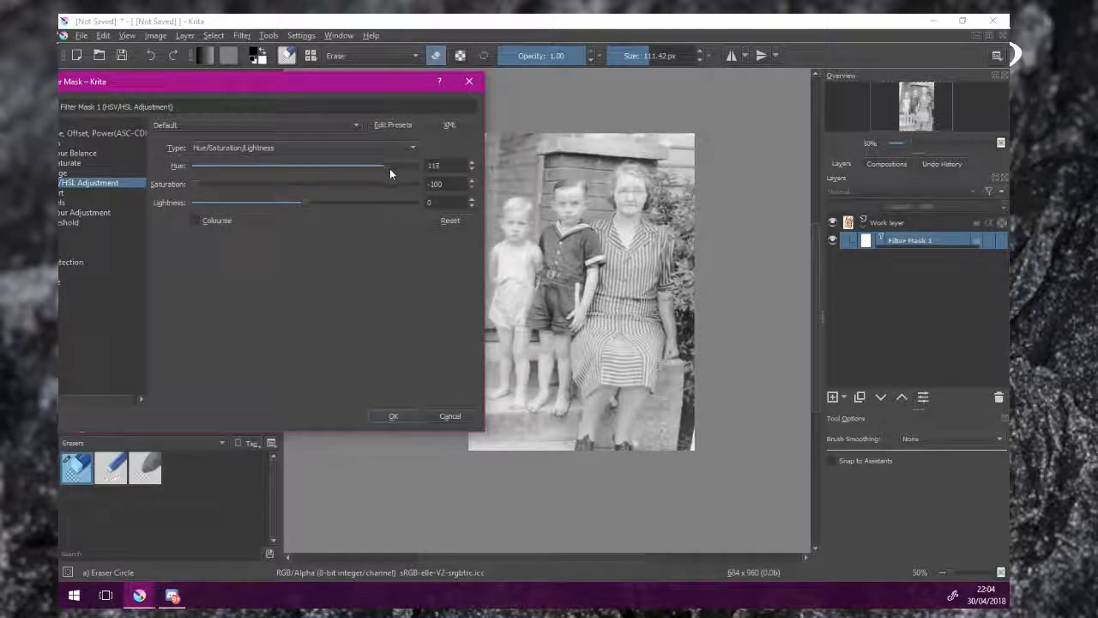
drag(386, 165, 193, 166)
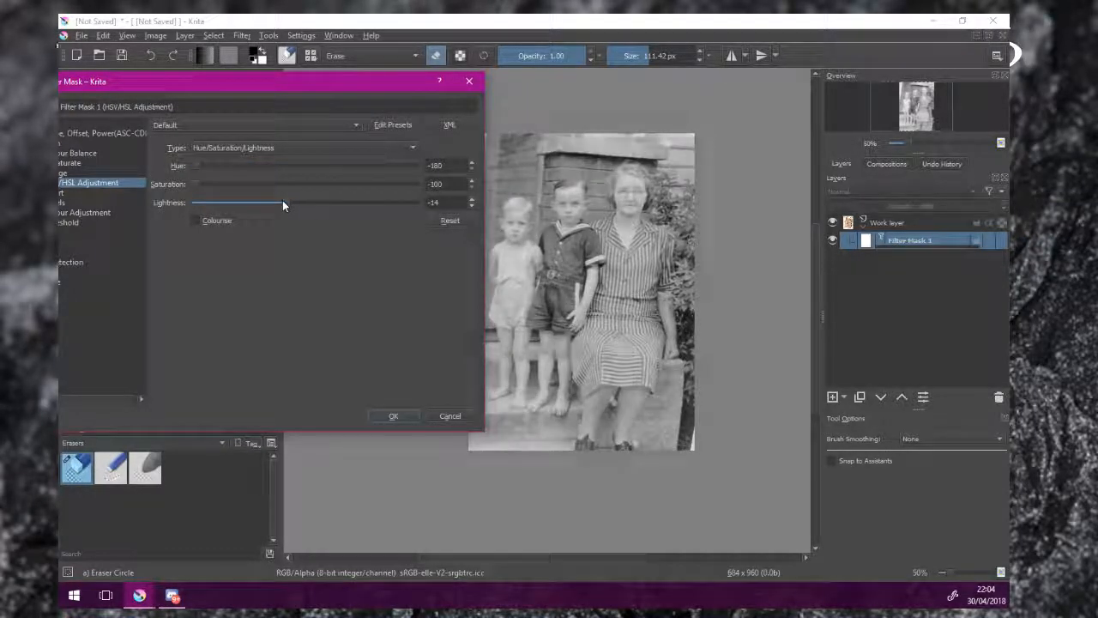
drag(283, 203, 277, 203)
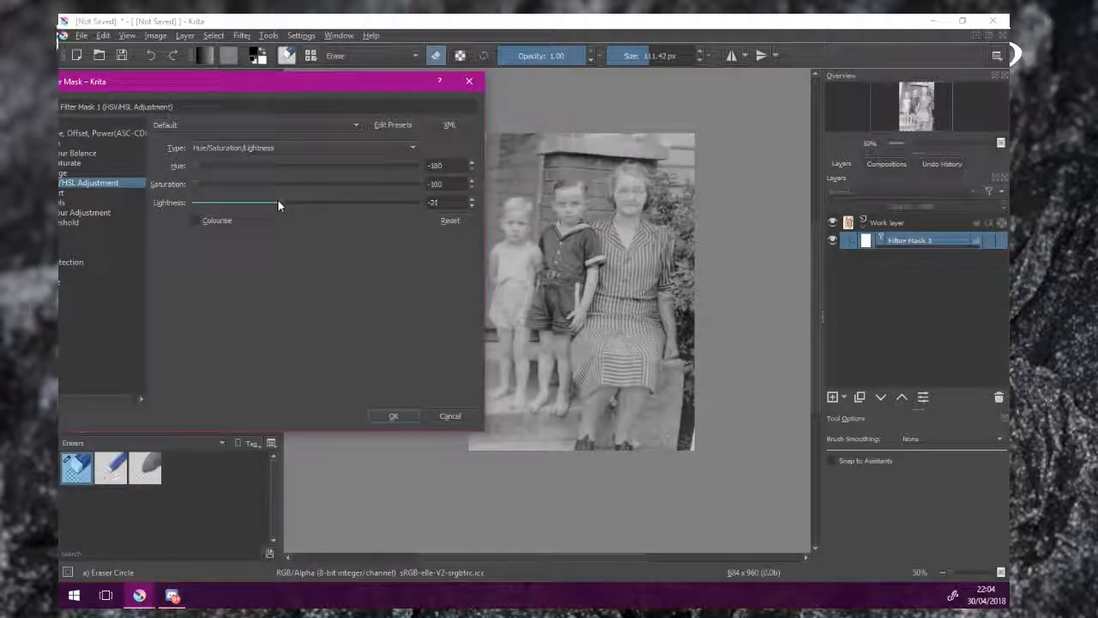
drag(279, 203, 272, 203)
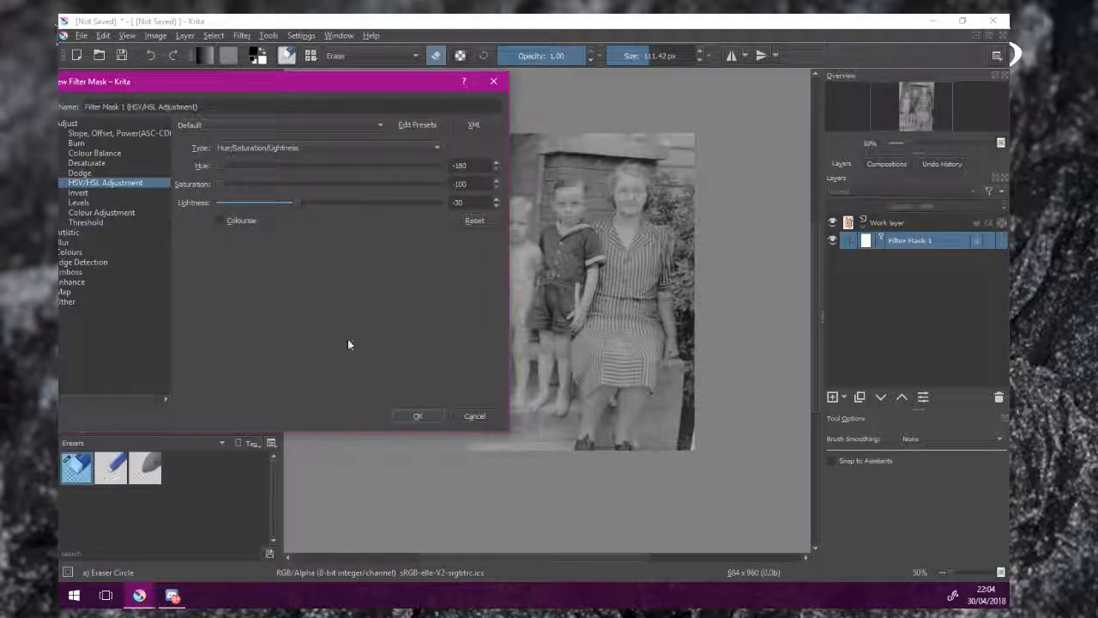
click(418, 416)
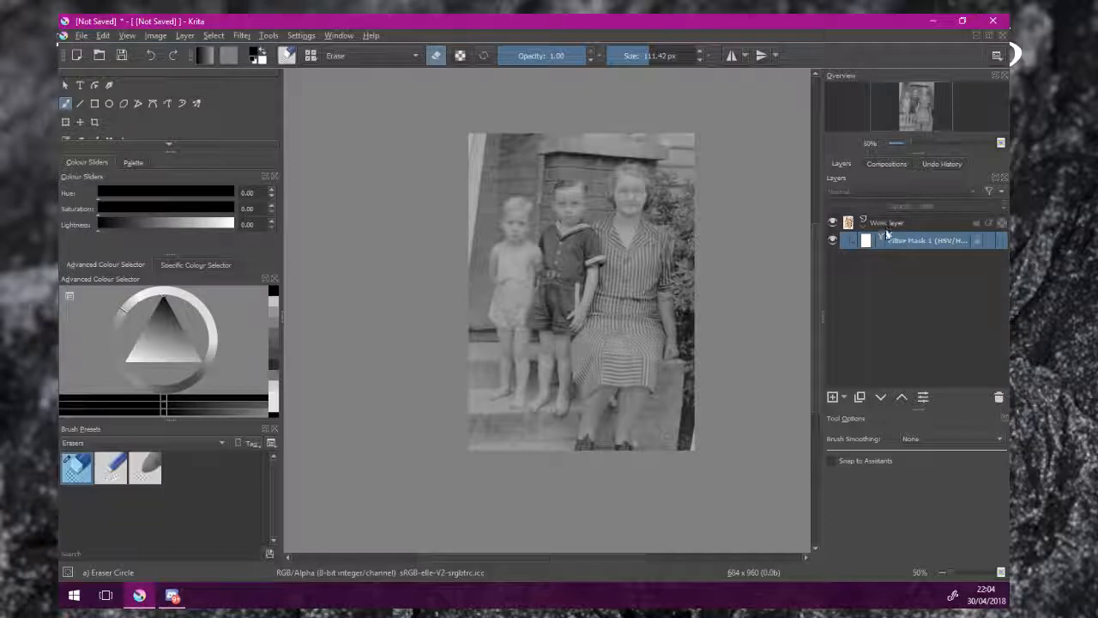
Add a second filter mask to the Work layer using Colour Adjustment curves
right_click(888, 222)
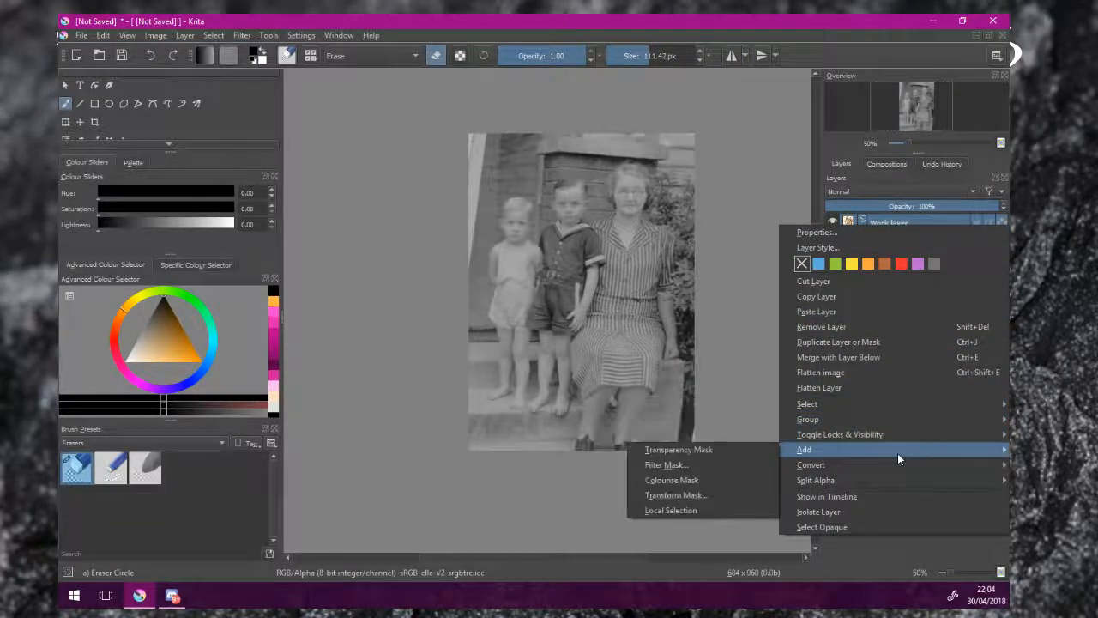
mouse_move(666, 464)
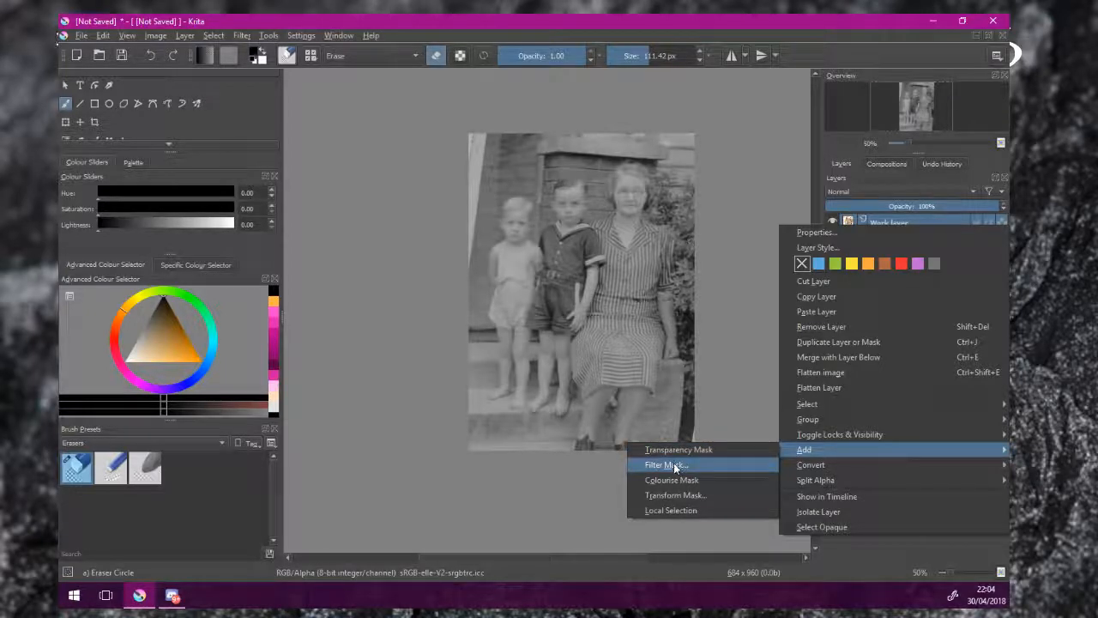
click(666, 464)
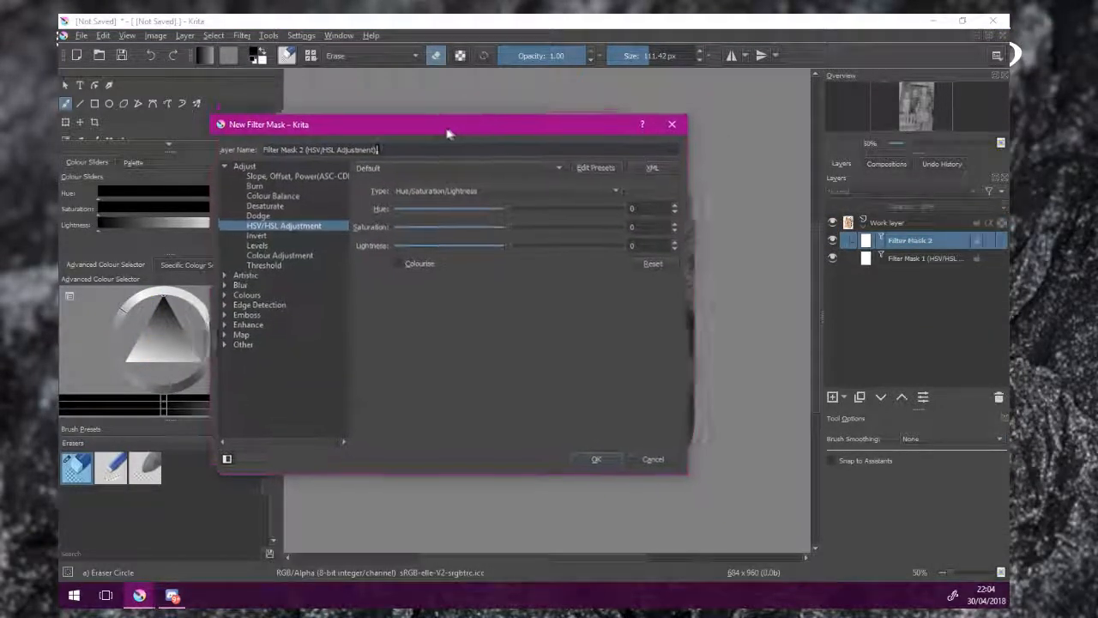
click(114, 217)
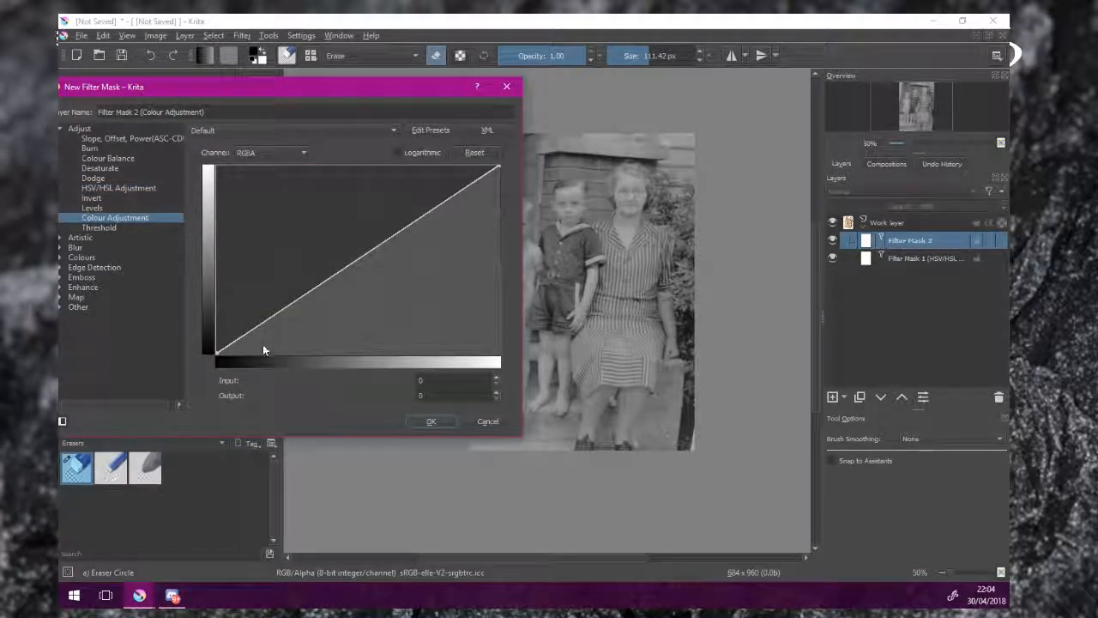
Move the curves dialog aside and place a point on the lower curve
drag(288, 87, 302, 62)
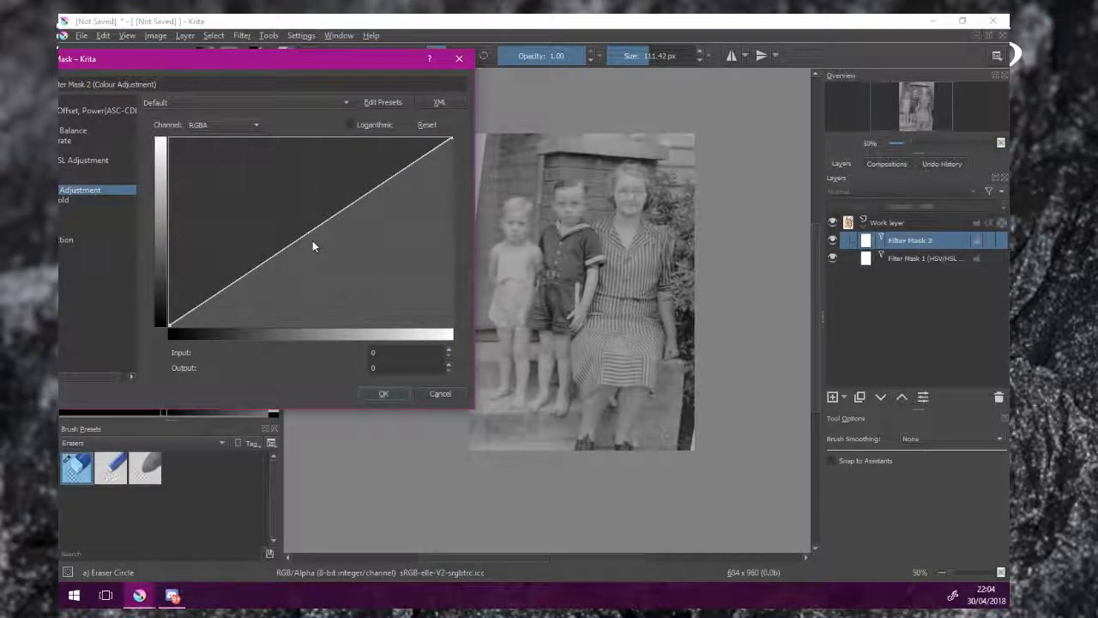
mouse_move(230, 276)
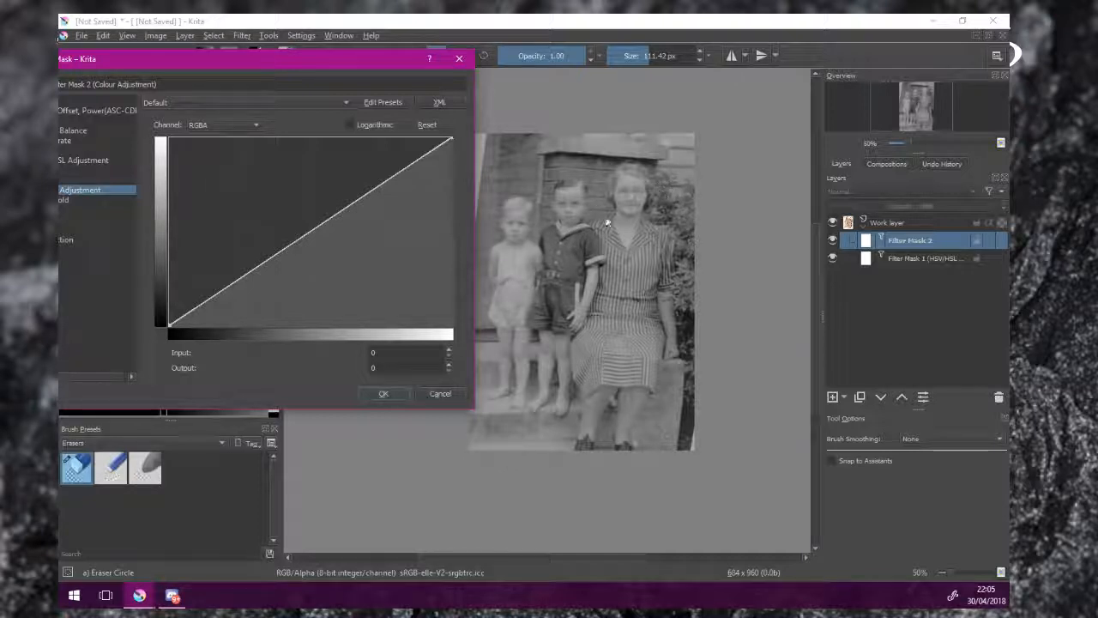
mouse_move(566, 234)
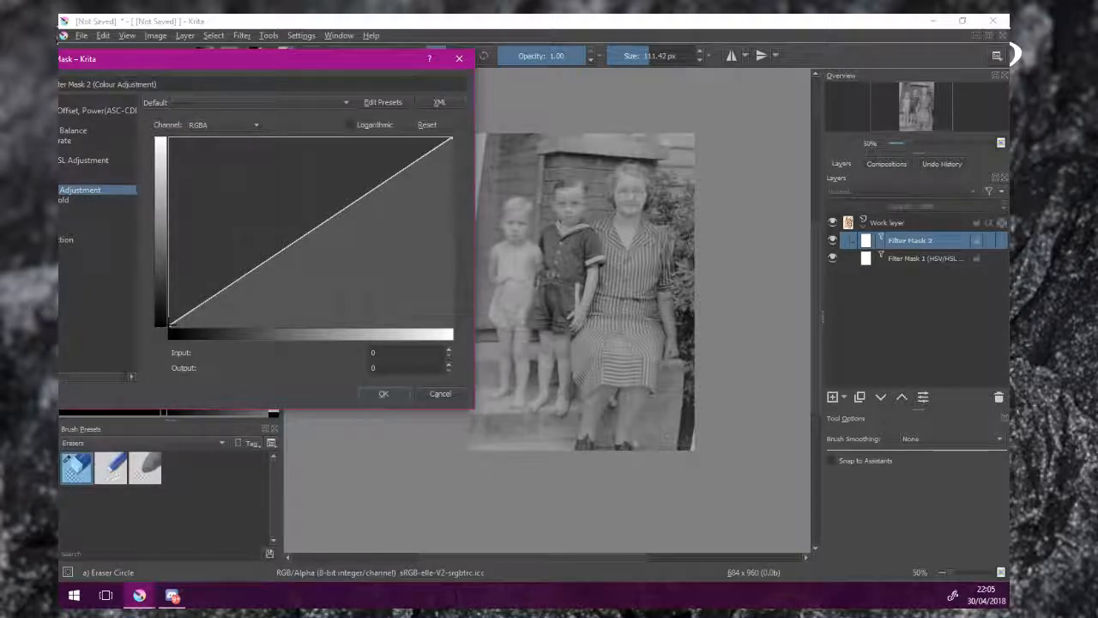
drag(161, 326, 161, 286)
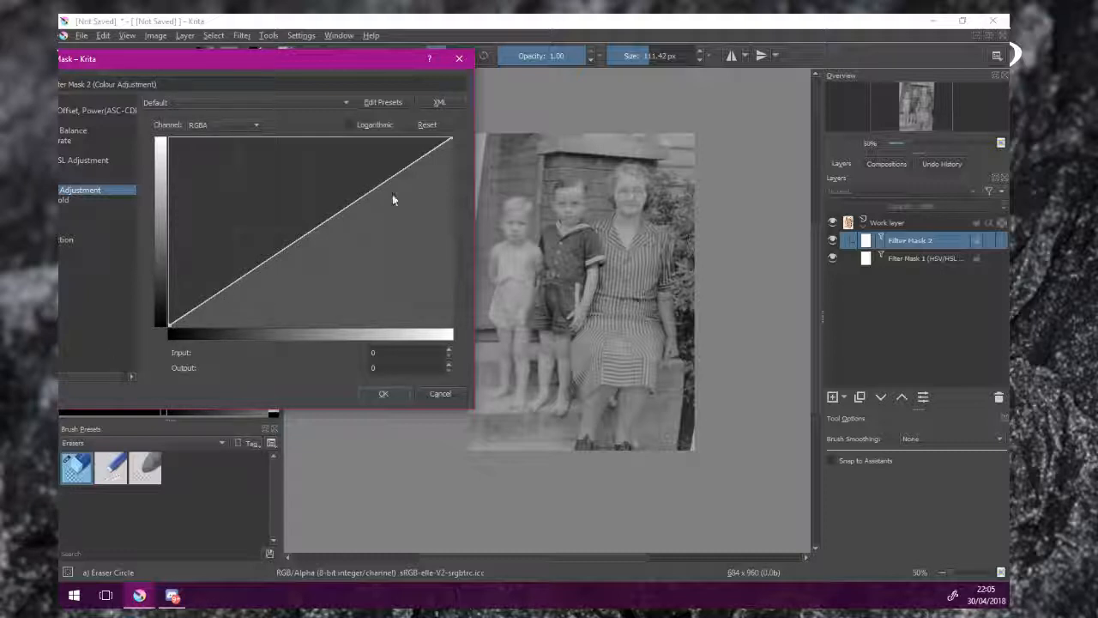
drag(395, 197, 168, 324)
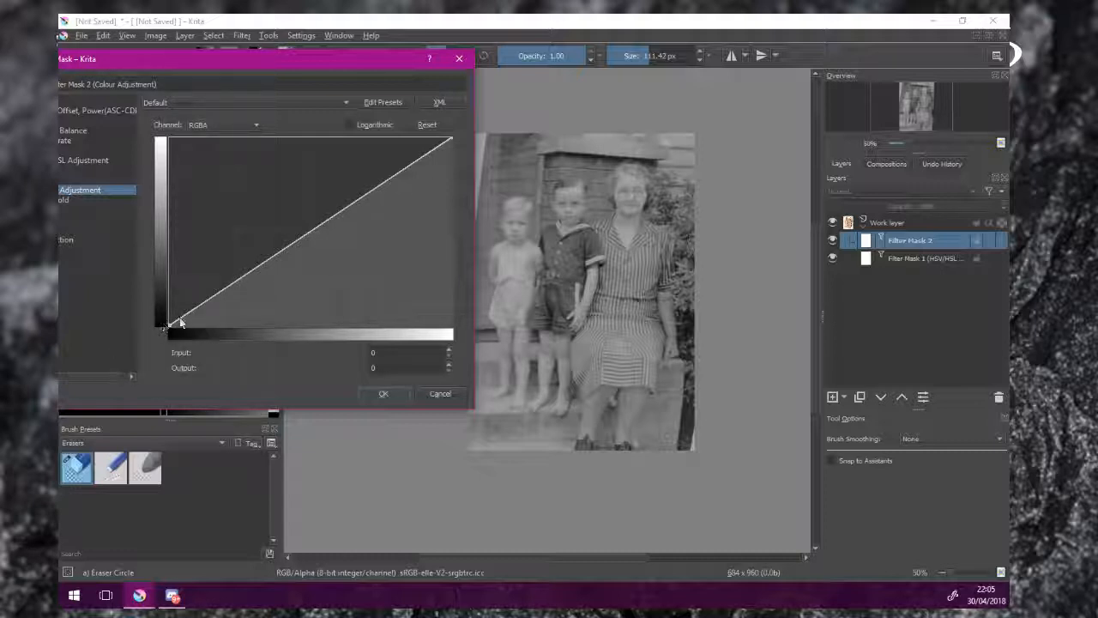
drag(180, 322, 341, 216)
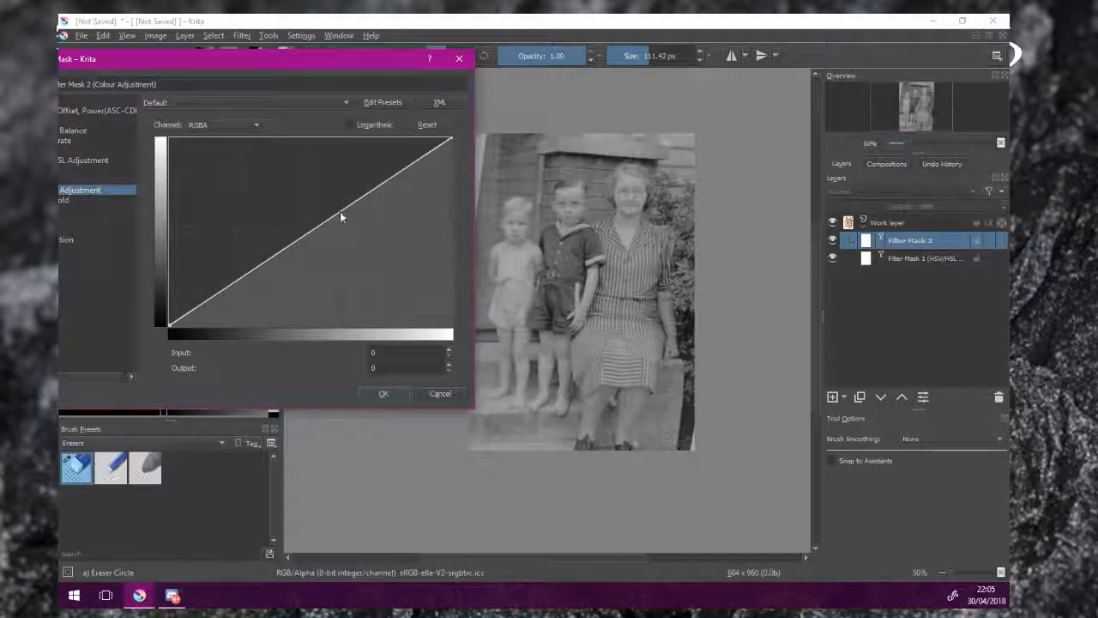
mouse_move(254, 275)
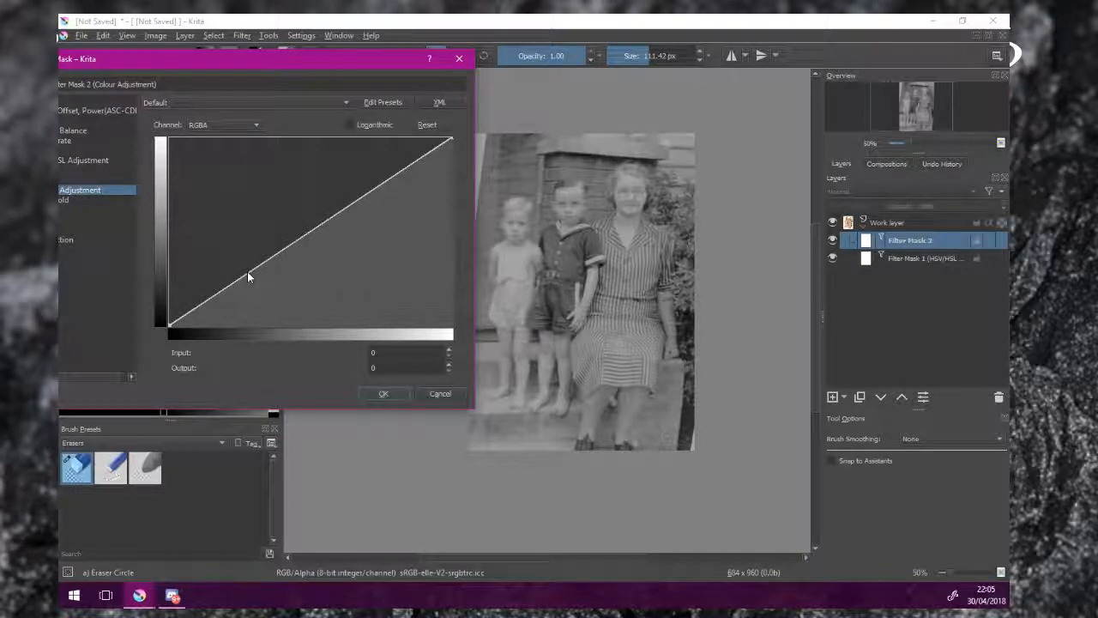
drag(249, 277, 178, 326)
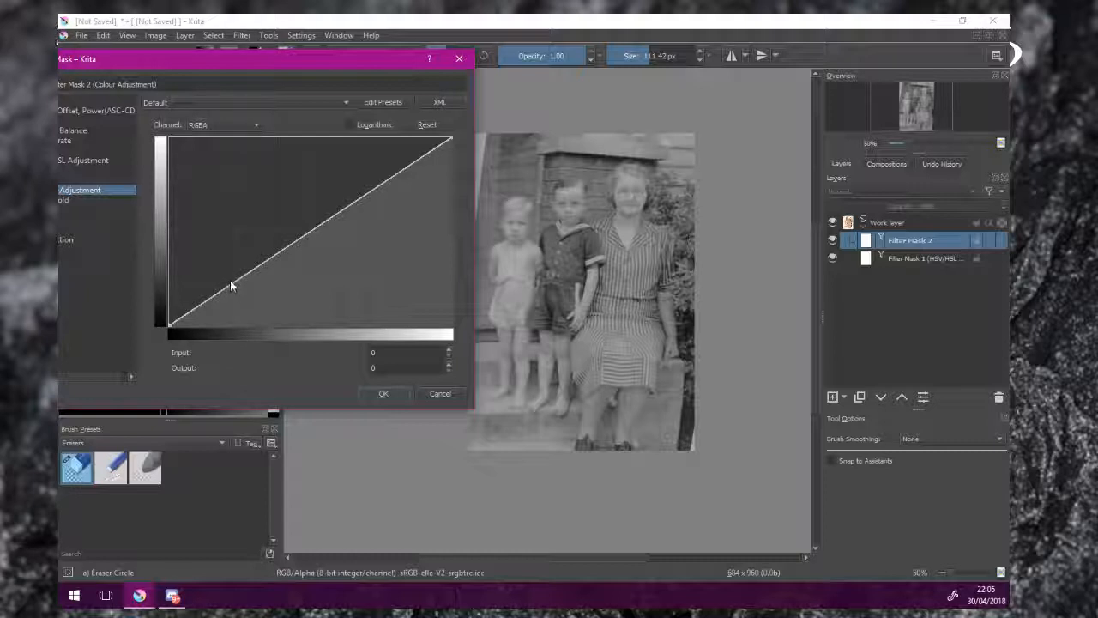
mouse_move(228, 294)
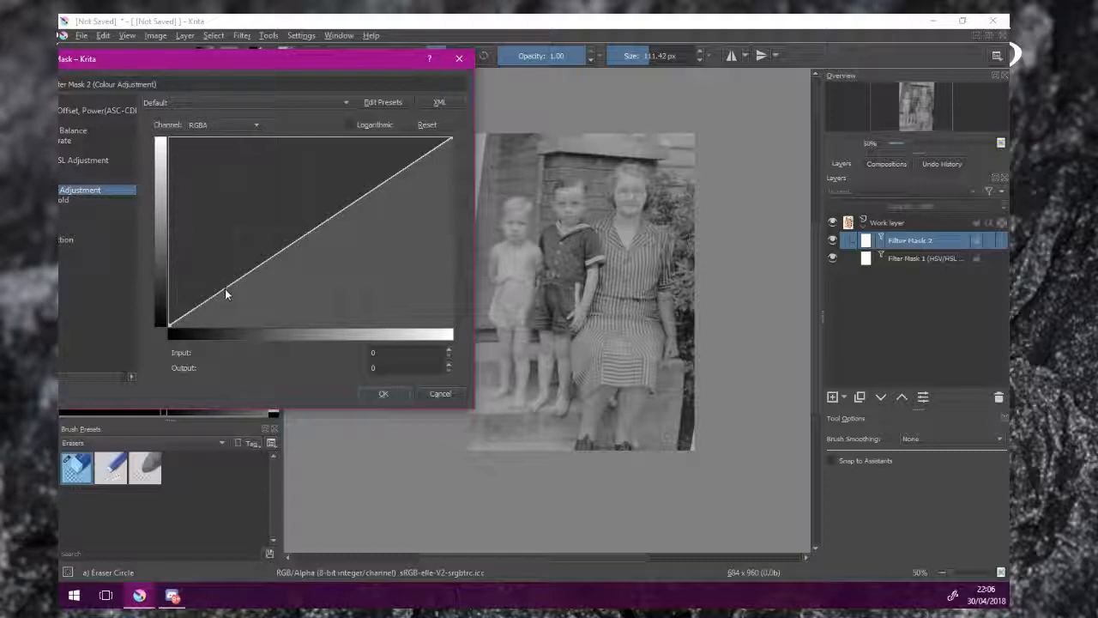
mouse_move(216, 297)
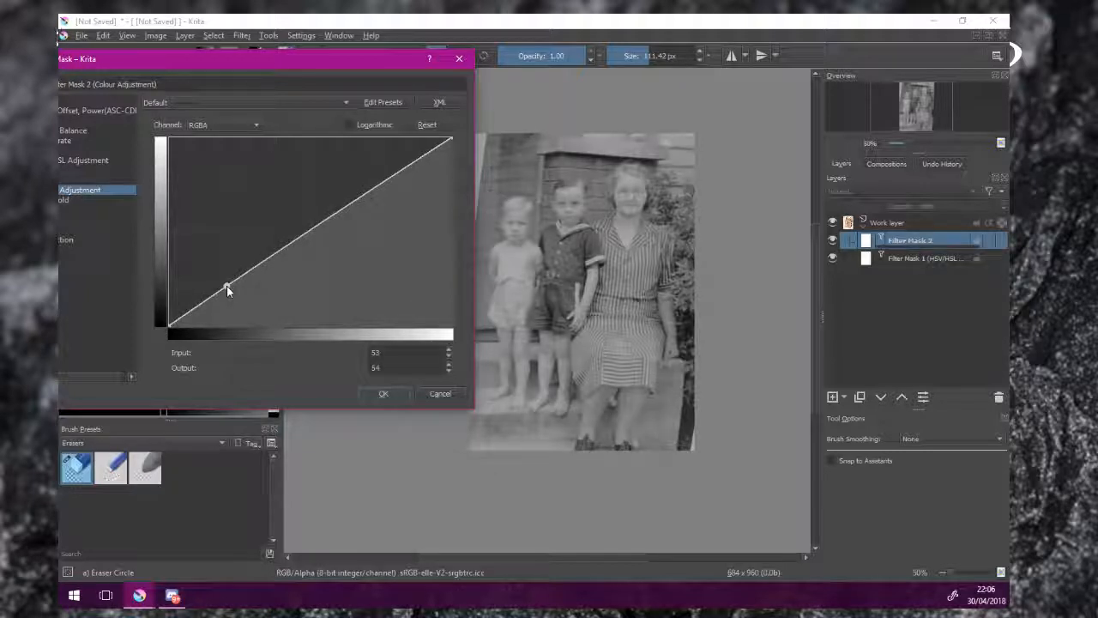
Pull the shadow point down to about input 64, output 31
drag(228, 290, 230, 295)
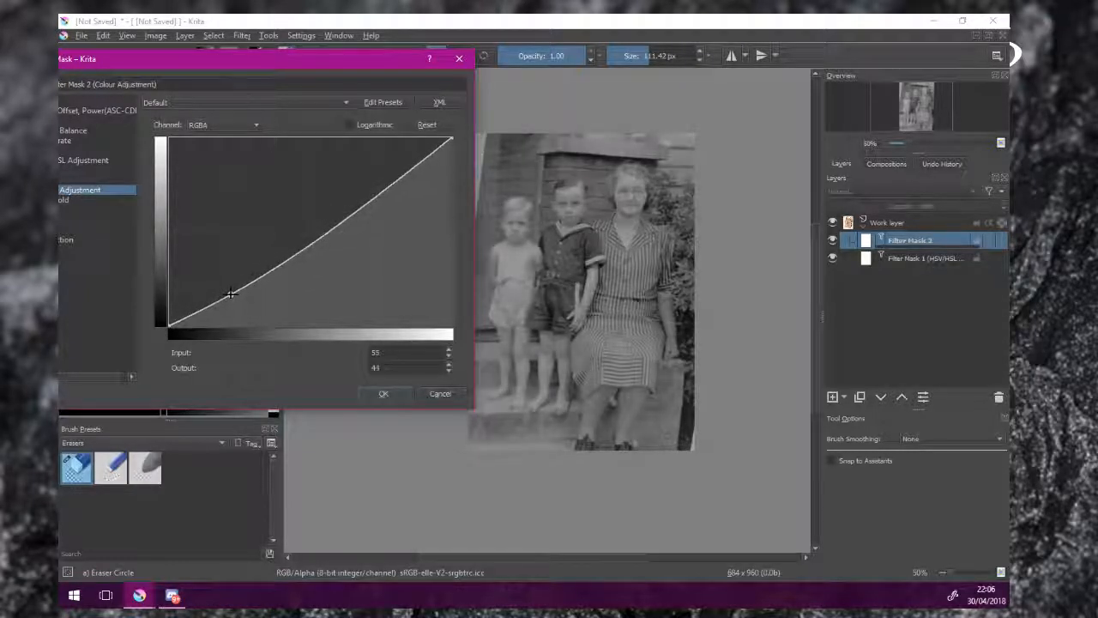
drag(230, 293, 236, 296)
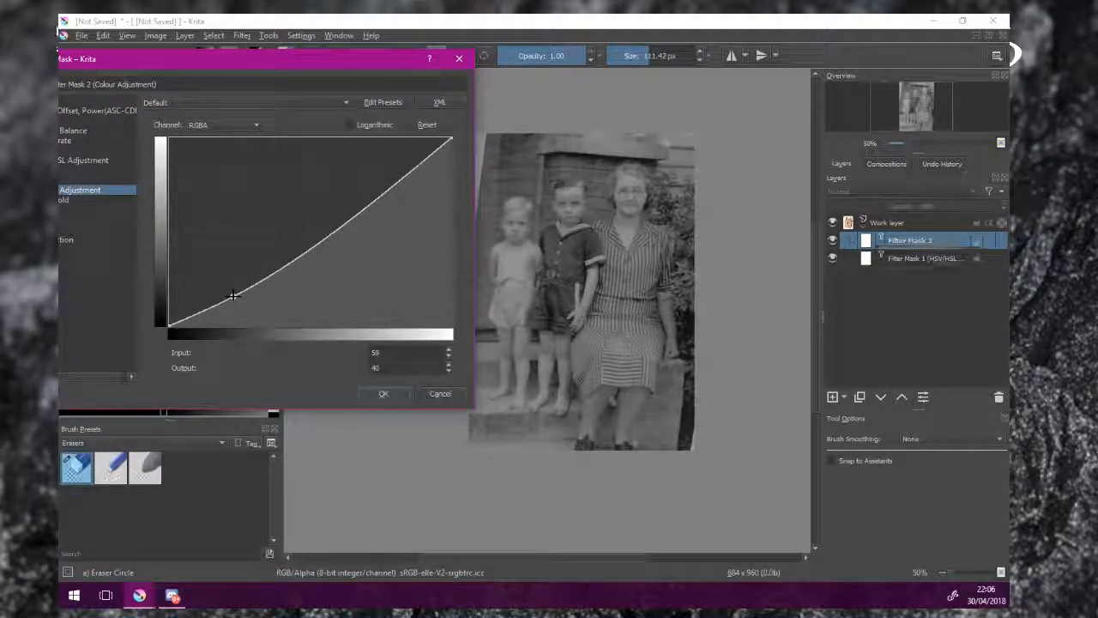
drag(235, 293, 238, 298)
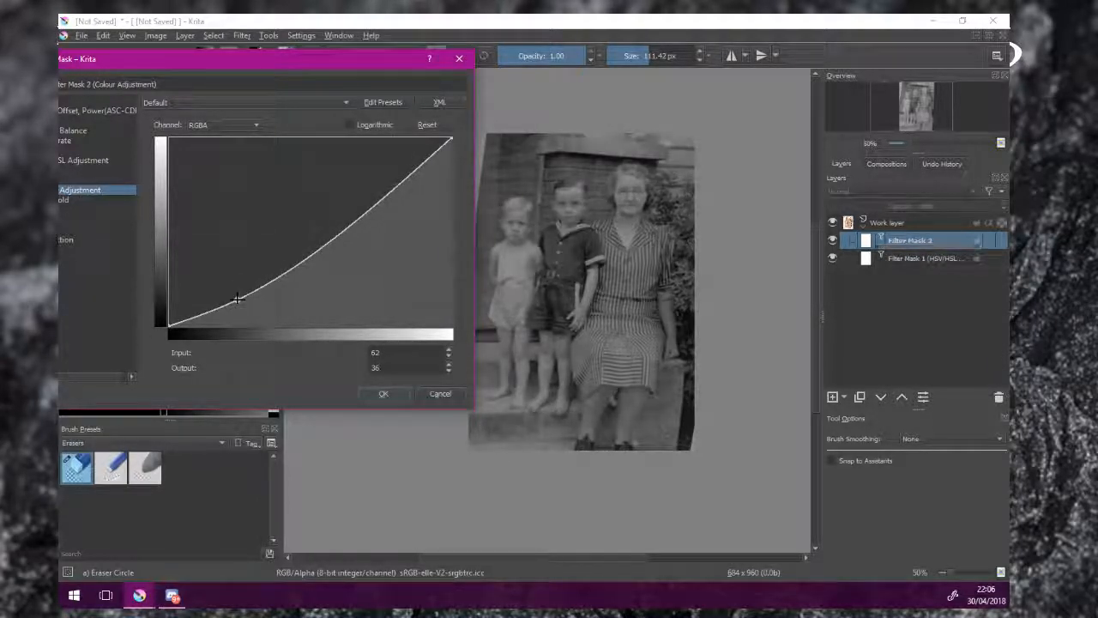
drag(238, 298, 240, 302)
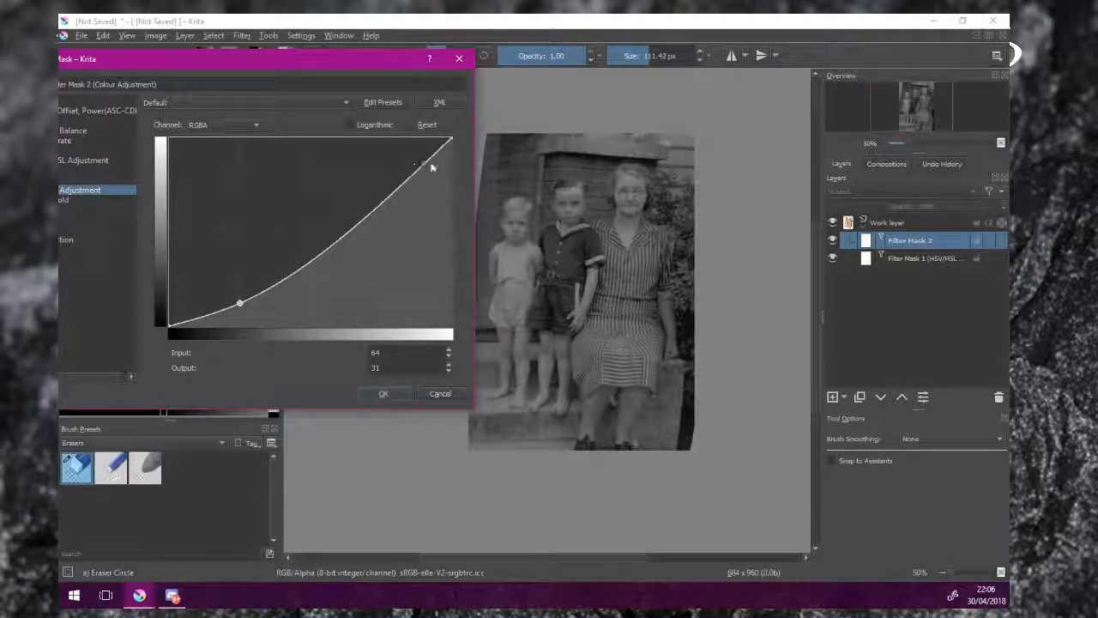
Add an upper-tone curve point and tweak it alongside the shadow point
drag(416, 165, 399, 187)
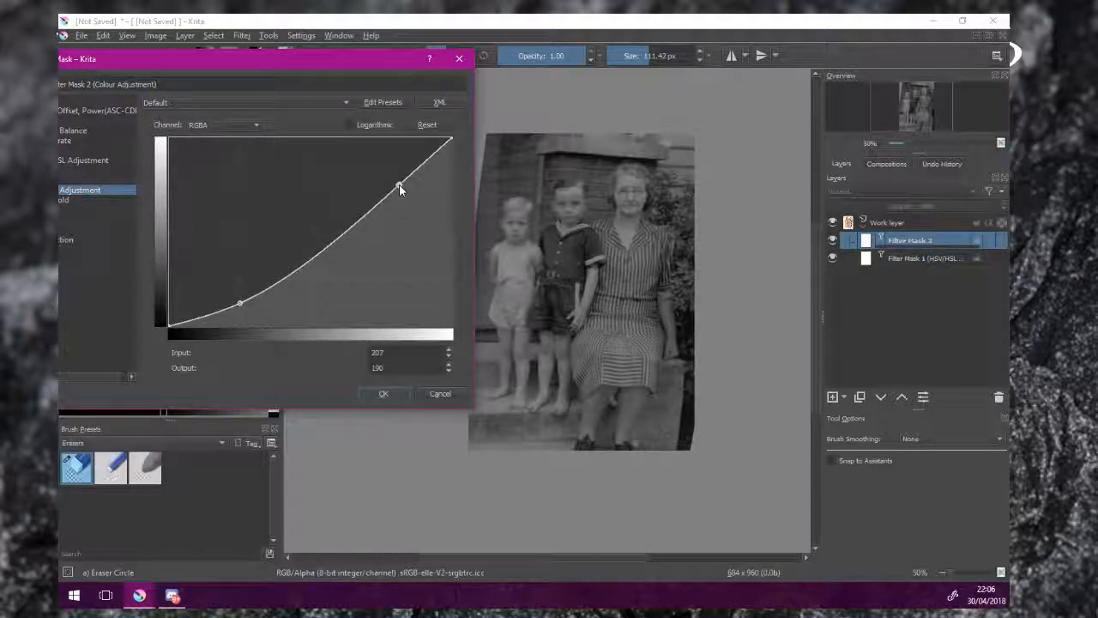
drag(399, 187, 402, 186)
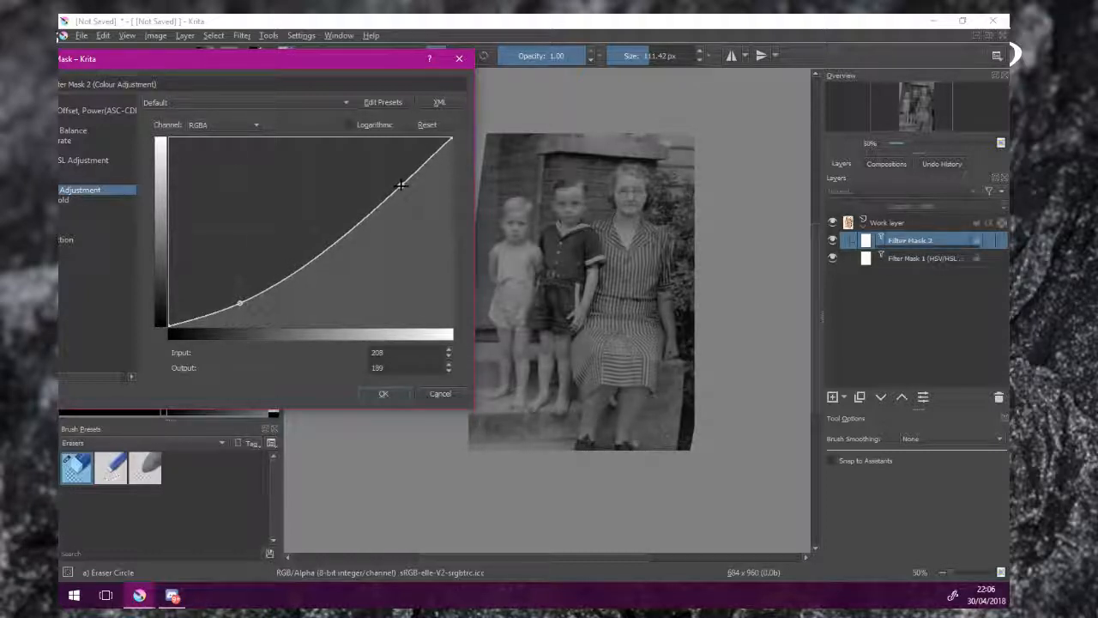
drag(401, 185, 411, 188)
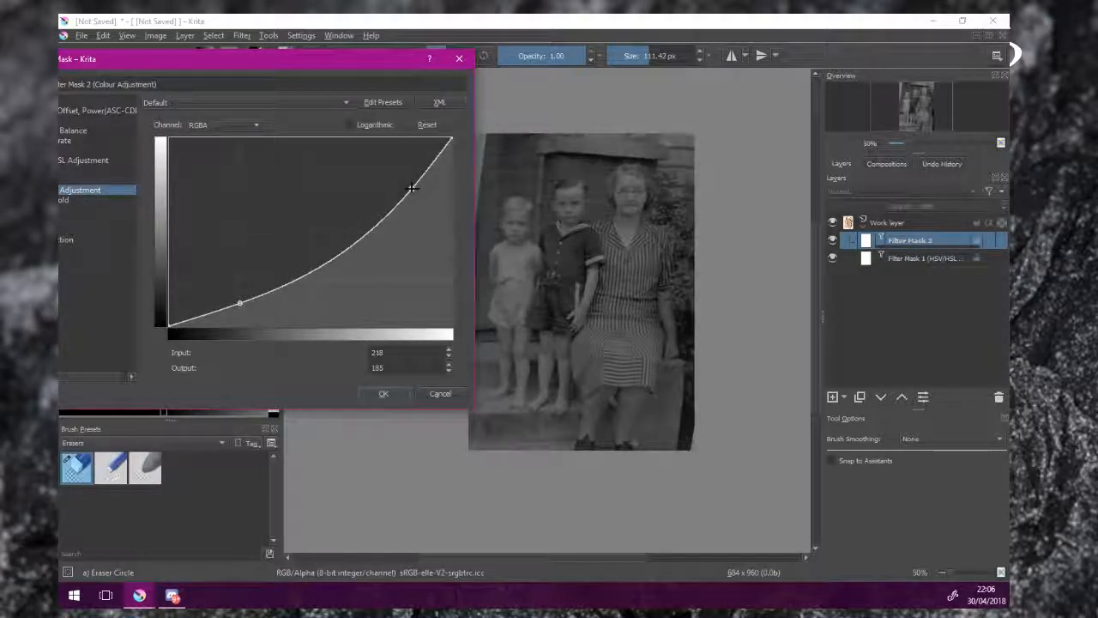
drag(412, 189, 419, 190)
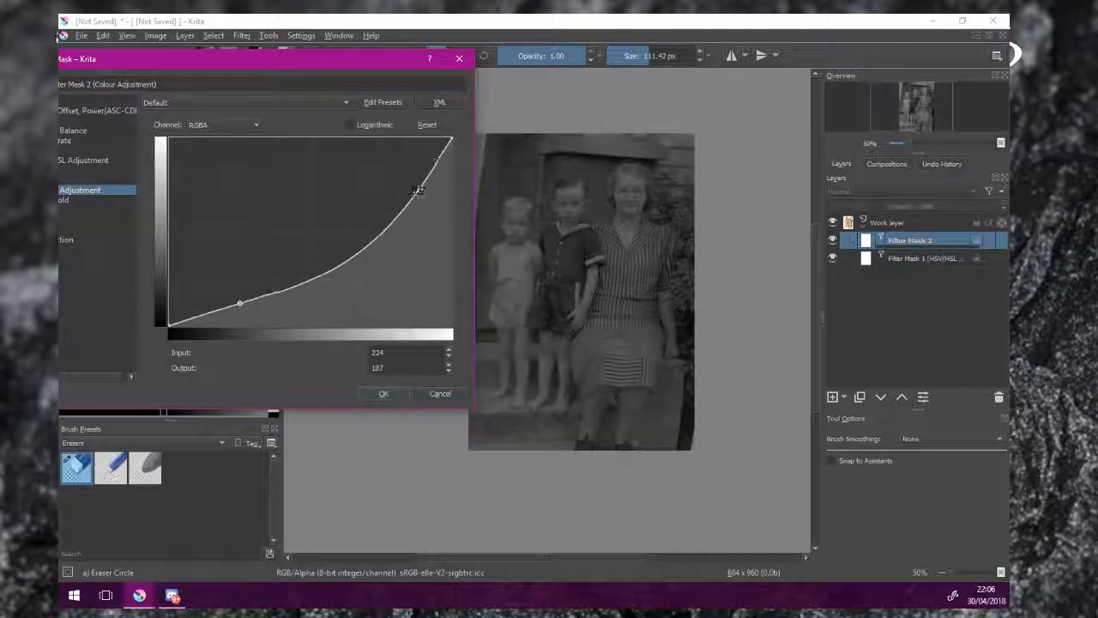
drag(419, 191, 416, 184)
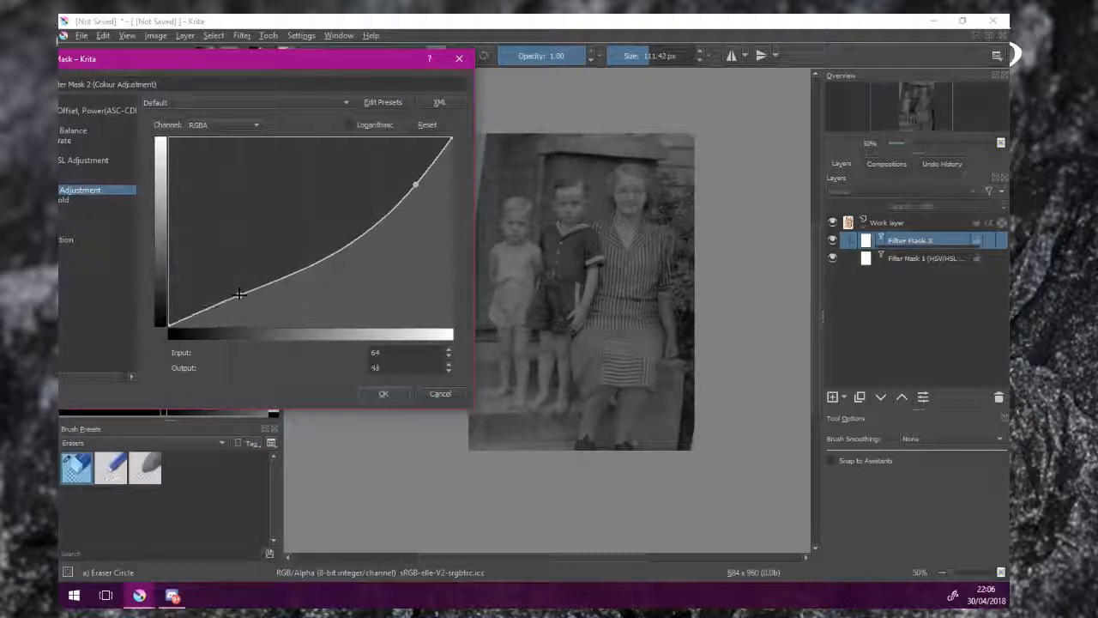
drag(241, 294, 243, 298)
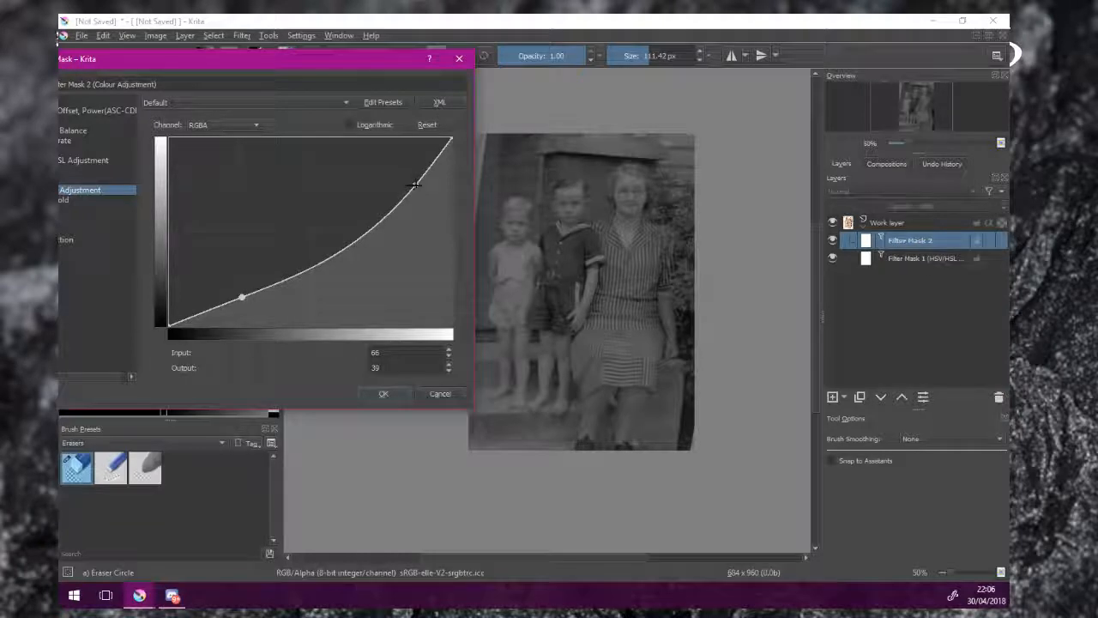
drag(414, 185, 410, 184)
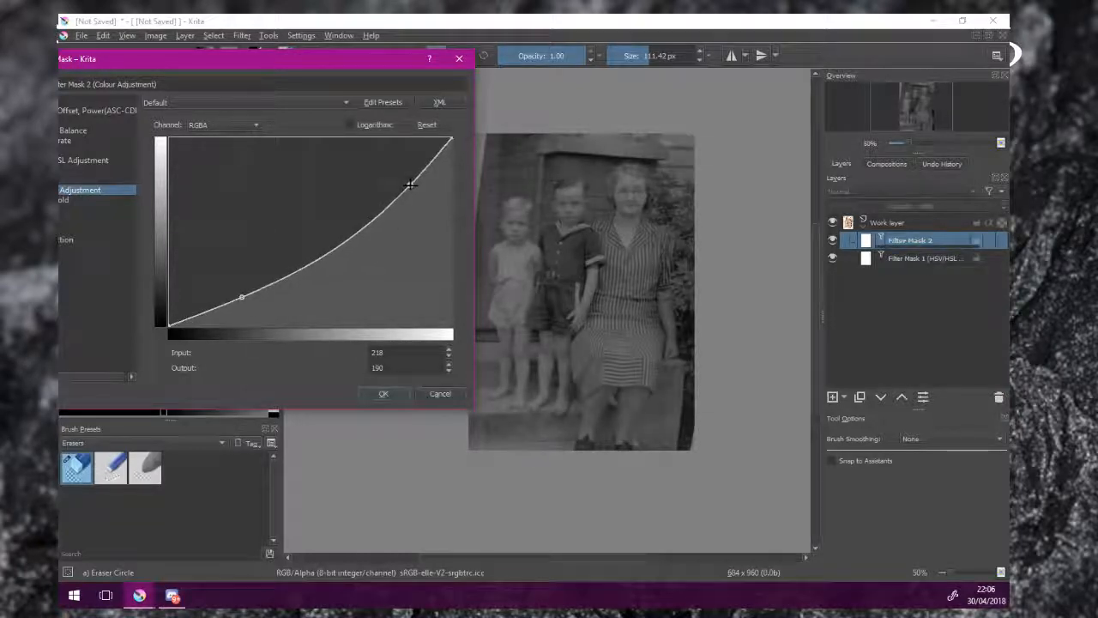
drag(410, 183, 402, 182)
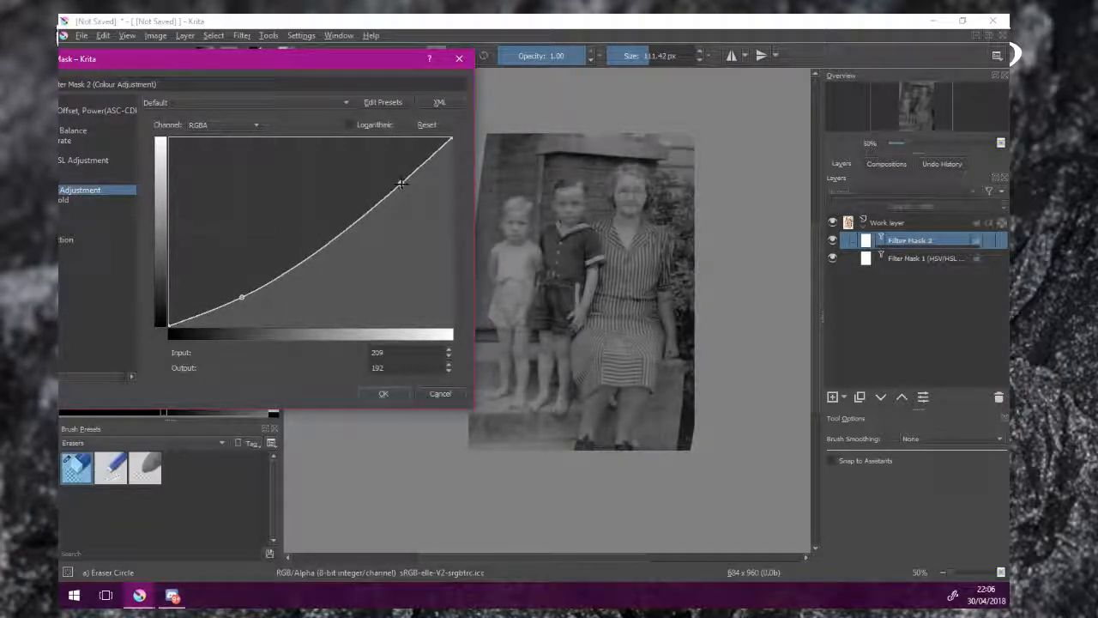
drag(401, 183, 408, 185)
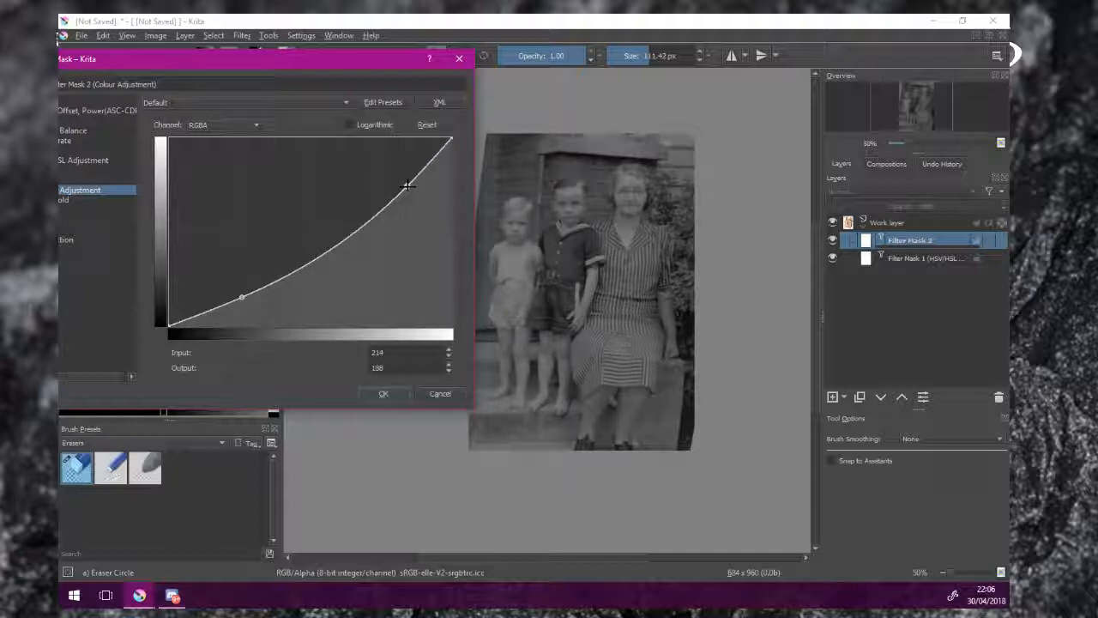
drag(408, 184, 406, 183)
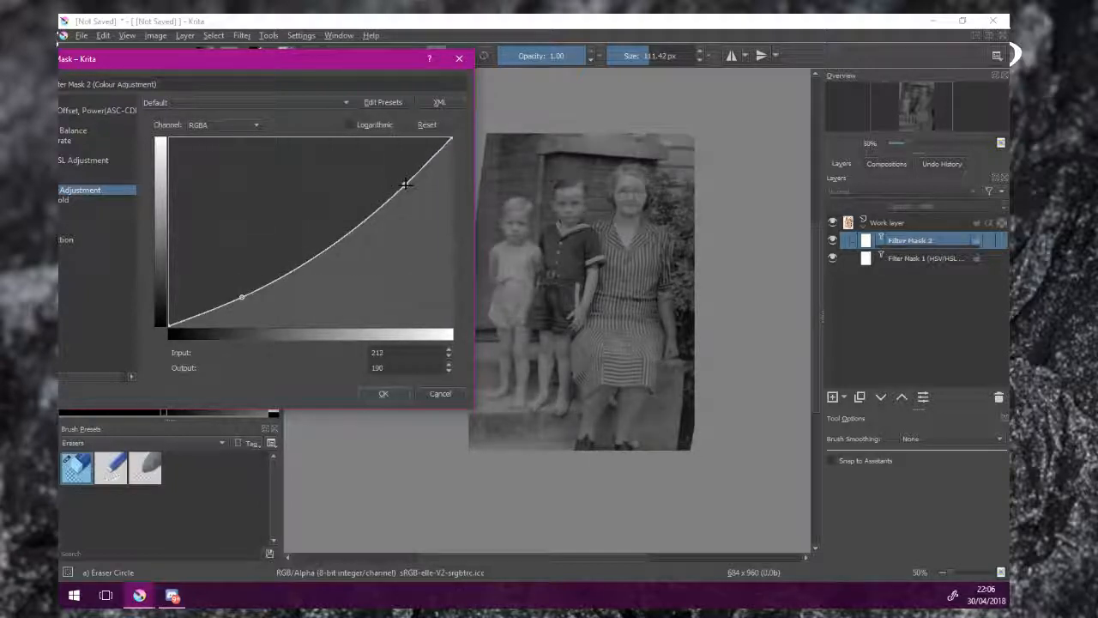
drag(408, 183, 408, 186)
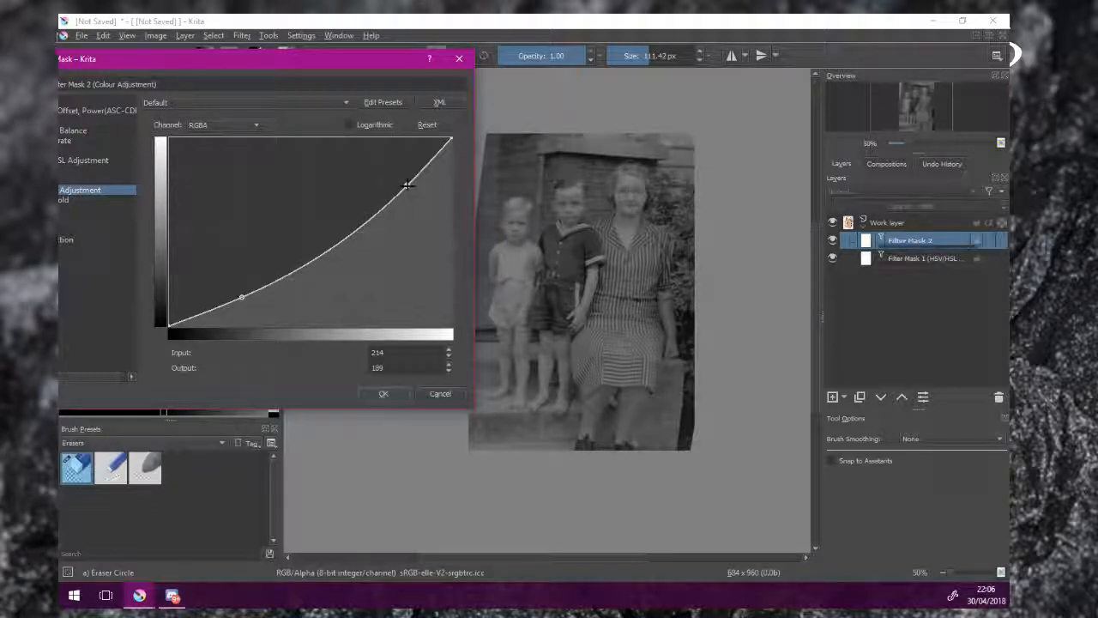
drag(408, 185, 419, 183)
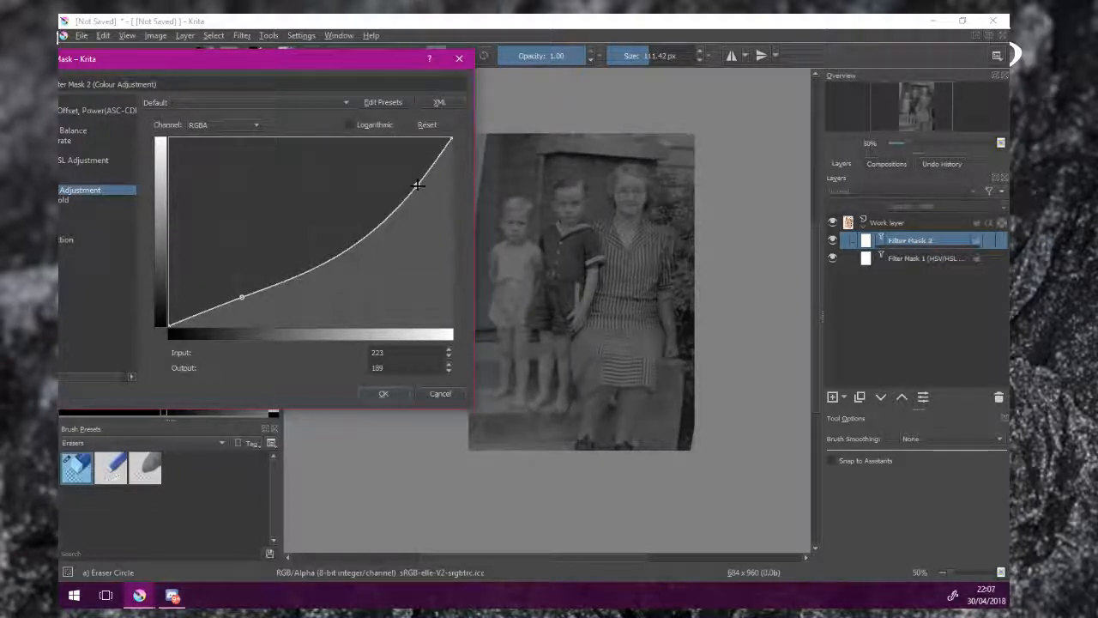
drag(419, 183, 410, 184)
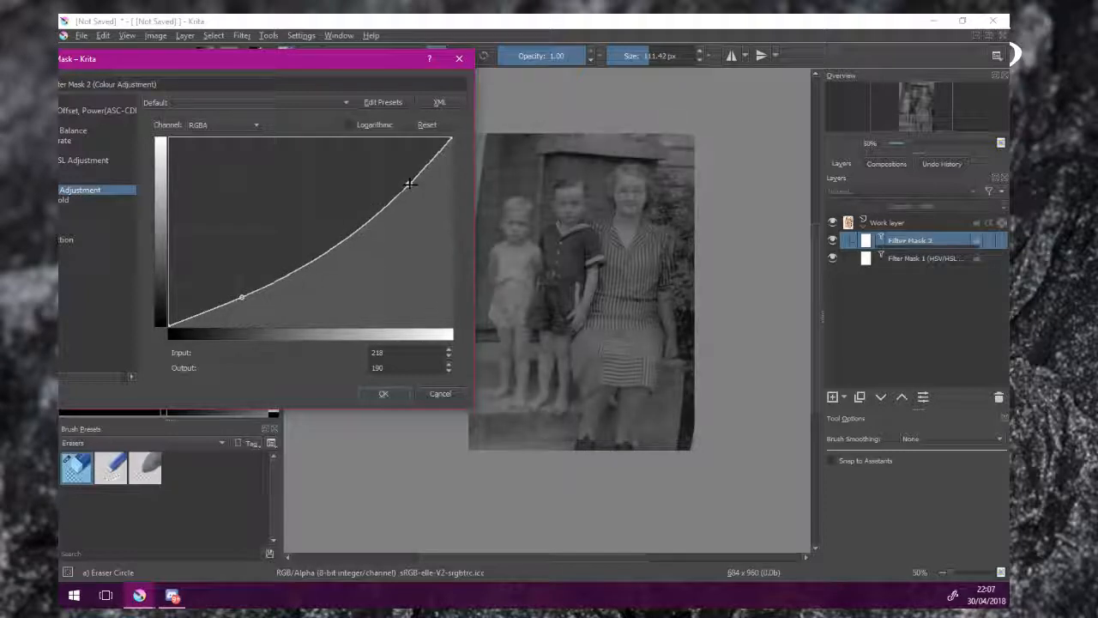
Settle the upper curve point near input 188, output 170 and apply the mask
drag(409, 182, 401, 181)
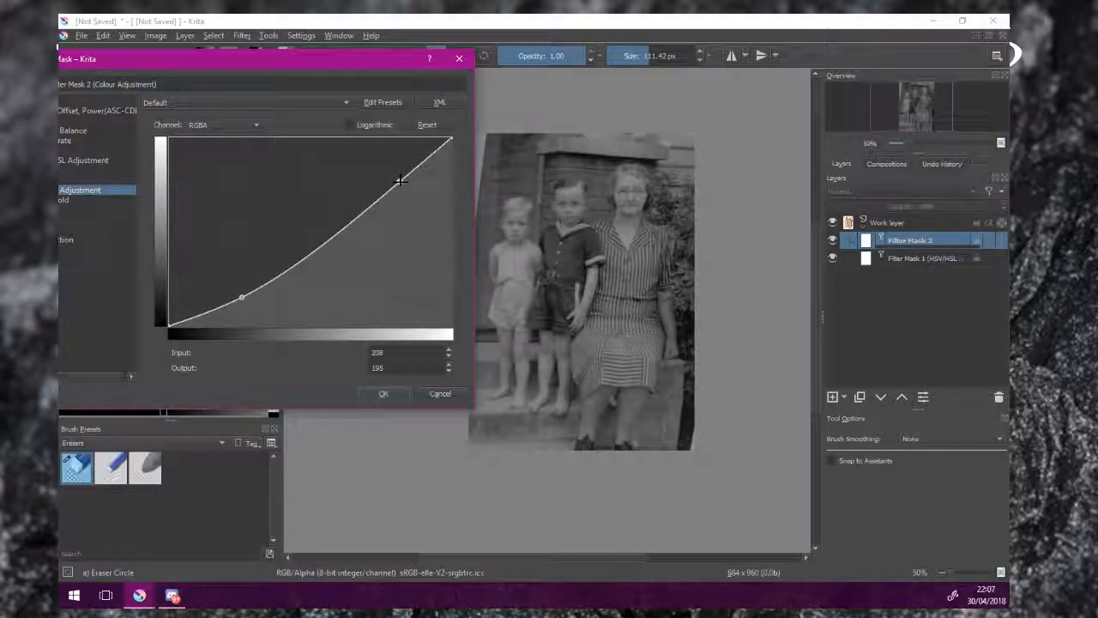
drag(401, 180, 409, 180)
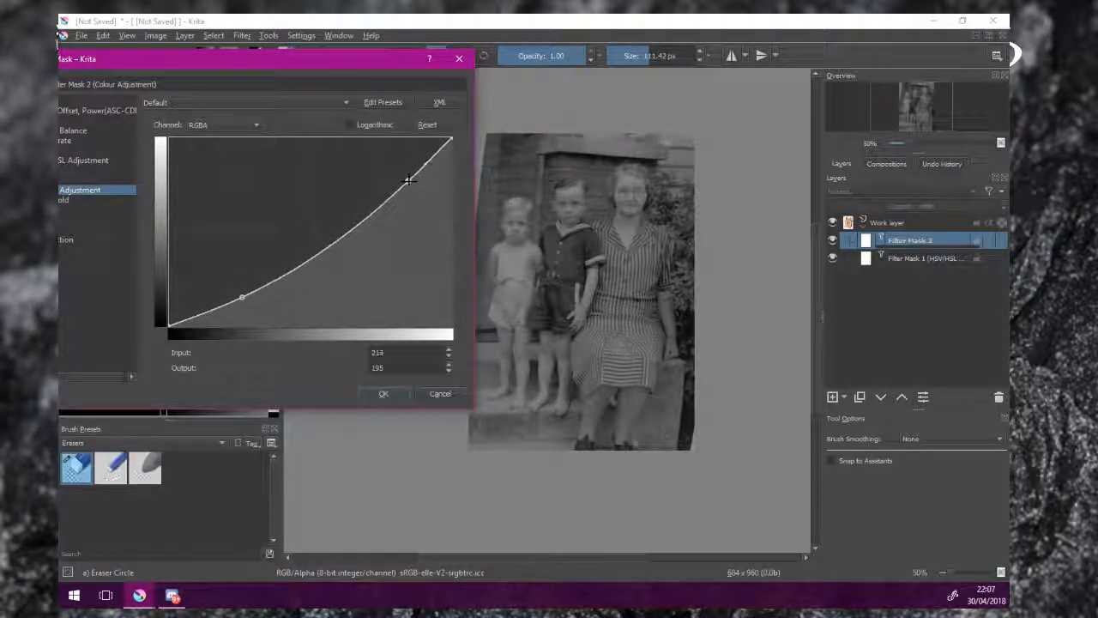
drag(409, 180, 421, 178)
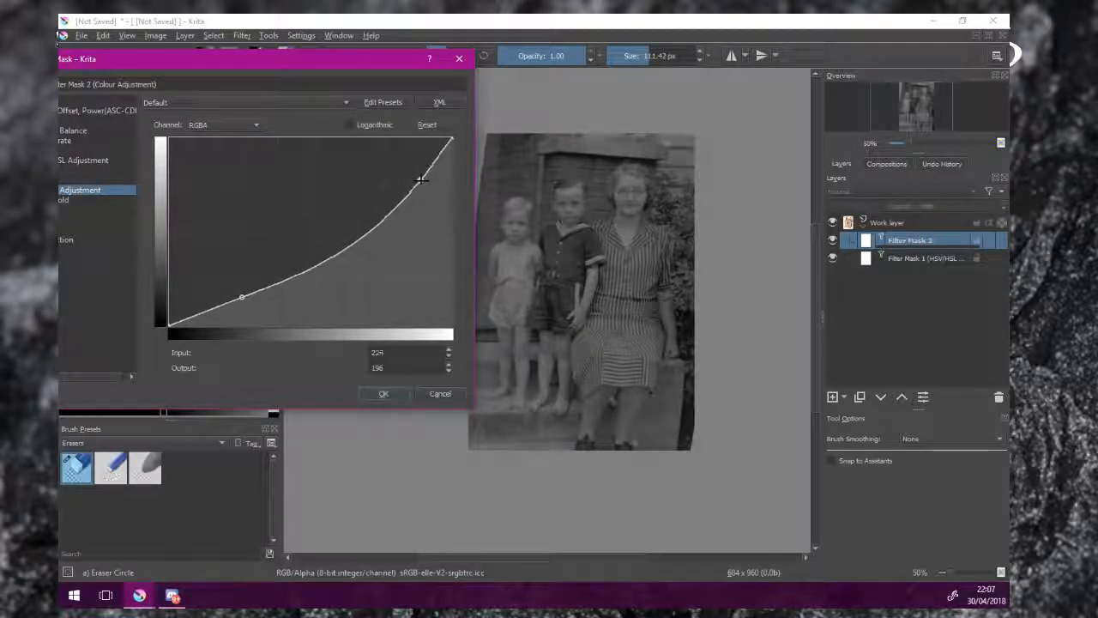
drag(421, 178, 416, 180)
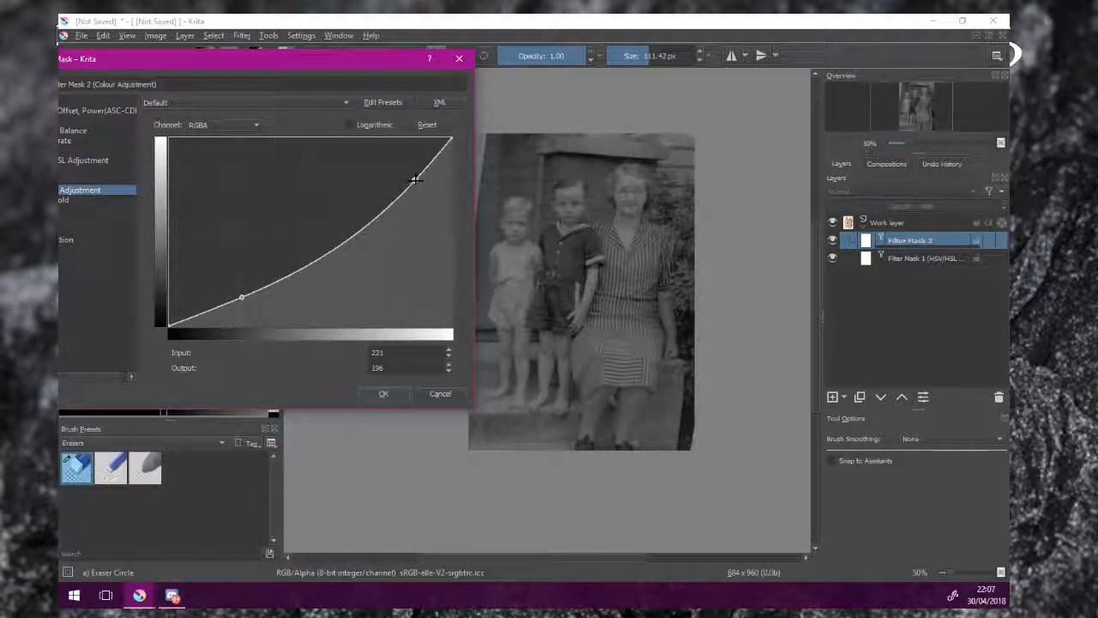
drag(416, 178, 410, 178)
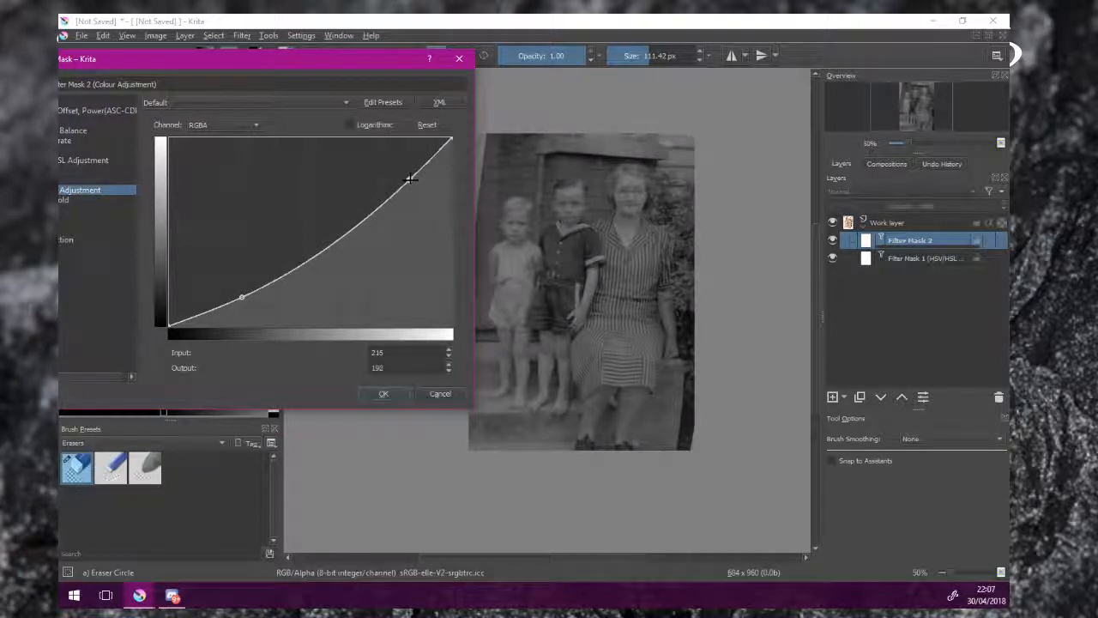
drag(410, 179, 399, 188)
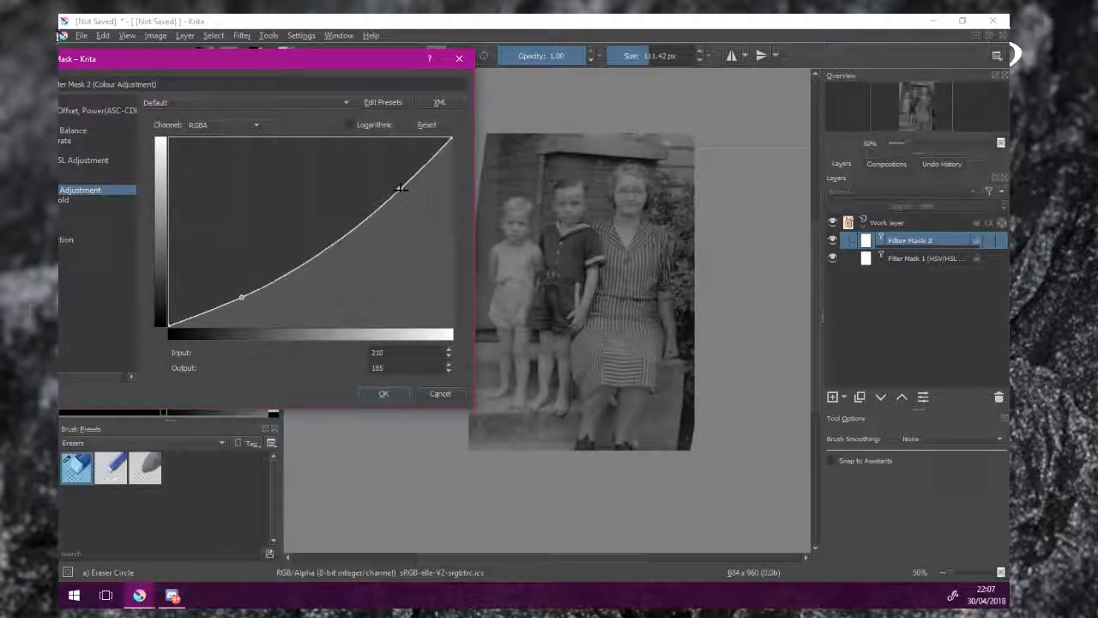
drag(399, 188, 394, 199)
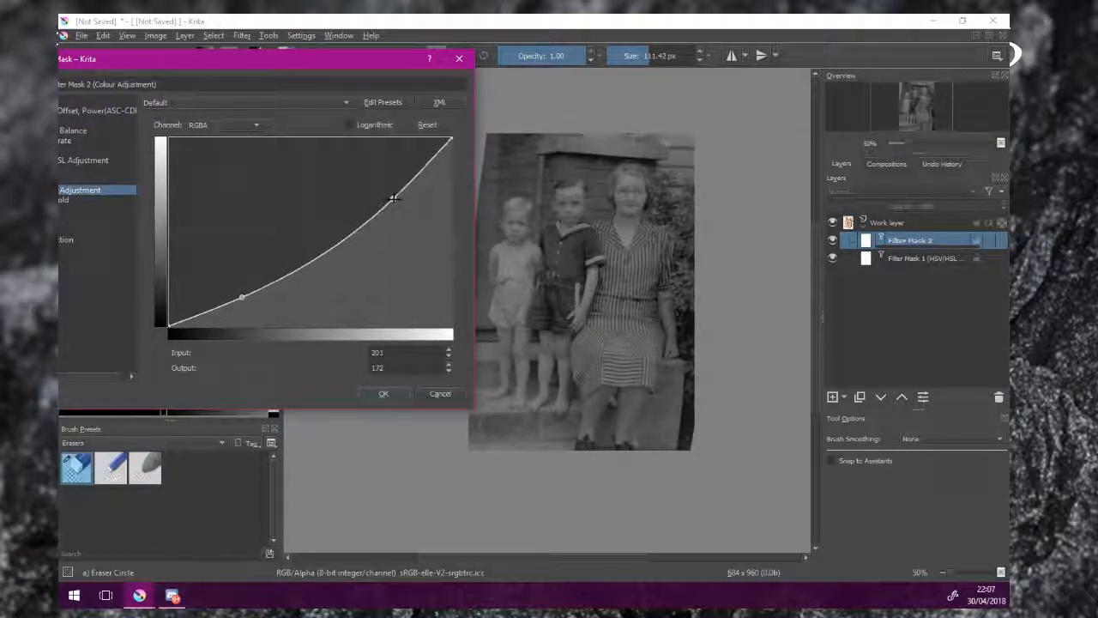
drag(394, 198, 385, 195)
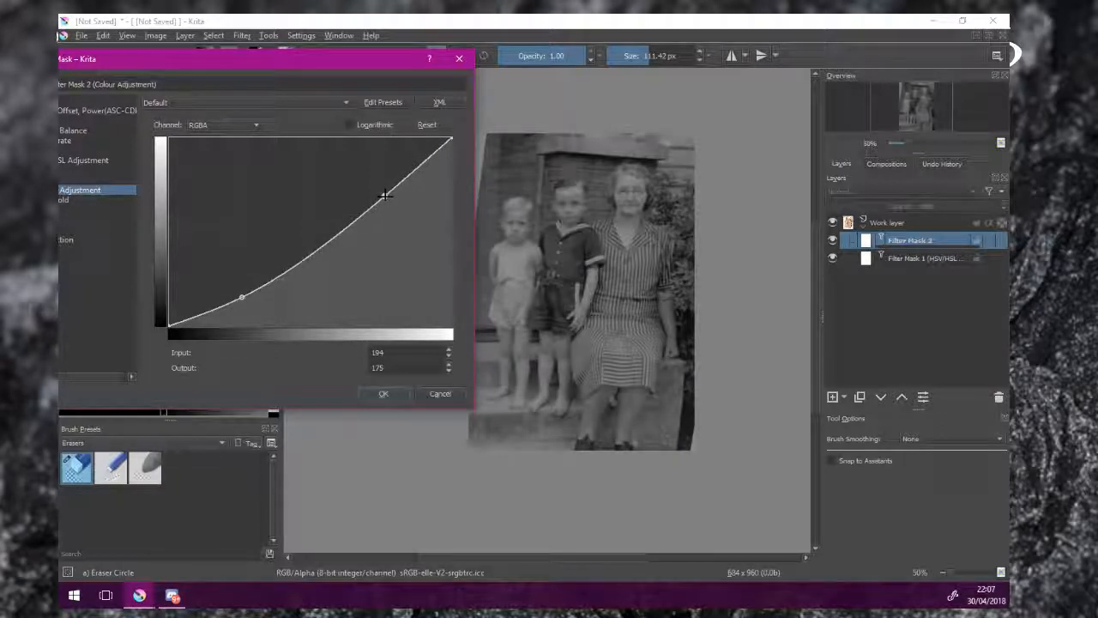
drag(385, 195, 381, 195)
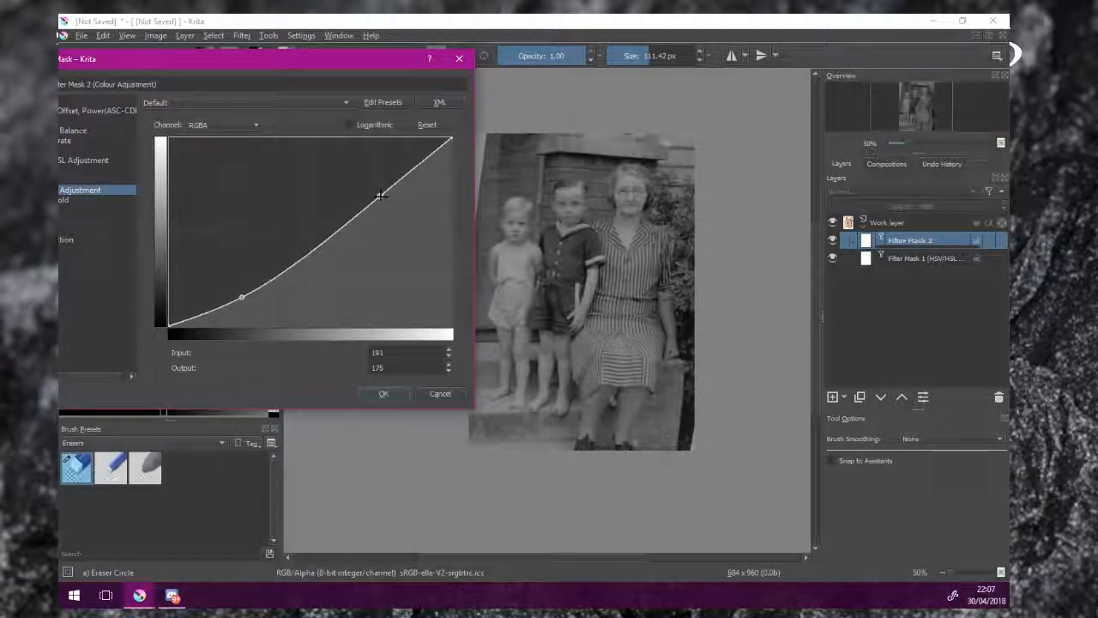
drag(382, 195, 381, 201)
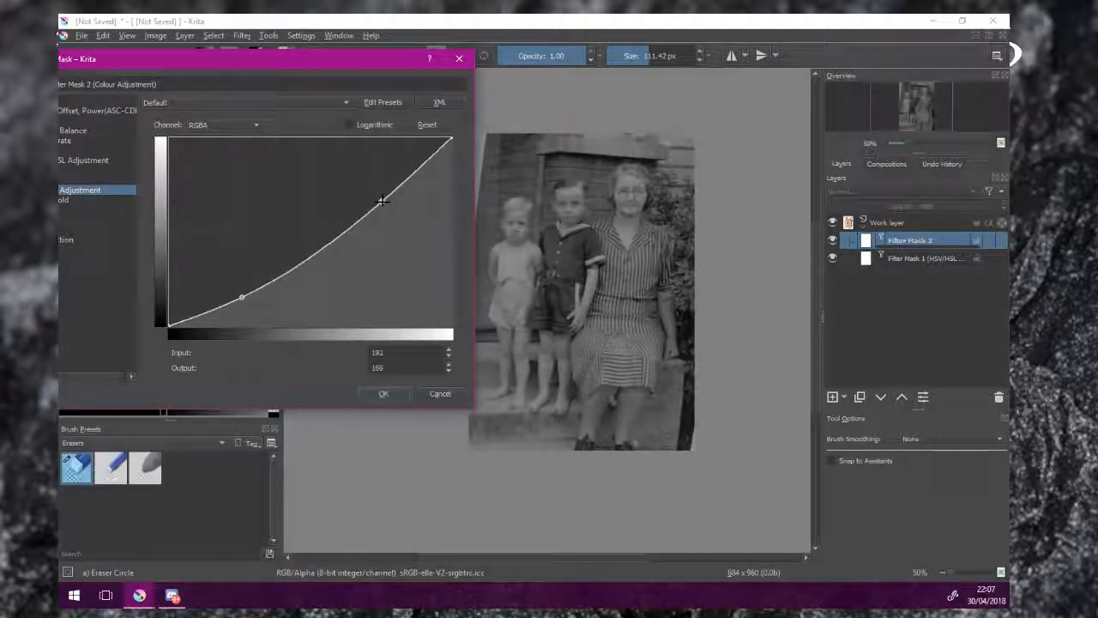
drag(382, 201, 381, 211)
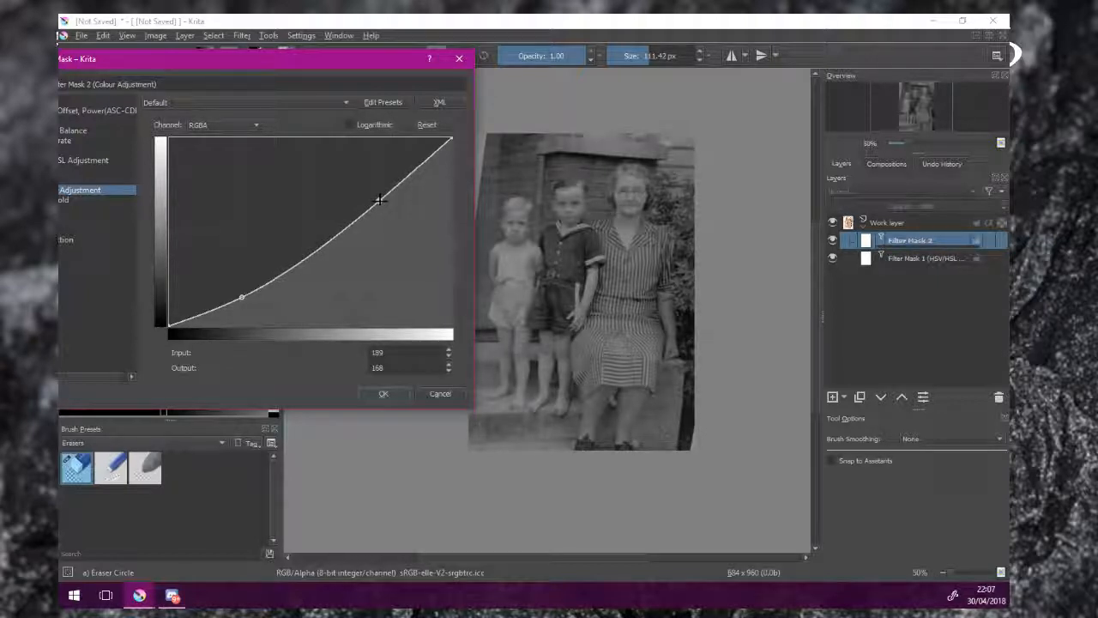
drag(380, 201, 377, 201)
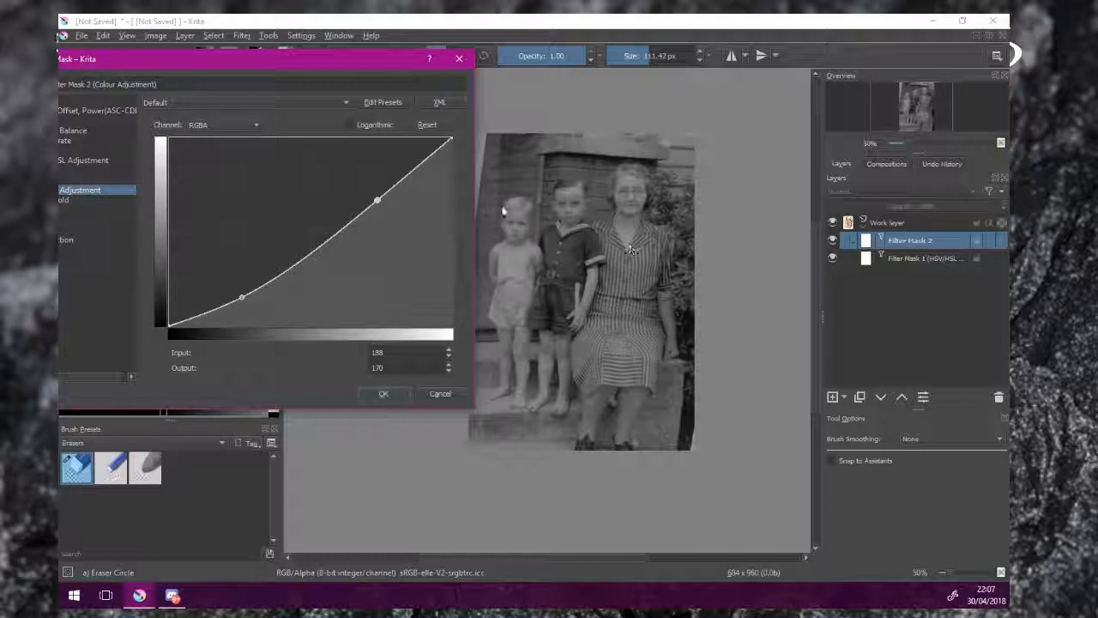
click(384, 393)
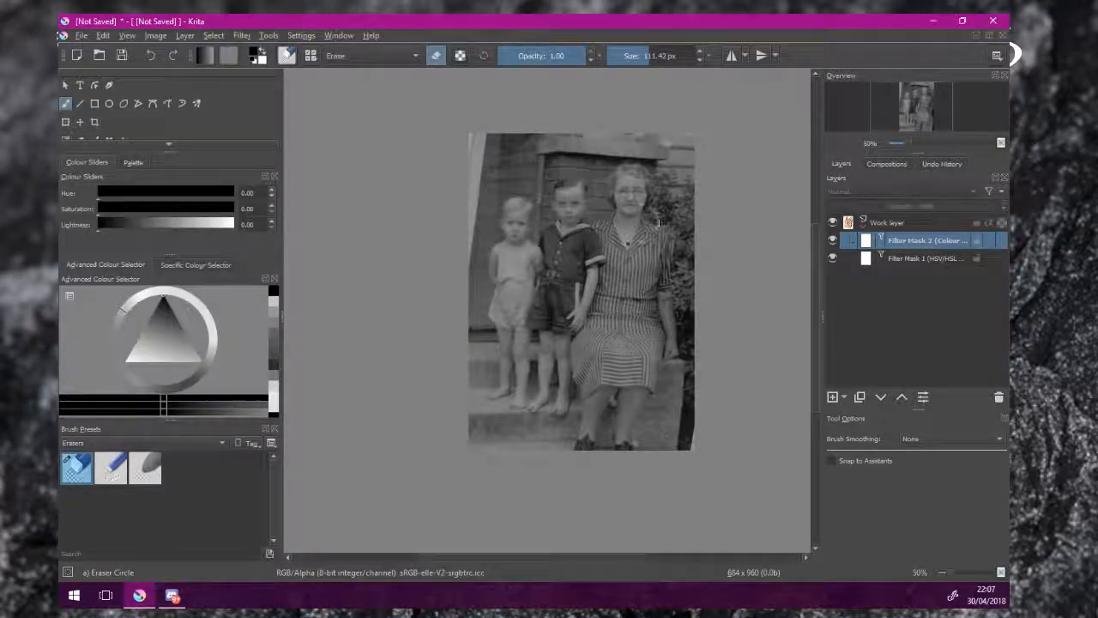
Reopen Filter Mask 1's HSV properties and change lightness to about -9
click(926, 258)
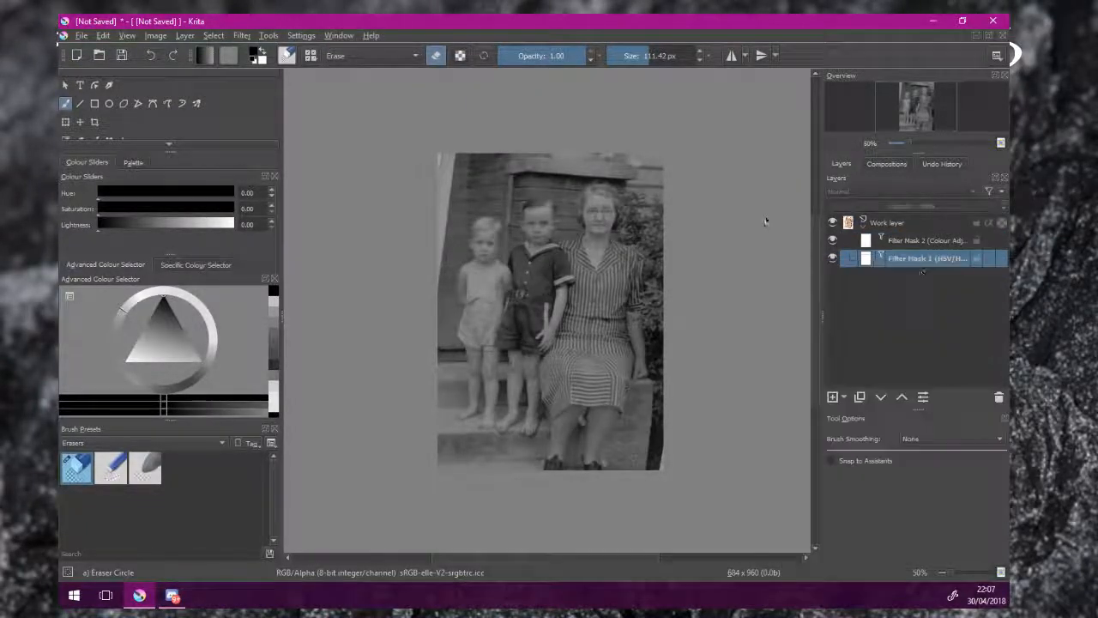
right_click(927, 257)
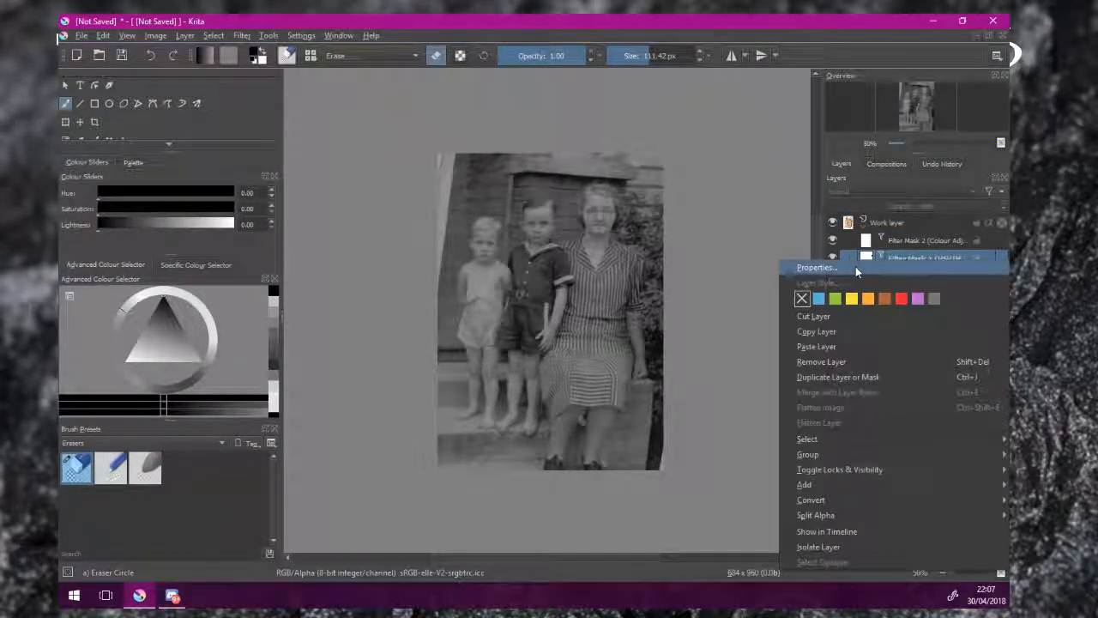
click(816, 267)
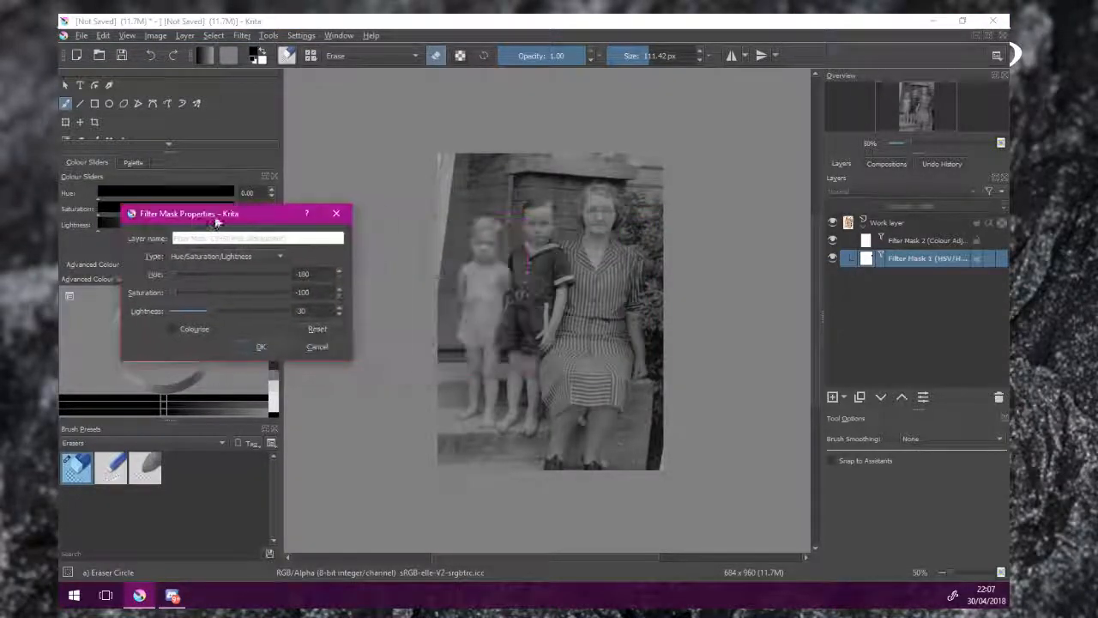
drag(189, 311, 214, 310)
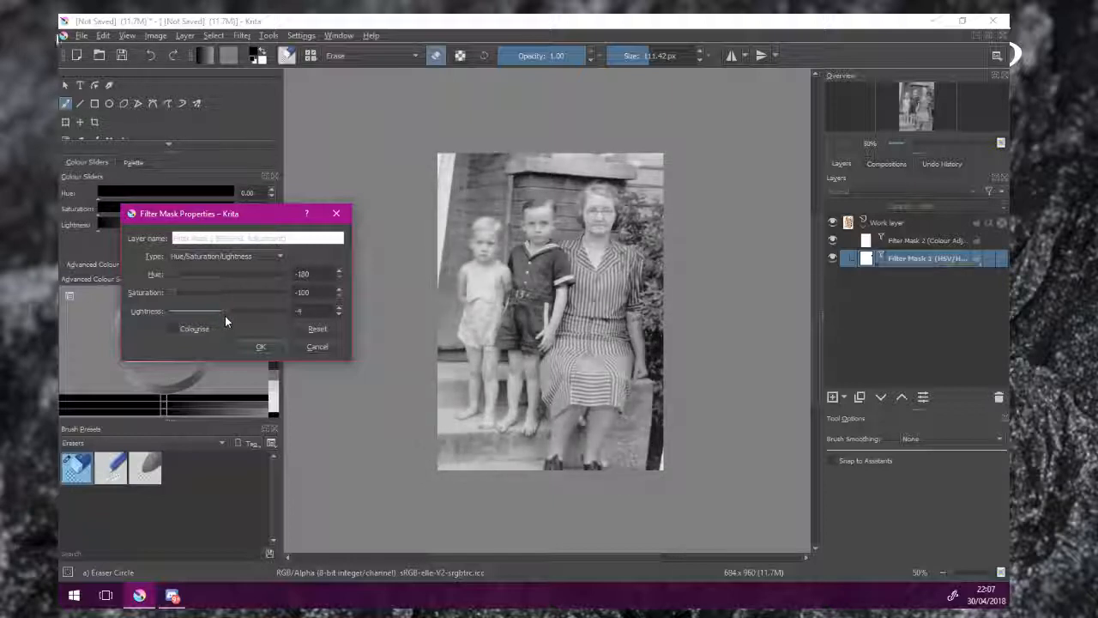
click(261, 347)
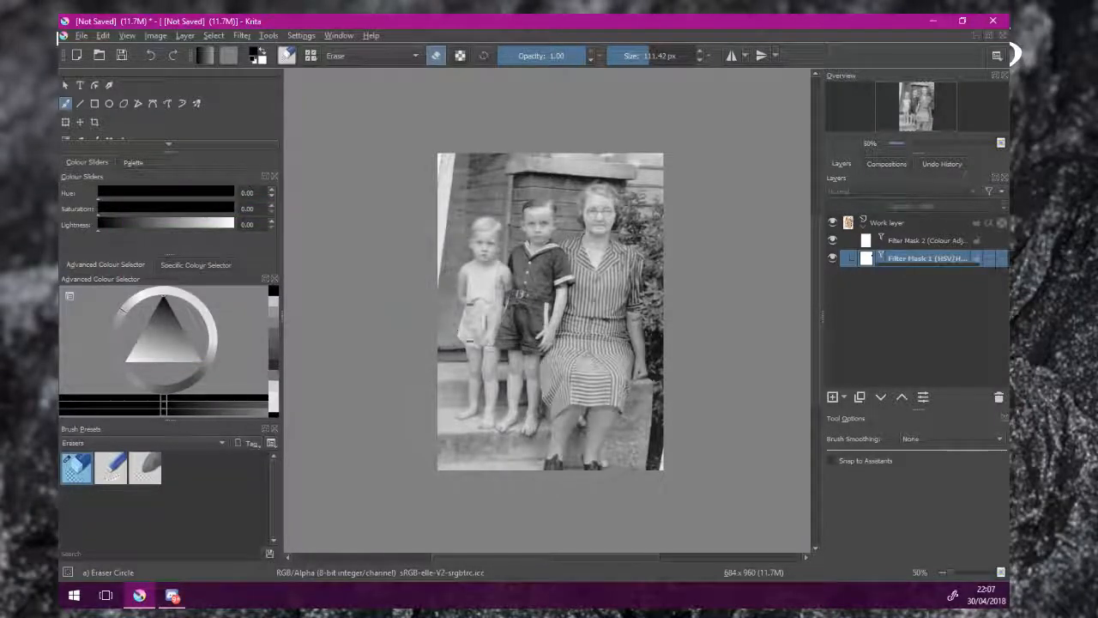